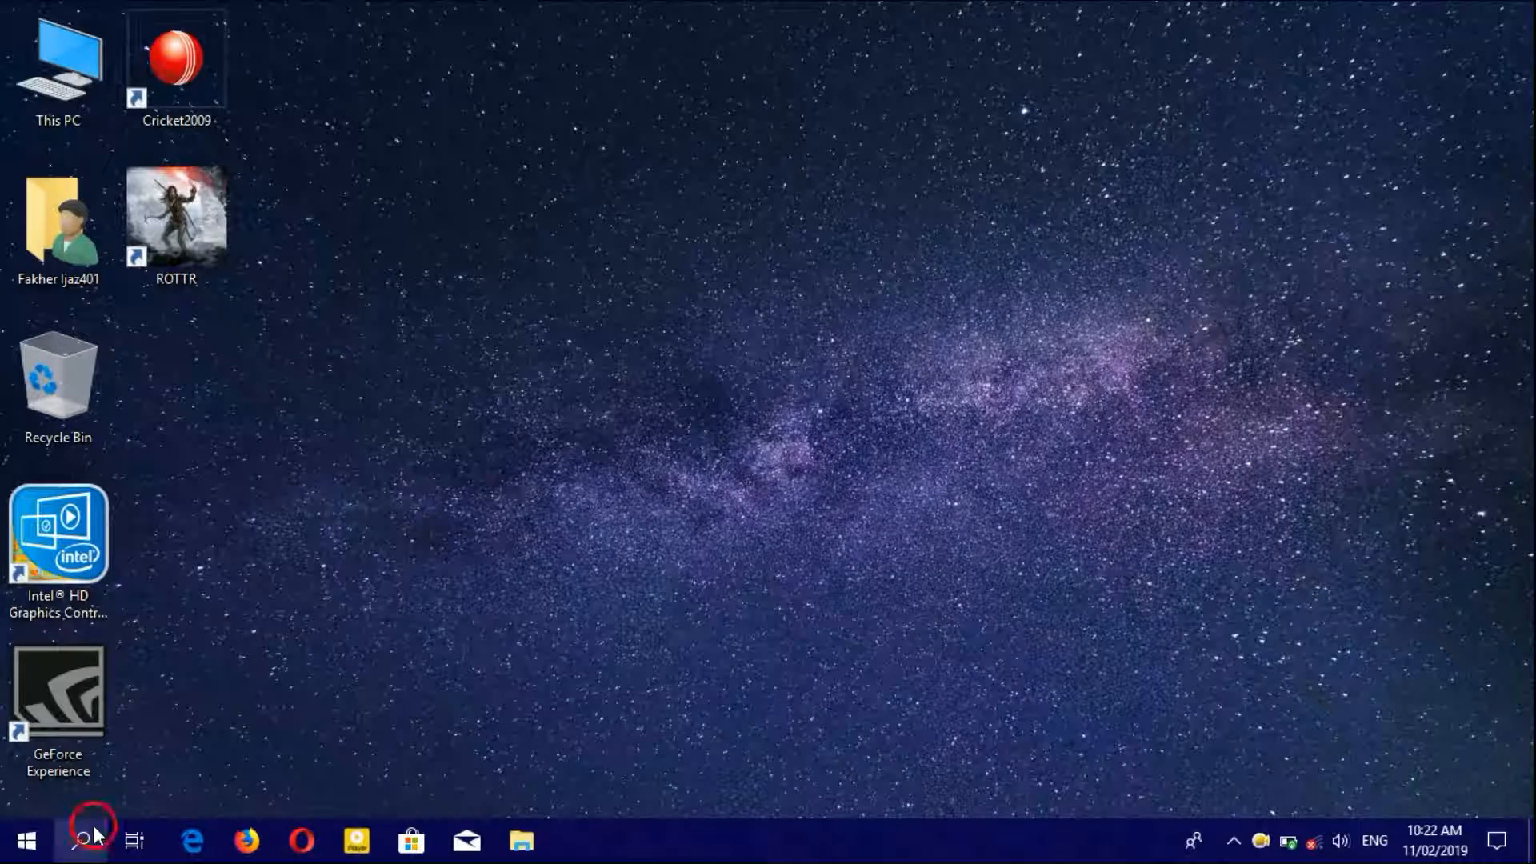
Search Windows for 'control panel' so it appears as the best match.
left_click(89, 841)
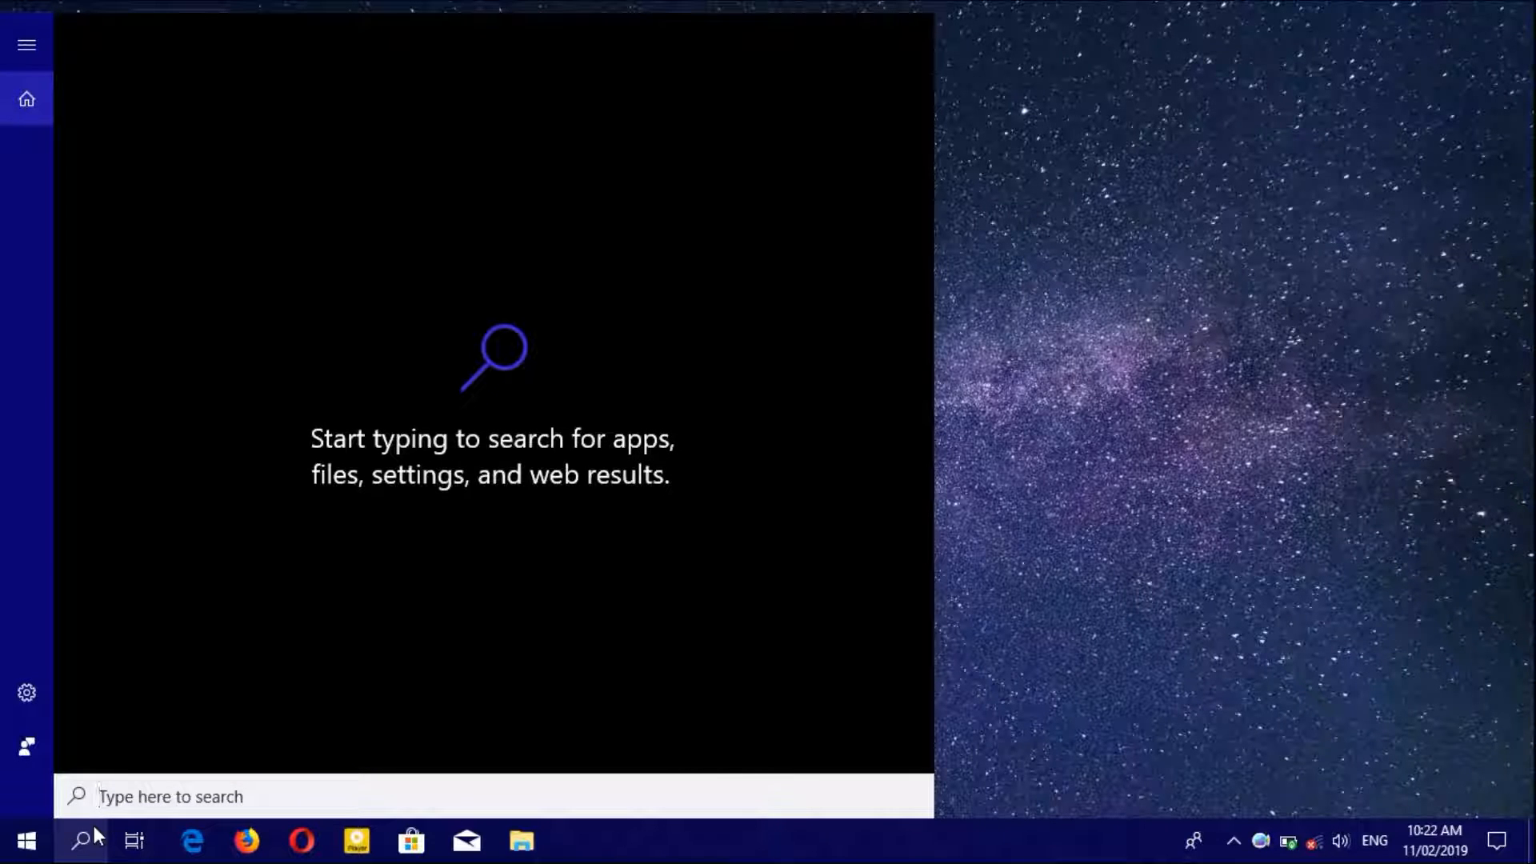
type("control panel")
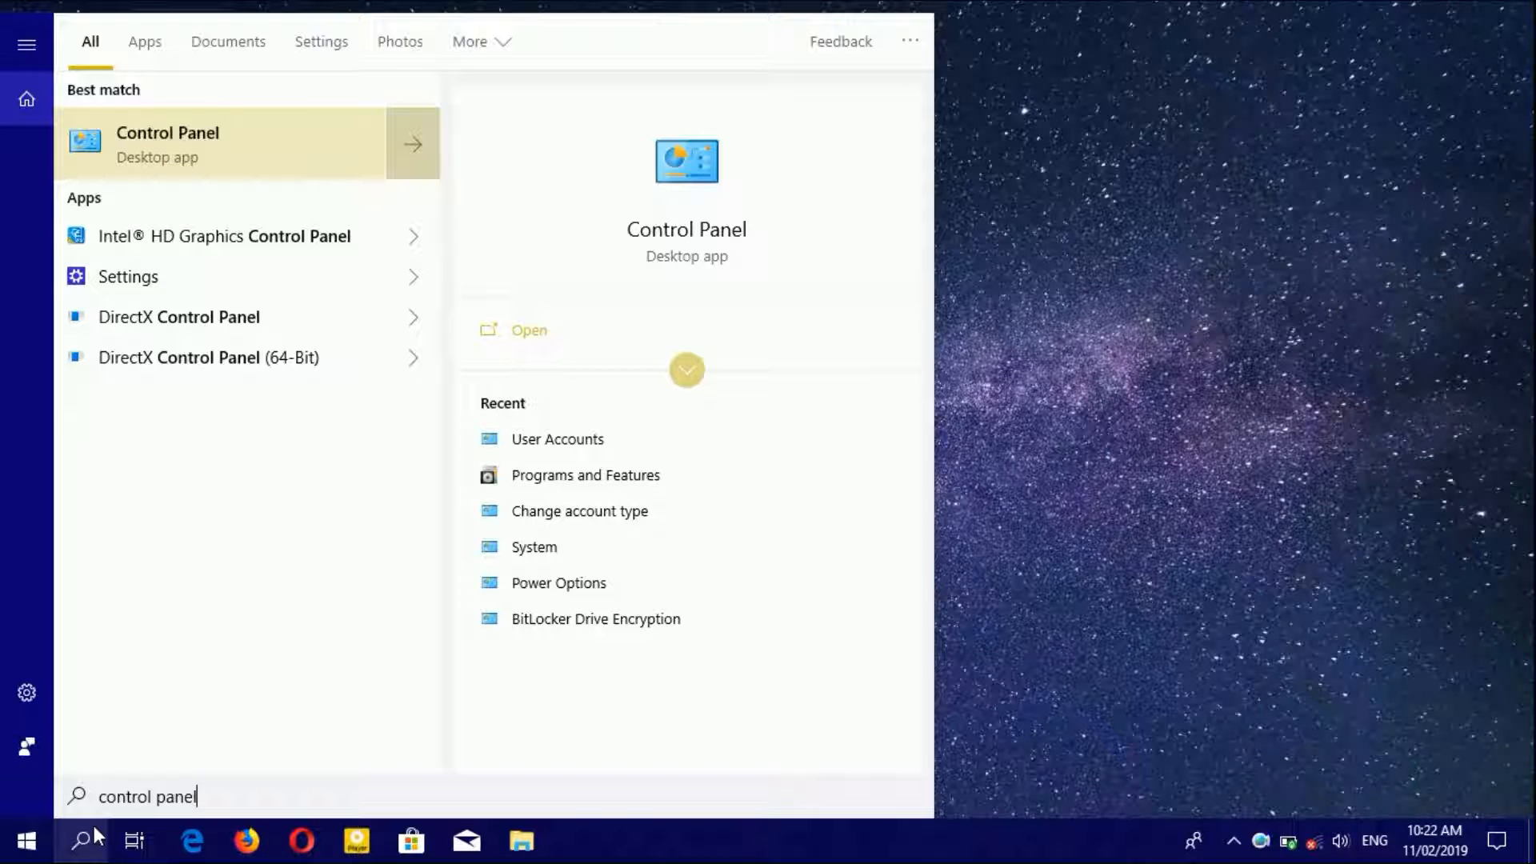
Launch Control Panel and go to User Accounts > User Accounts for the current account.
left_click(168, 143)
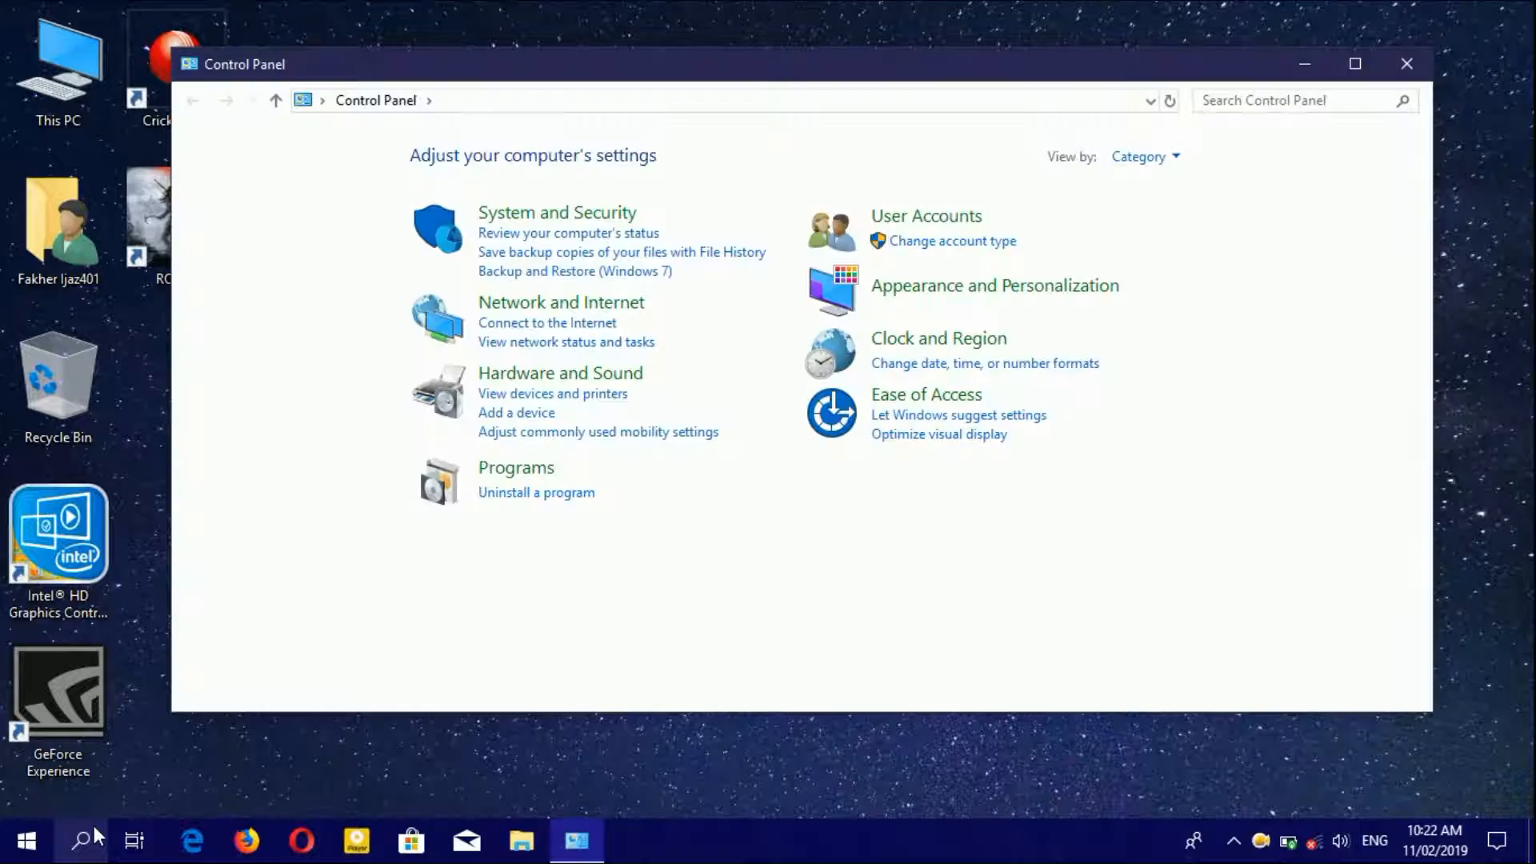
mouse_move(863, 231)
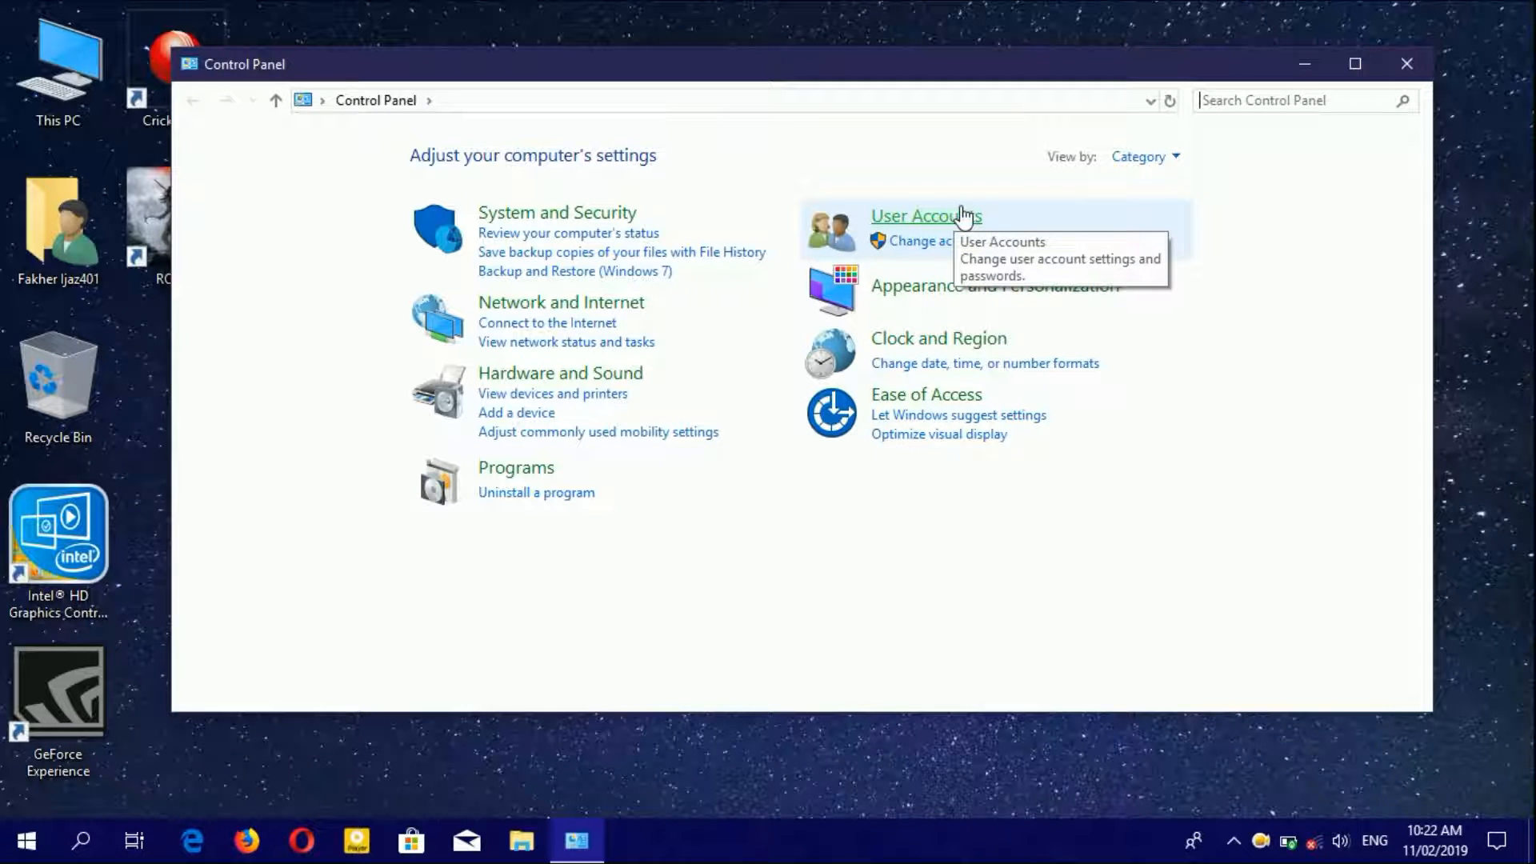
left_click(926, 216)
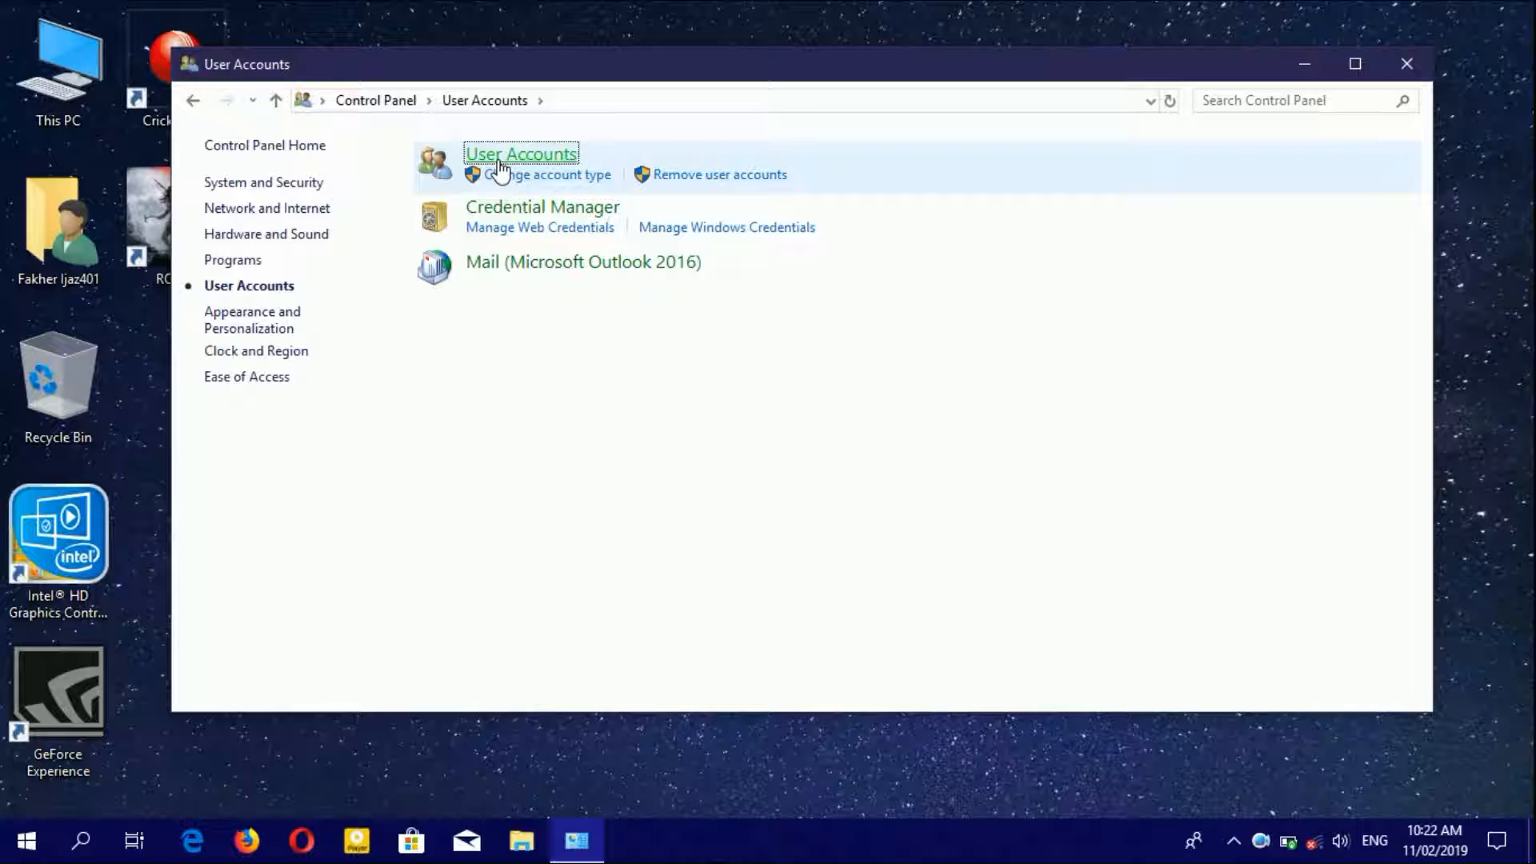
mouse_move(520, 154)
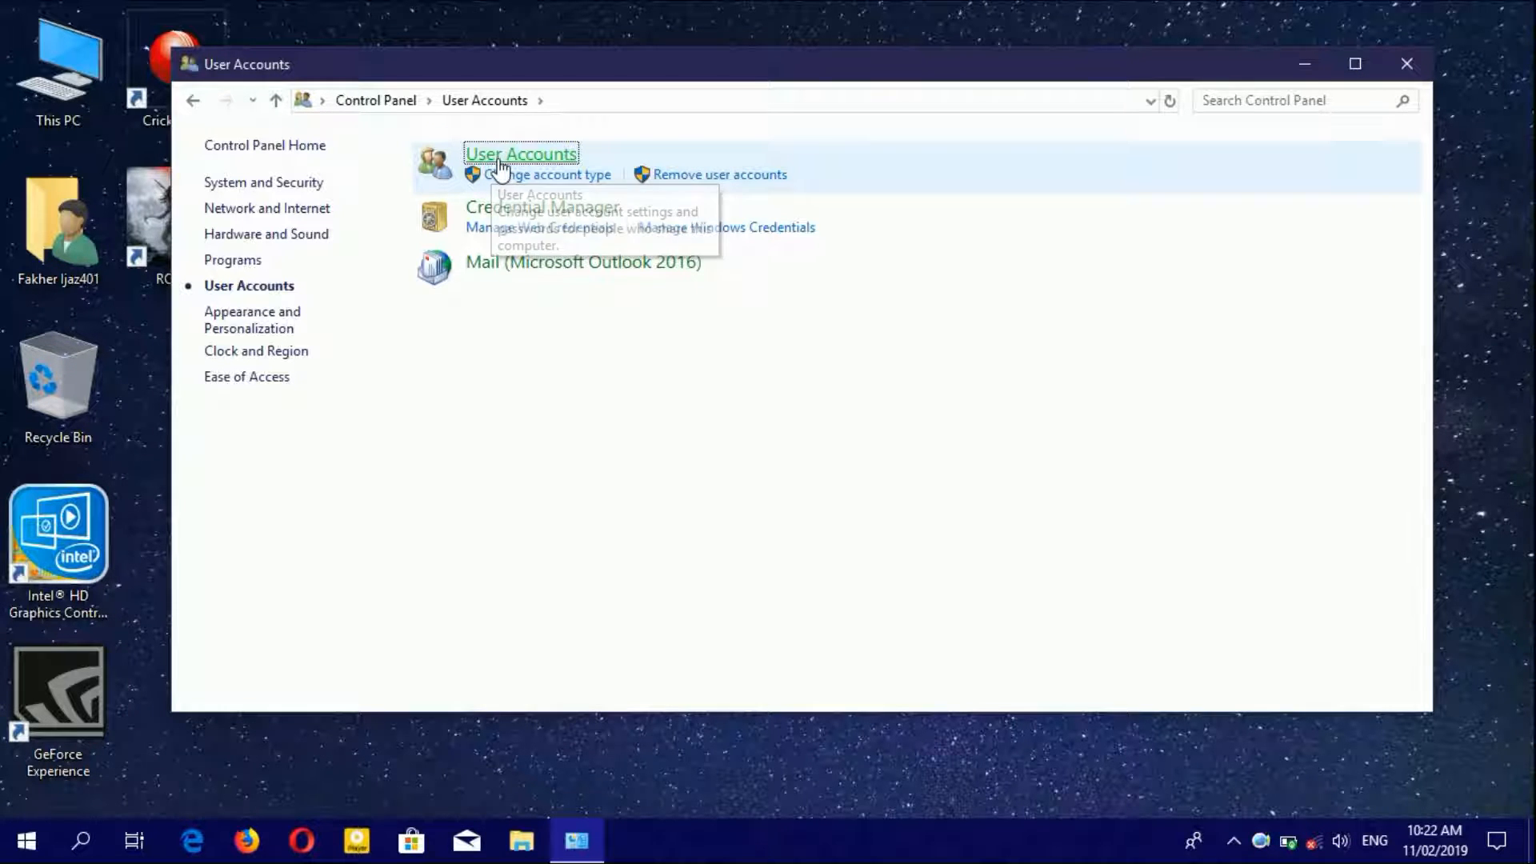
left_click(521, 153)
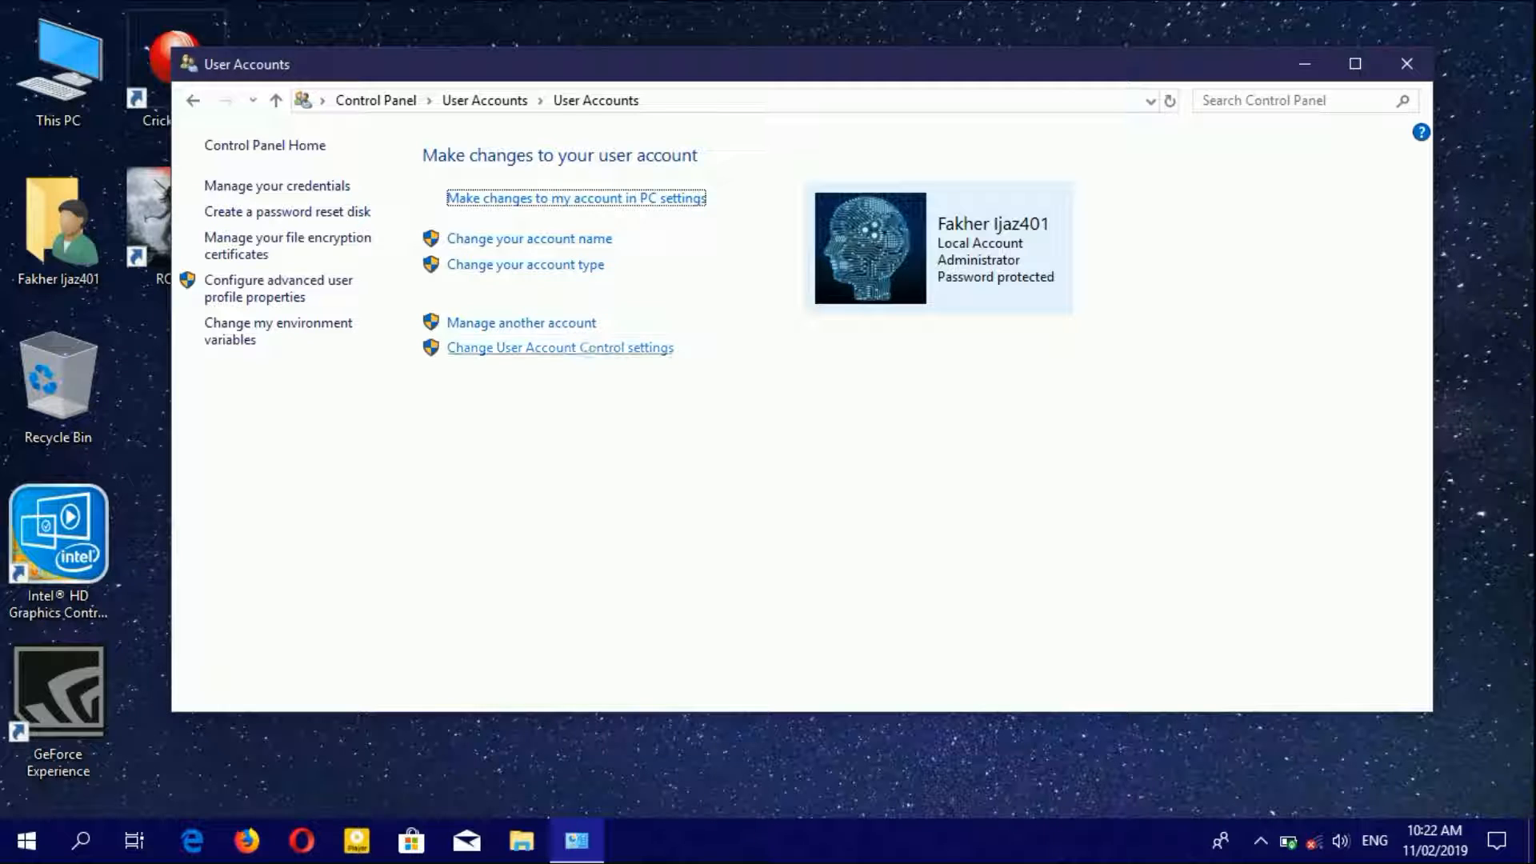
mouse_move(562, 368)
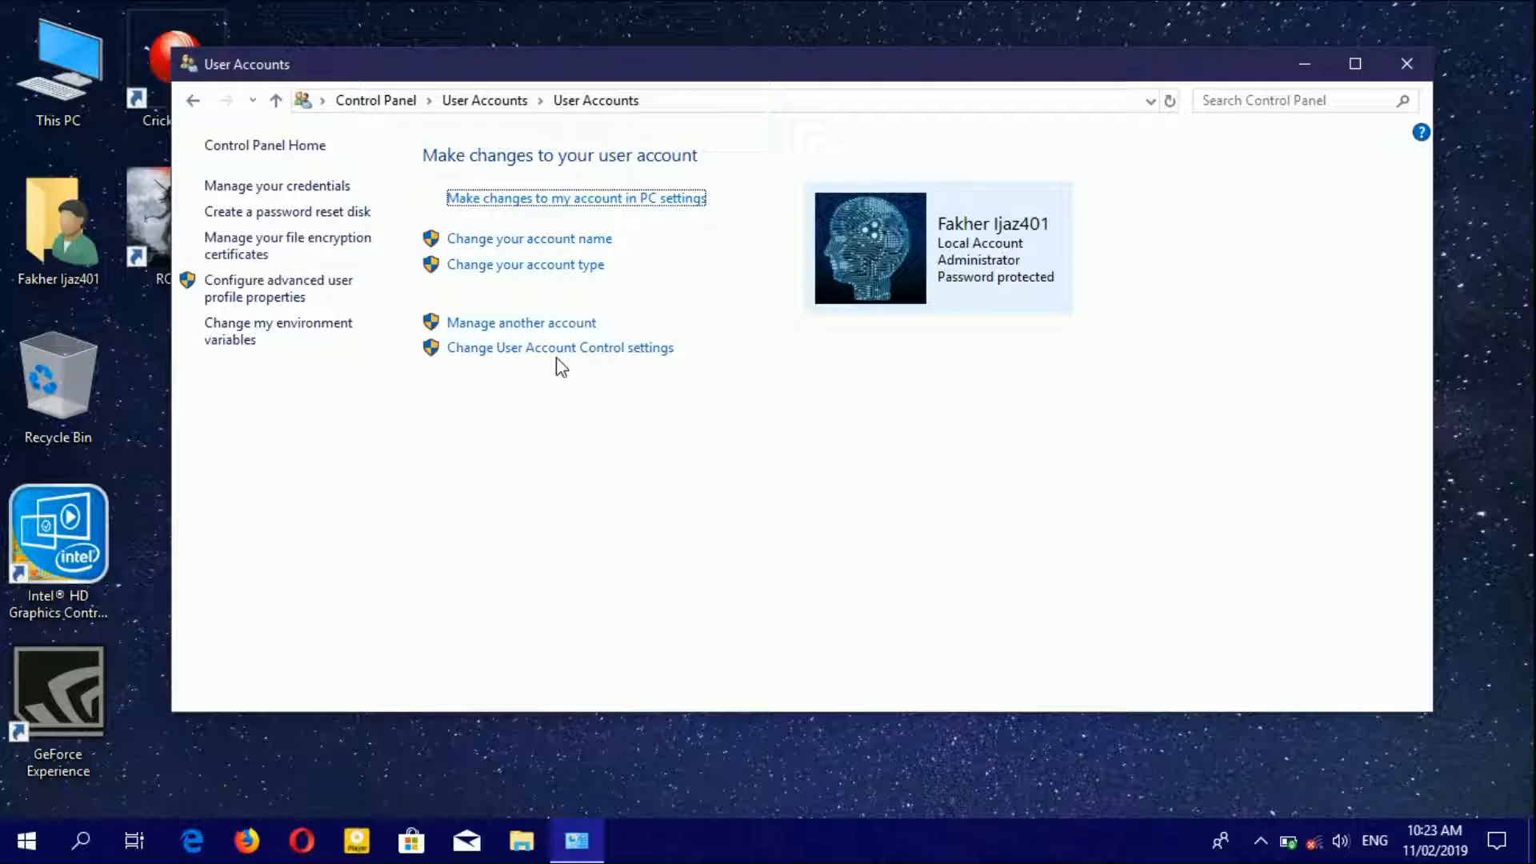
mouse_move(525, 264)
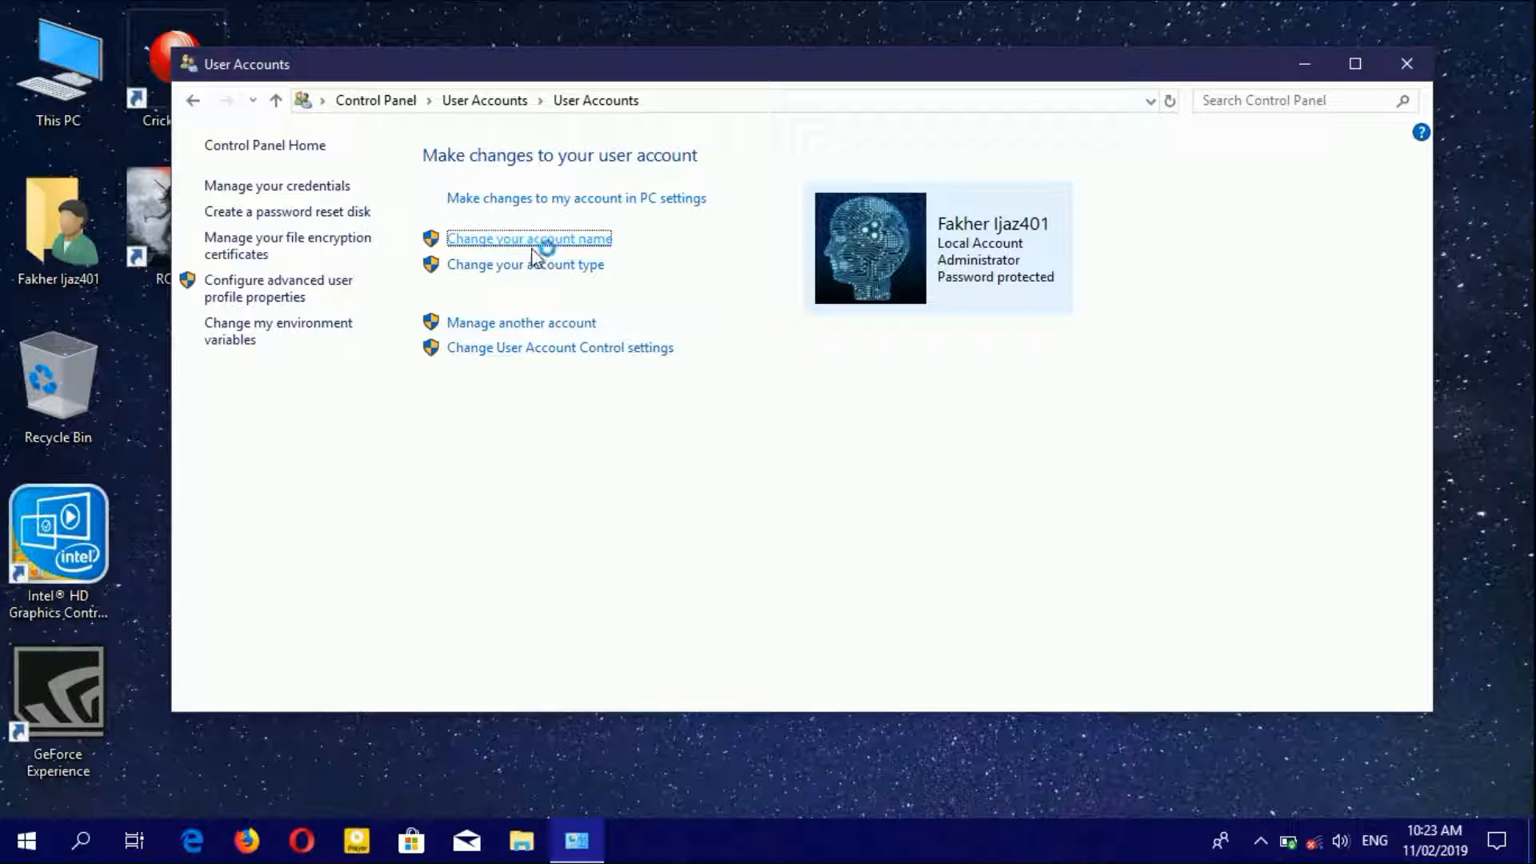
left_click(529, 239)
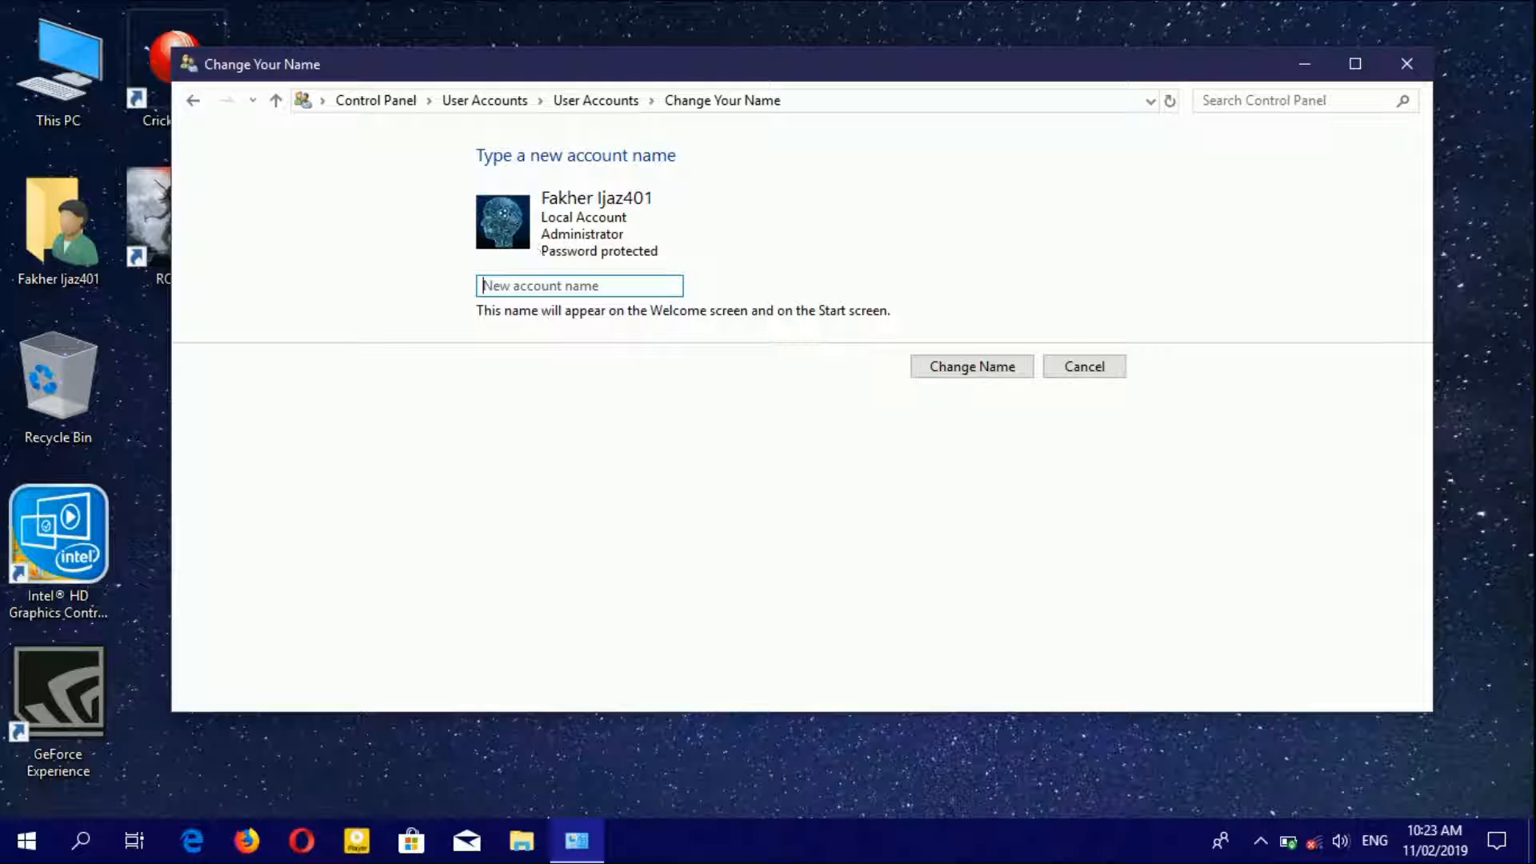
left_click(578, 284)
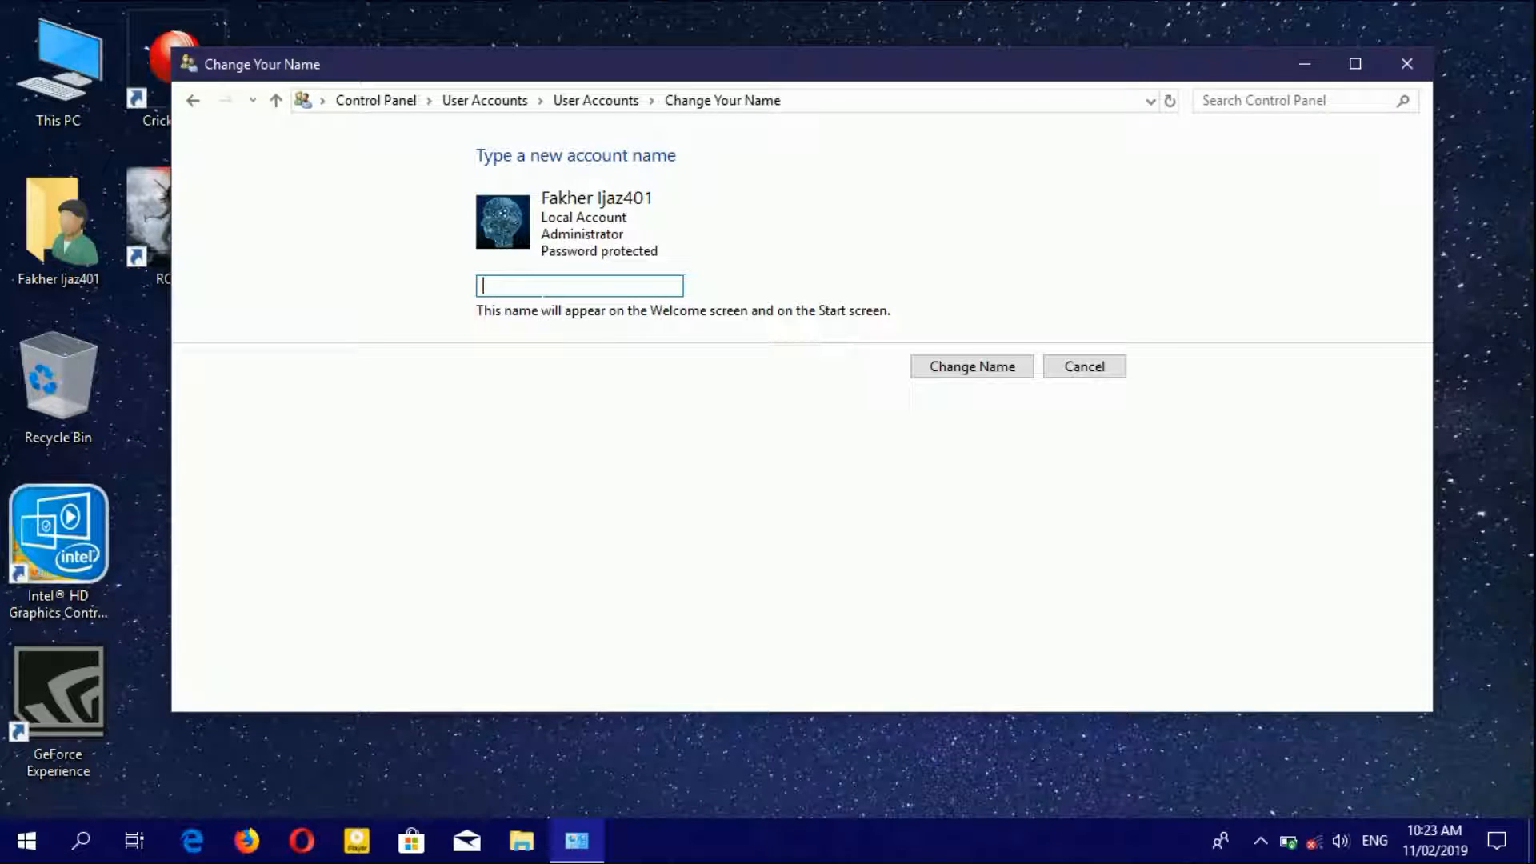
type("Fakher")
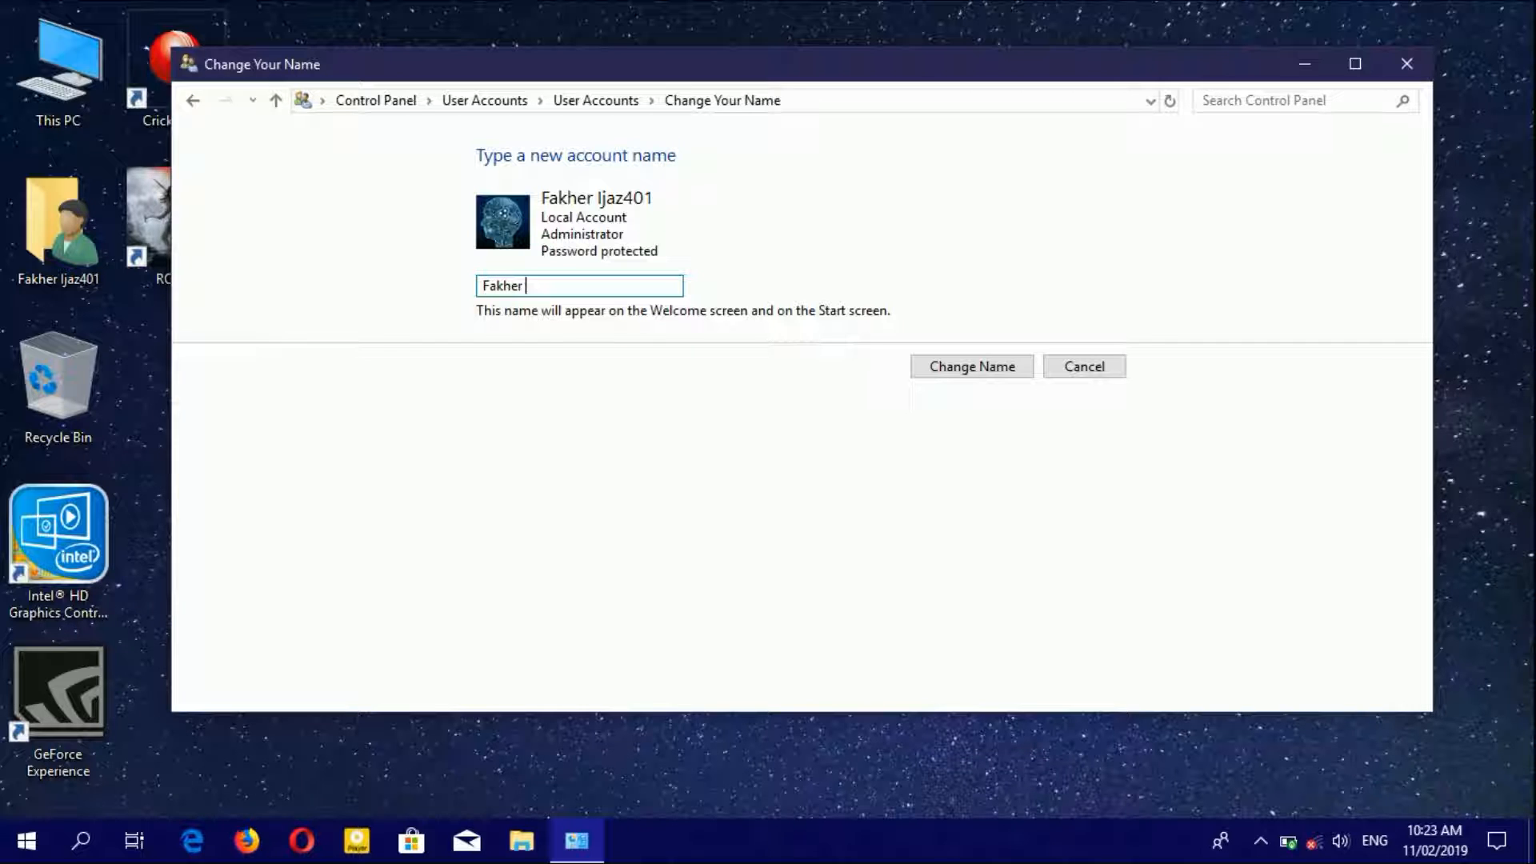
type("Ijaz 401")
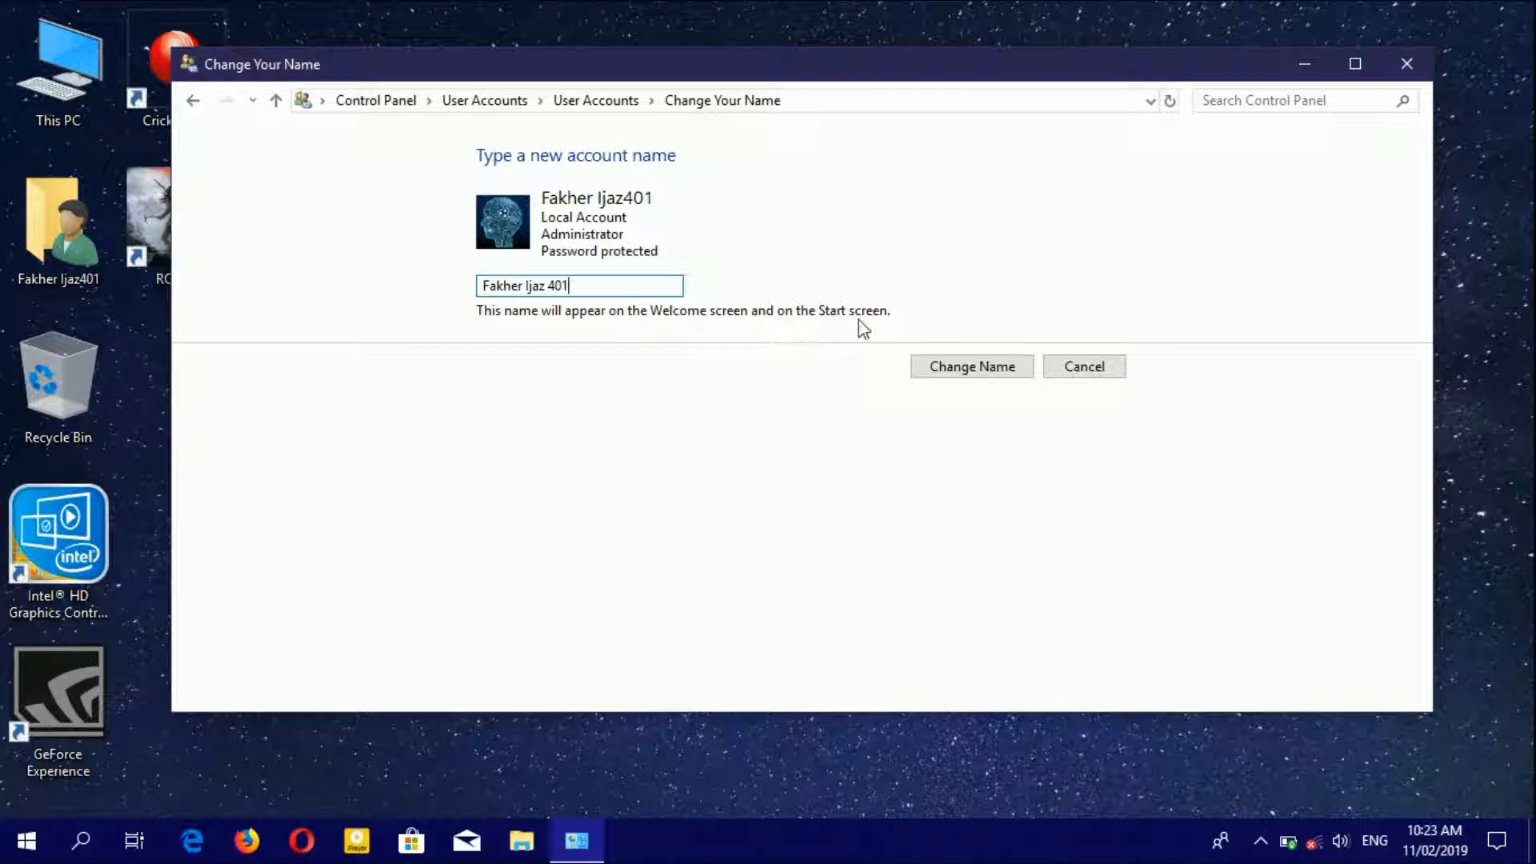
left_click(971, 366)
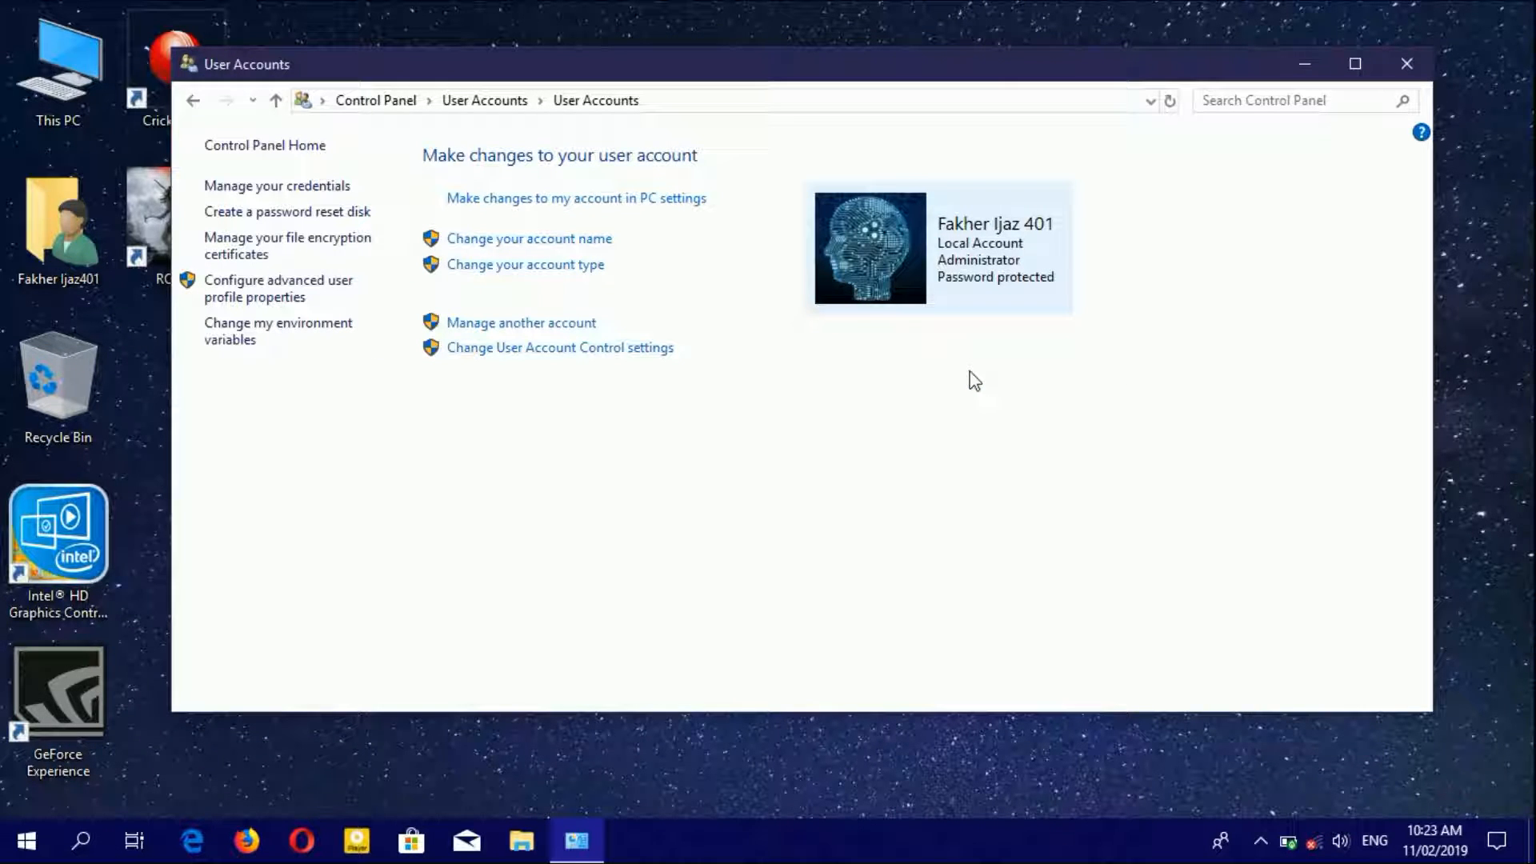
mouse_move(691, 312)
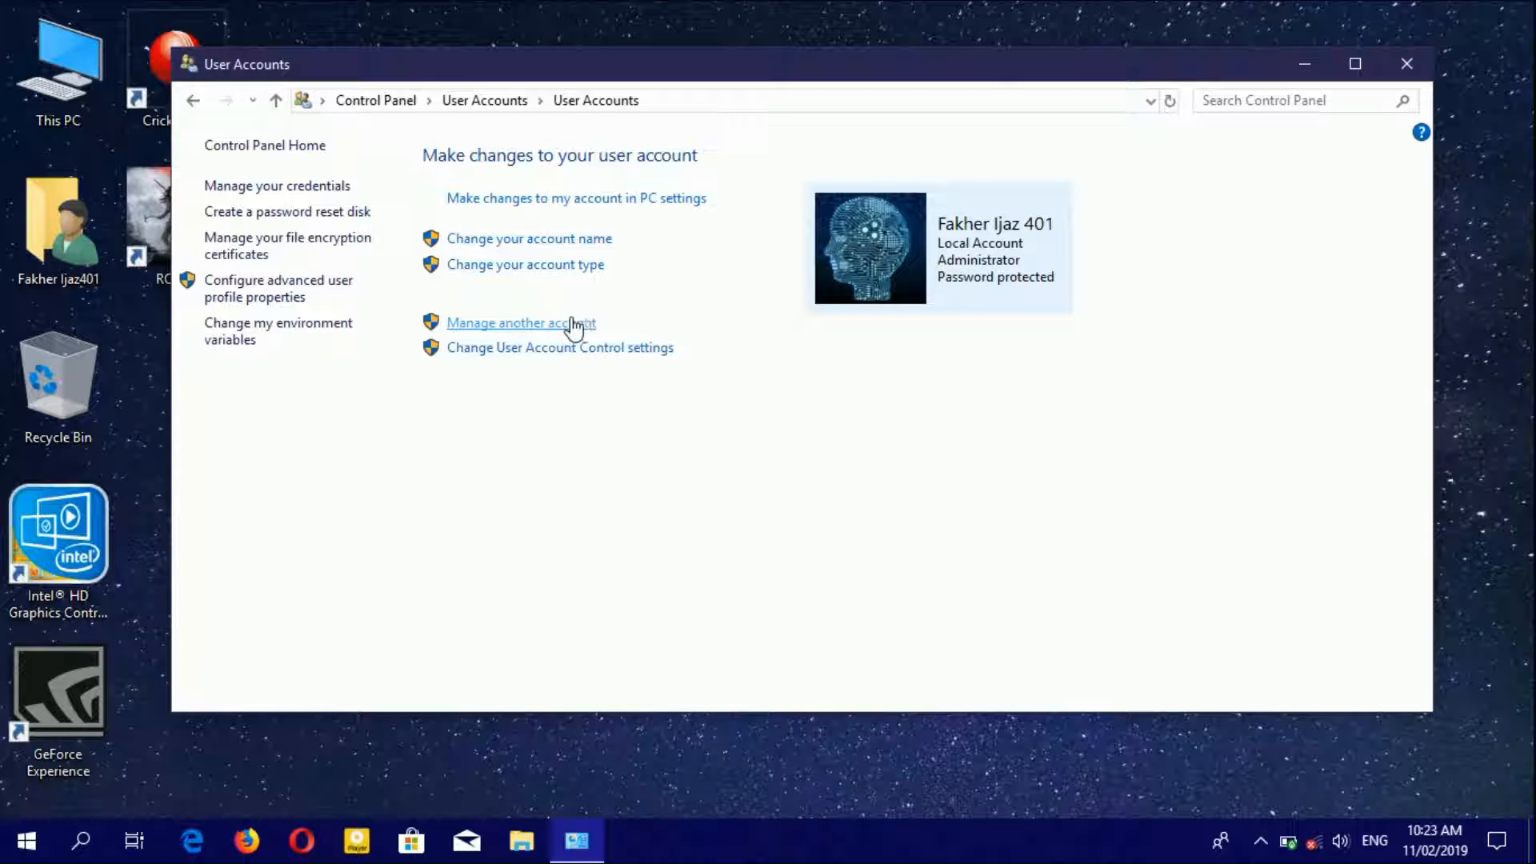
left_click(521, 322)
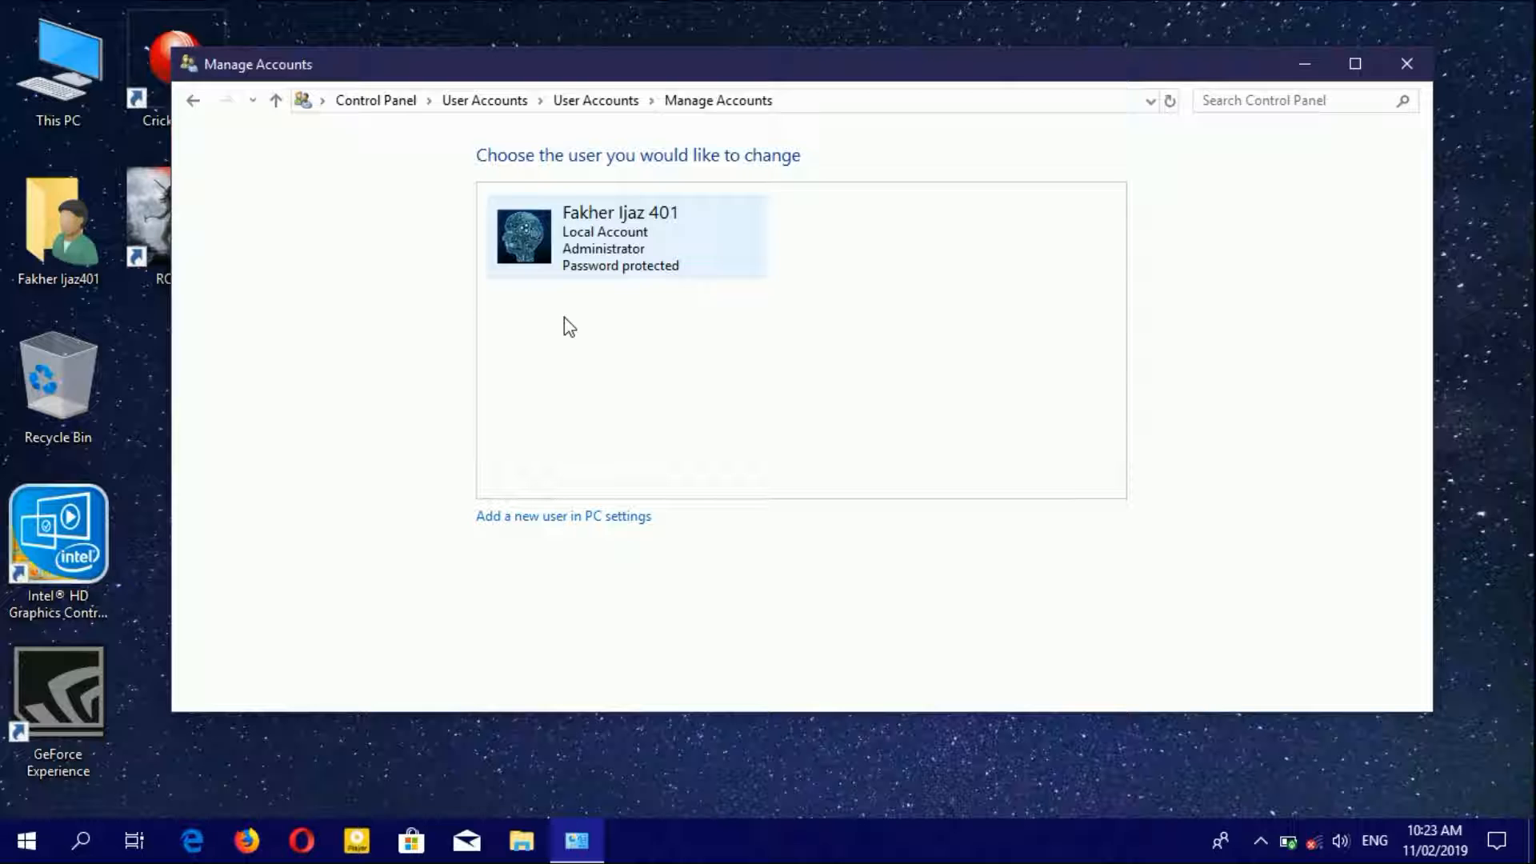
mouse_move(627, 226)
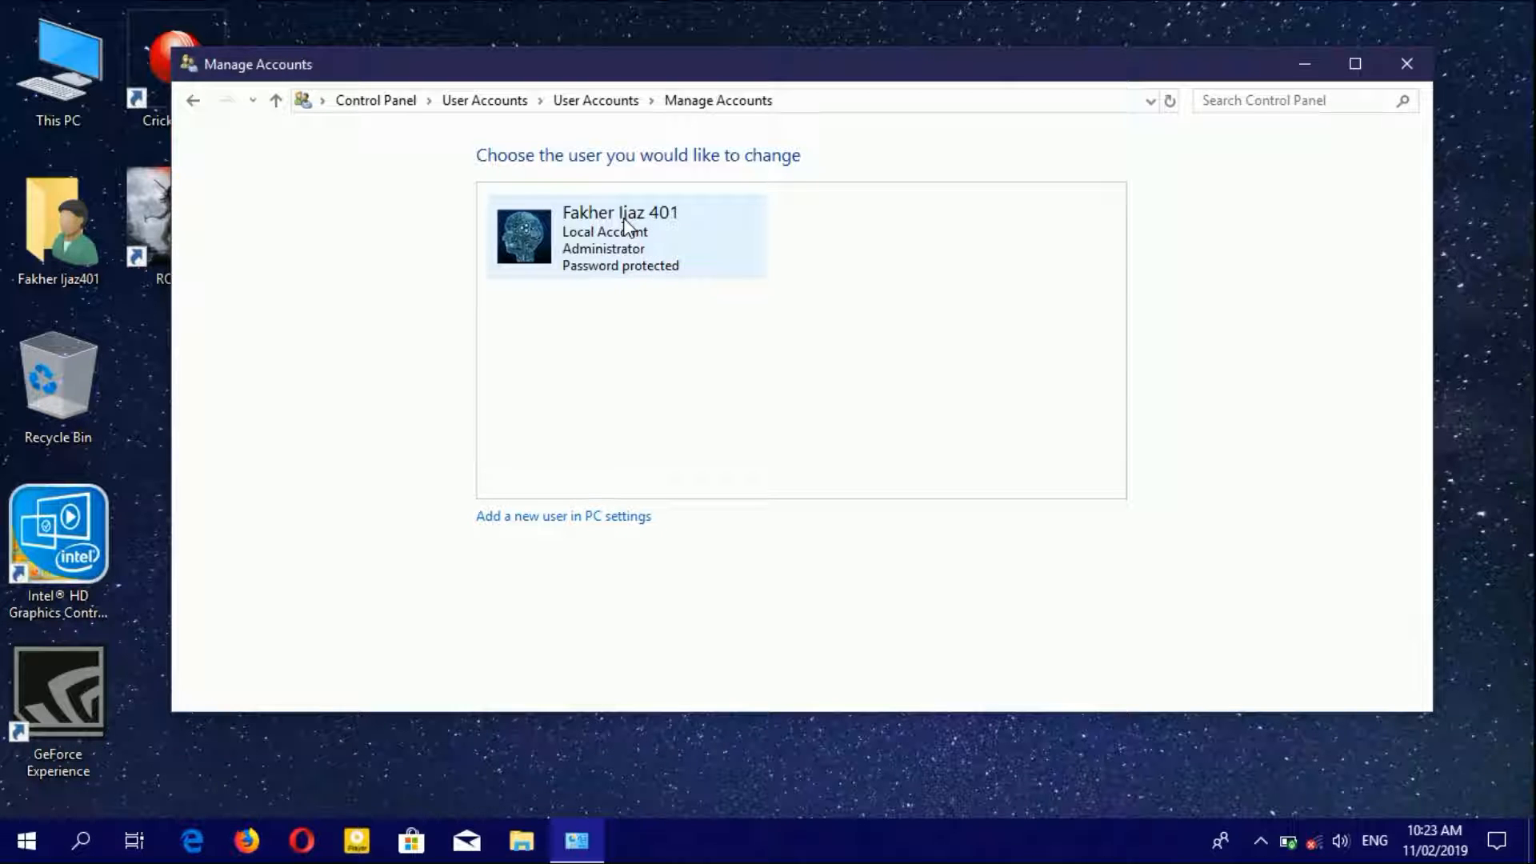
left_click(621, 236)
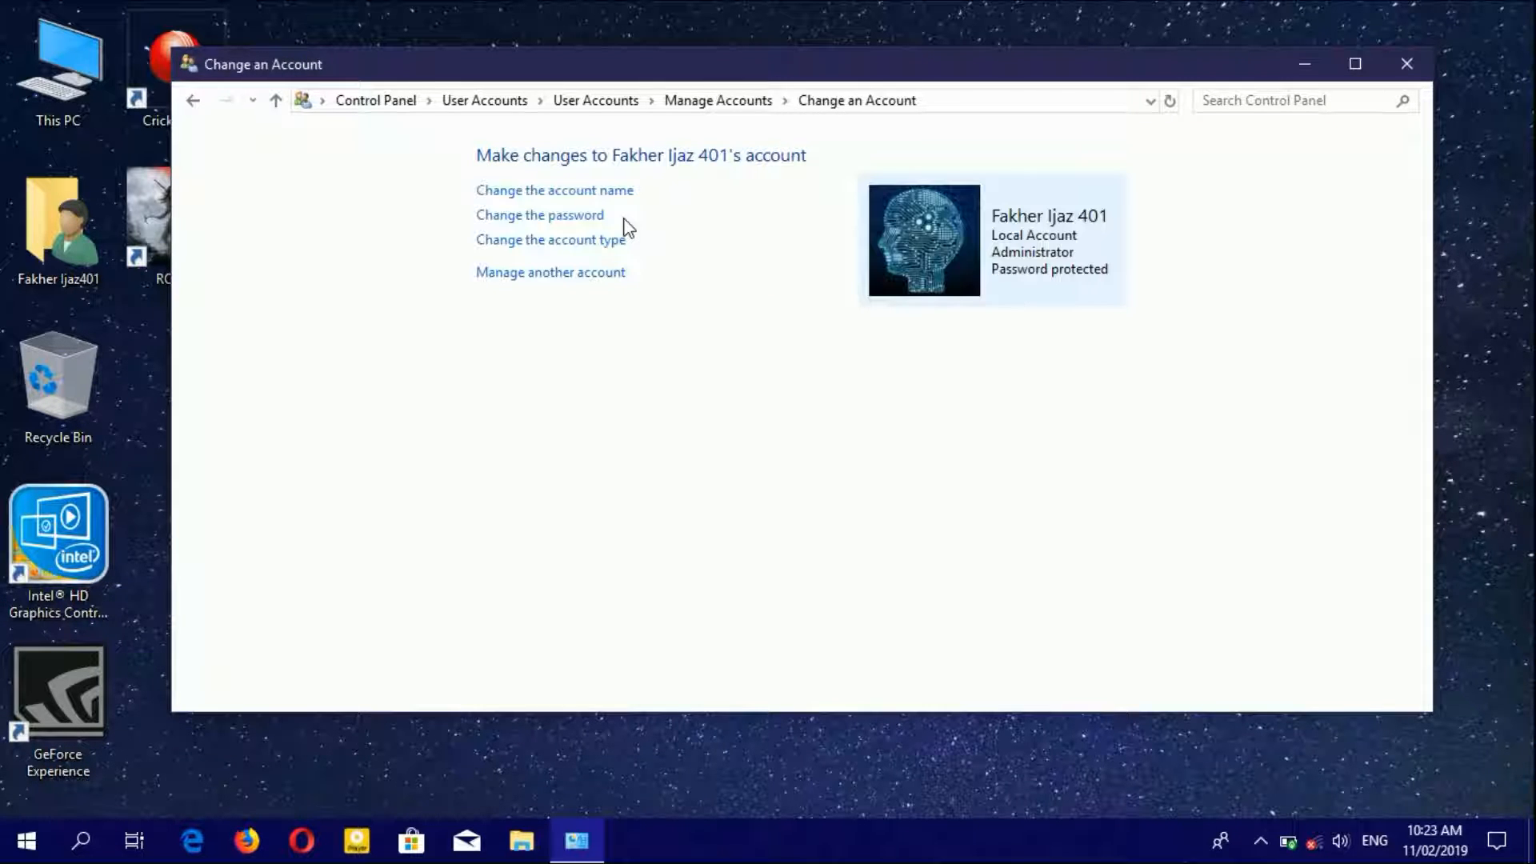
mouse_move(554, 191)
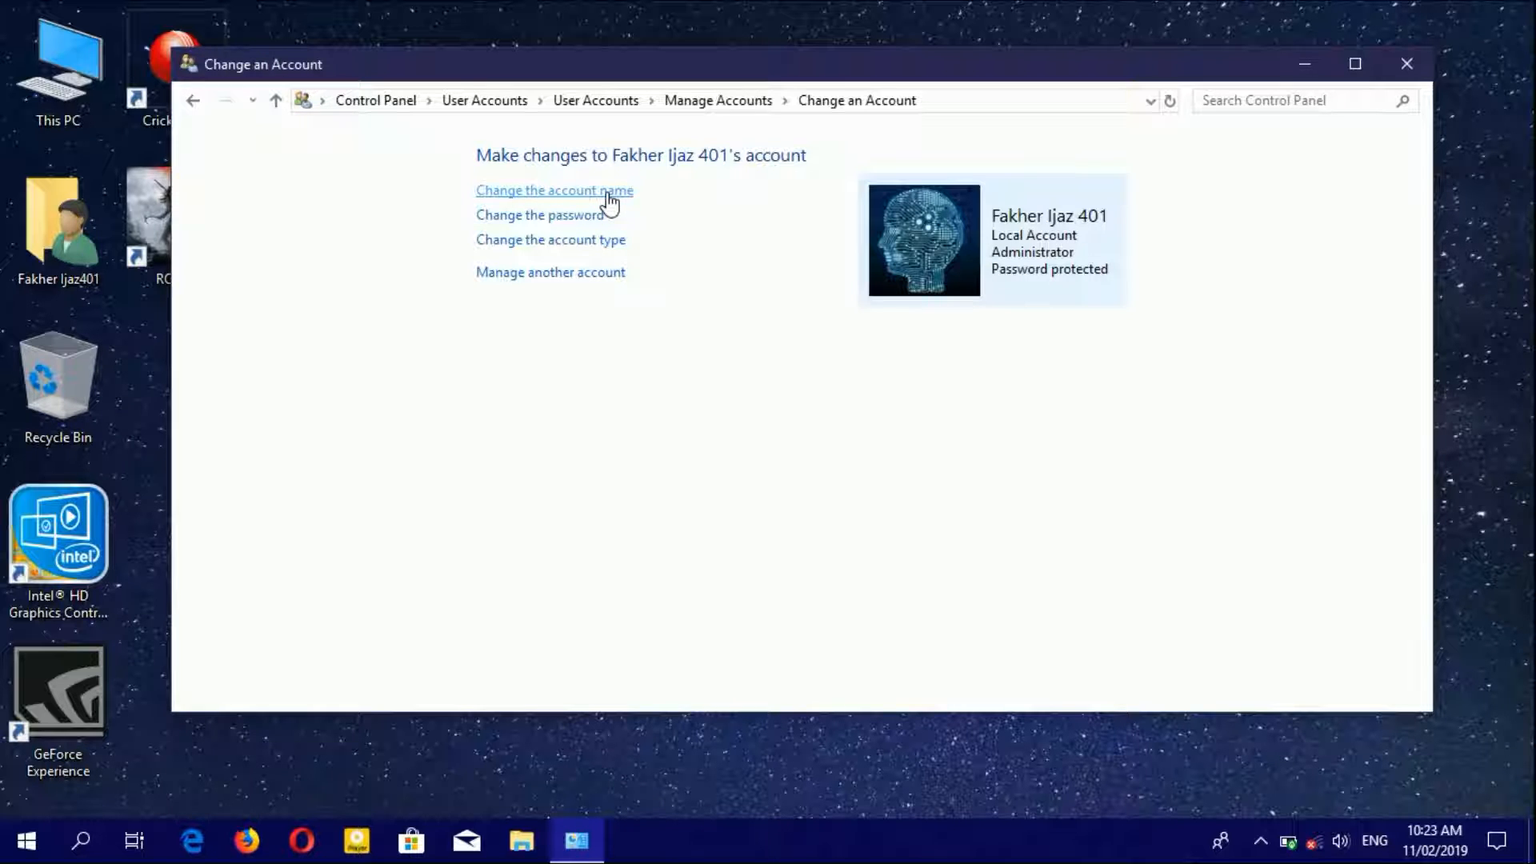
mouse_move(584, 209)
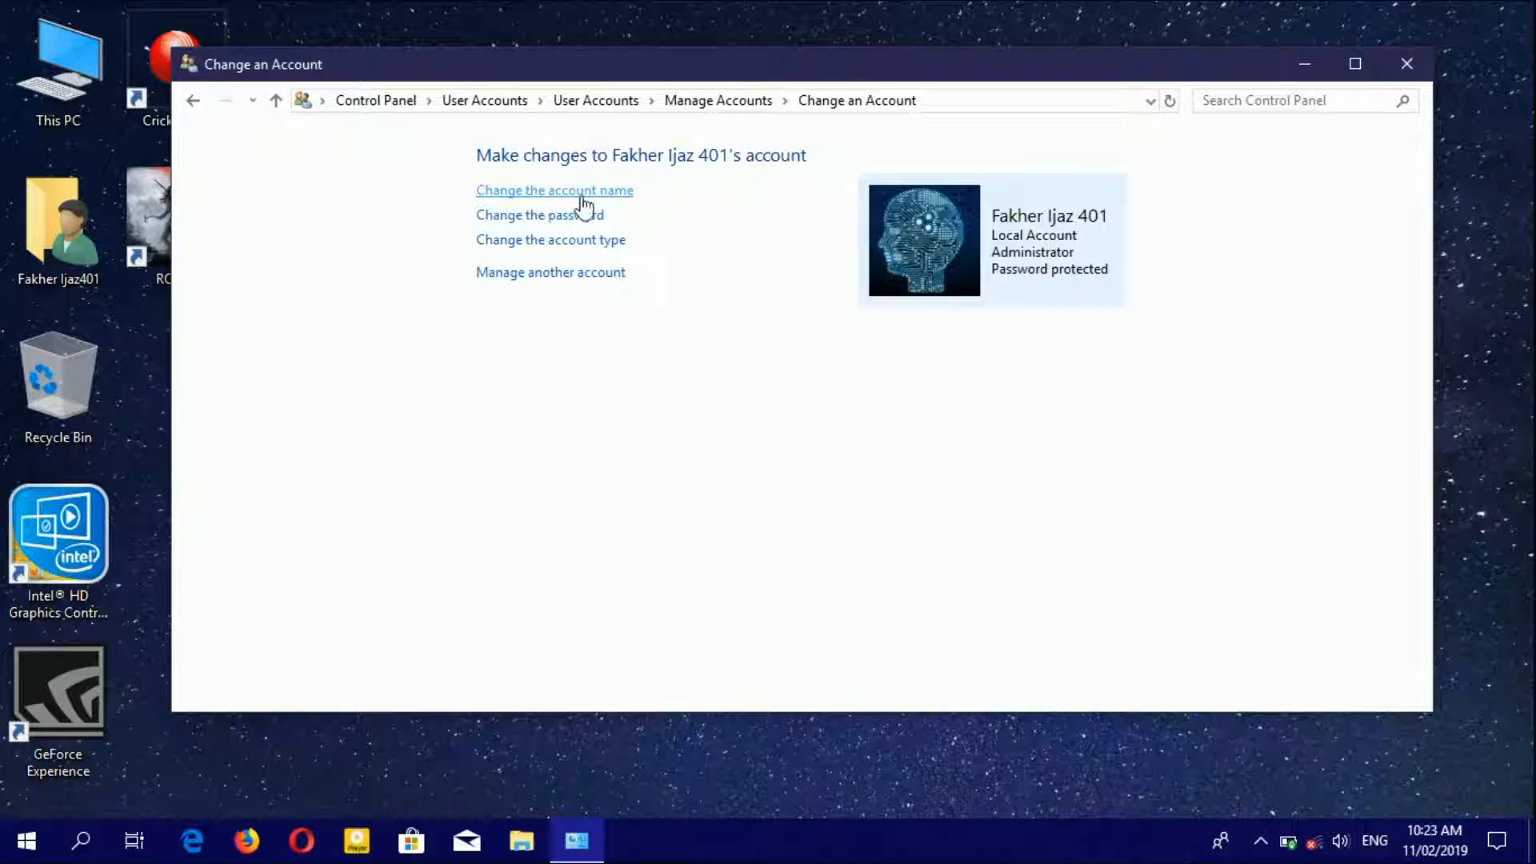
mouse_move(510, 235)
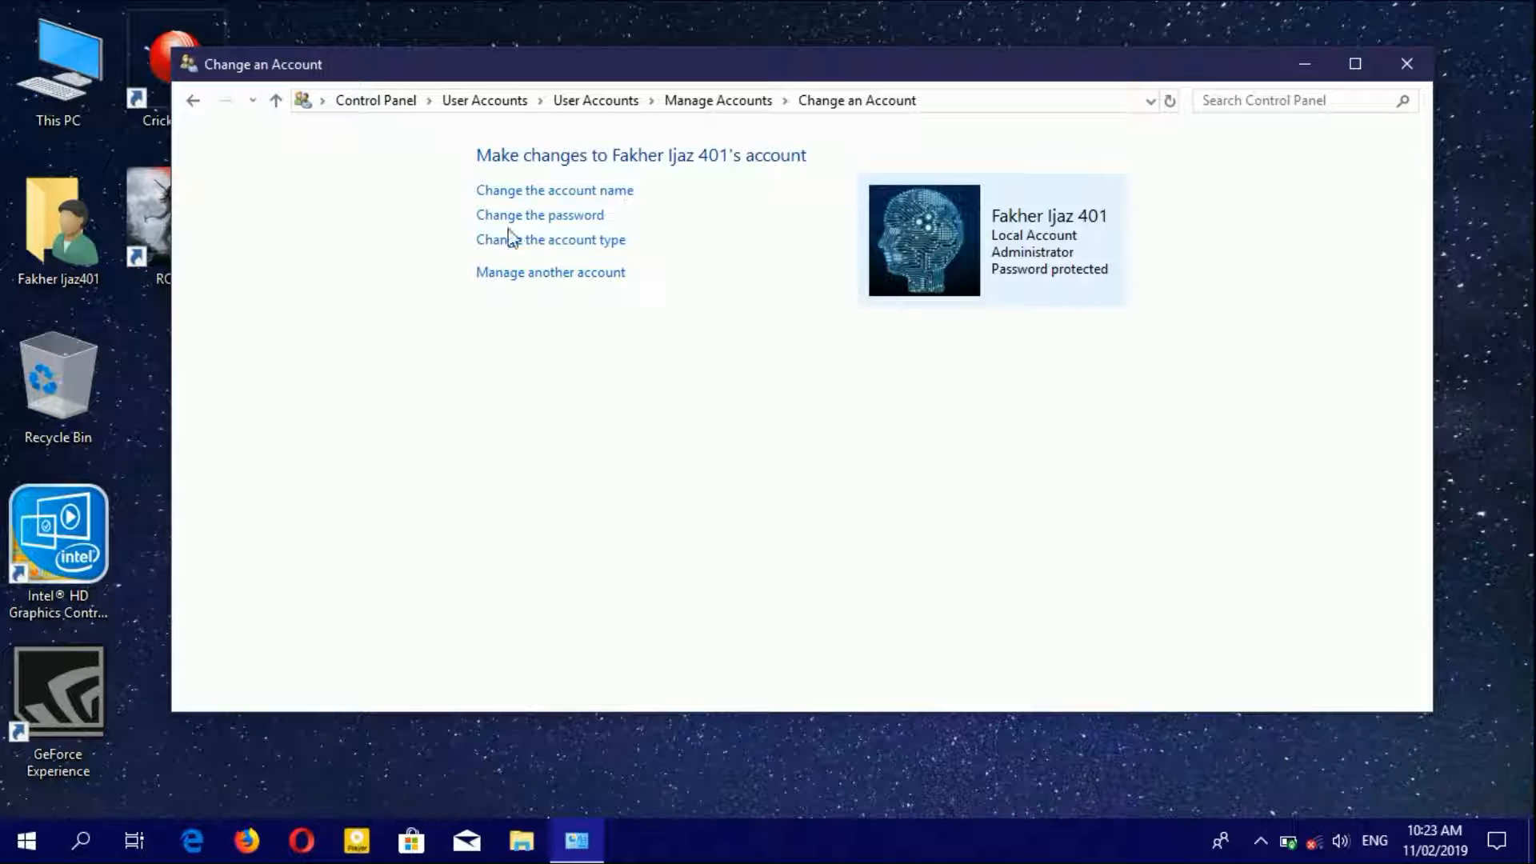
mouse_move(550, 240)
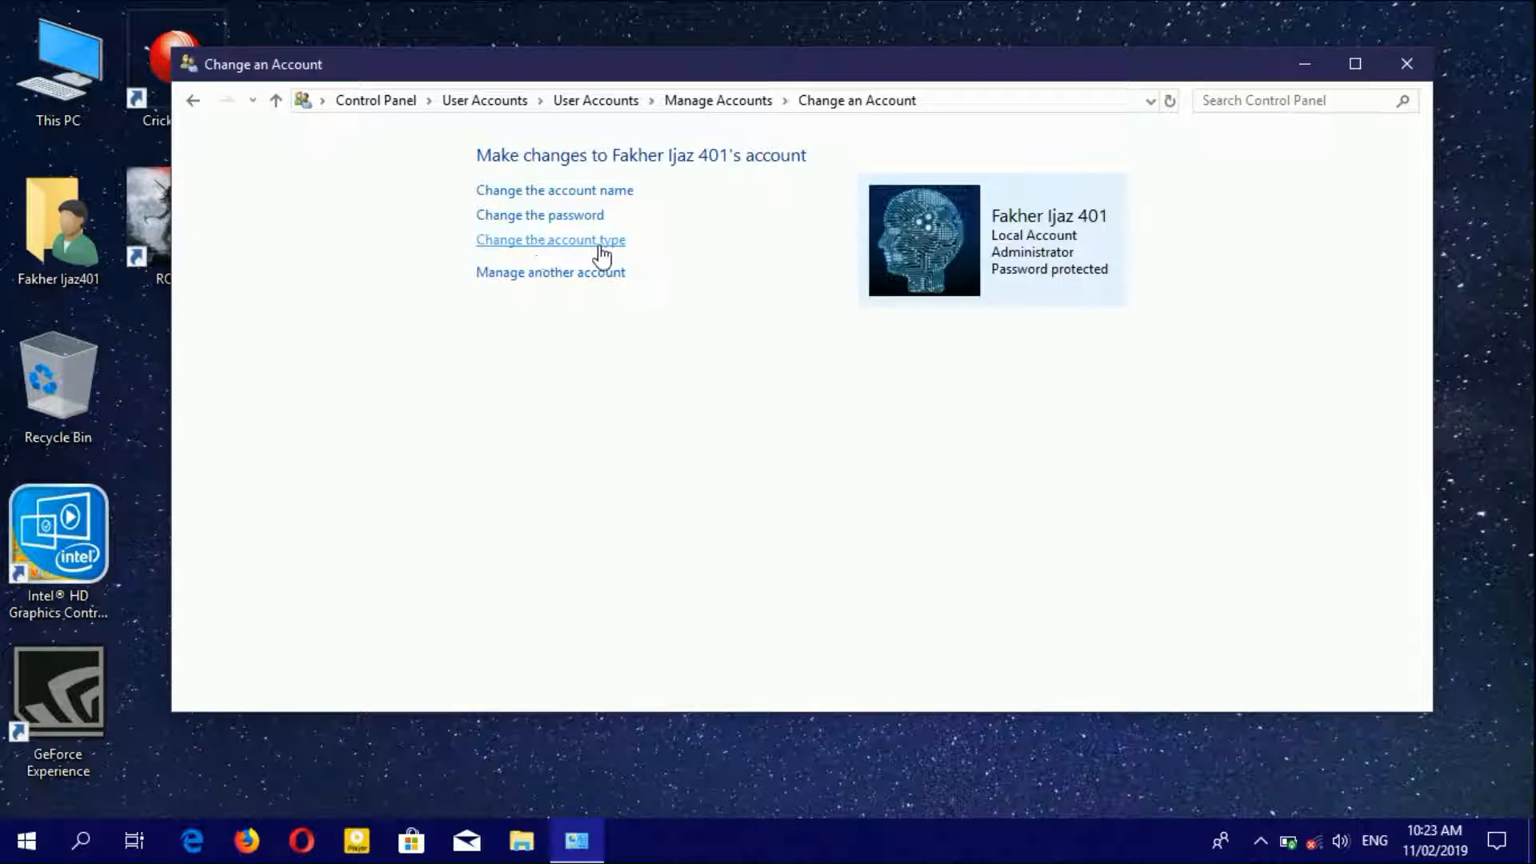
mouse_move(564, 260)
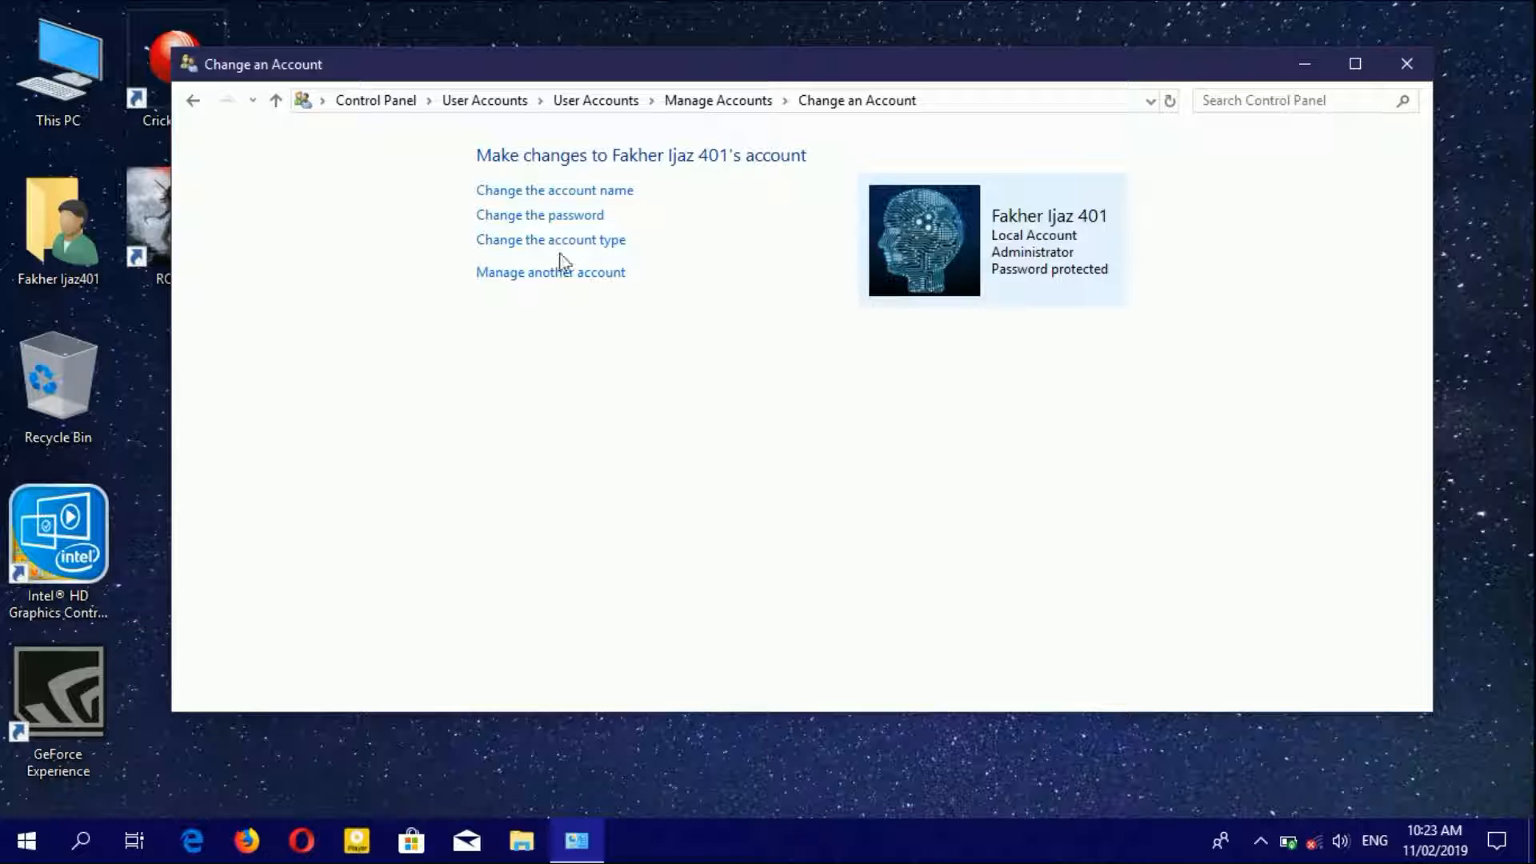
mouse_move(575, 235)
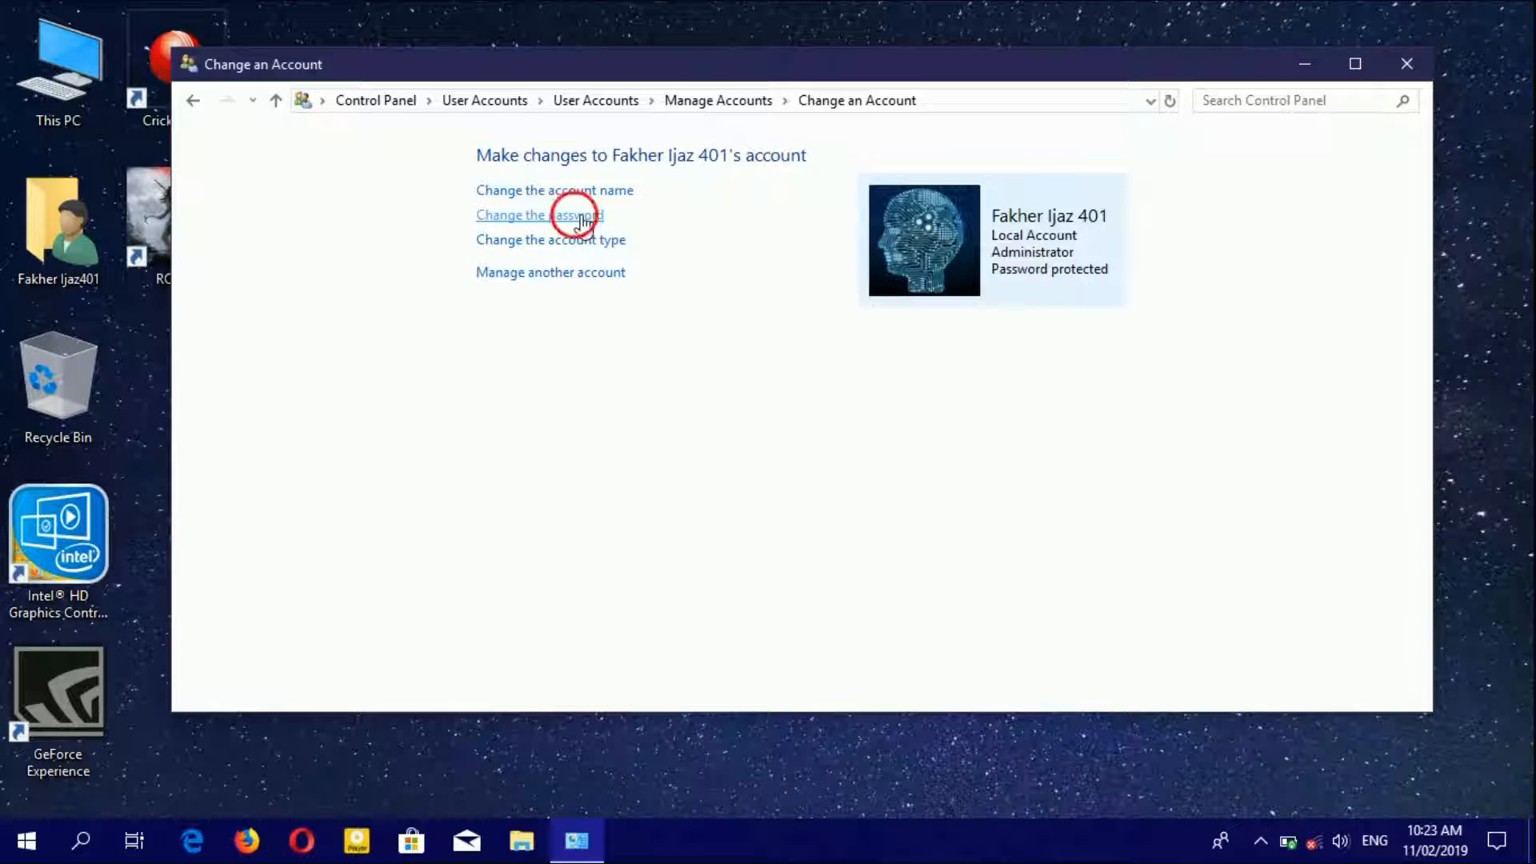
On the password change page, enter current and new passwords with hint 'Technology'.
left_click(537, 215)
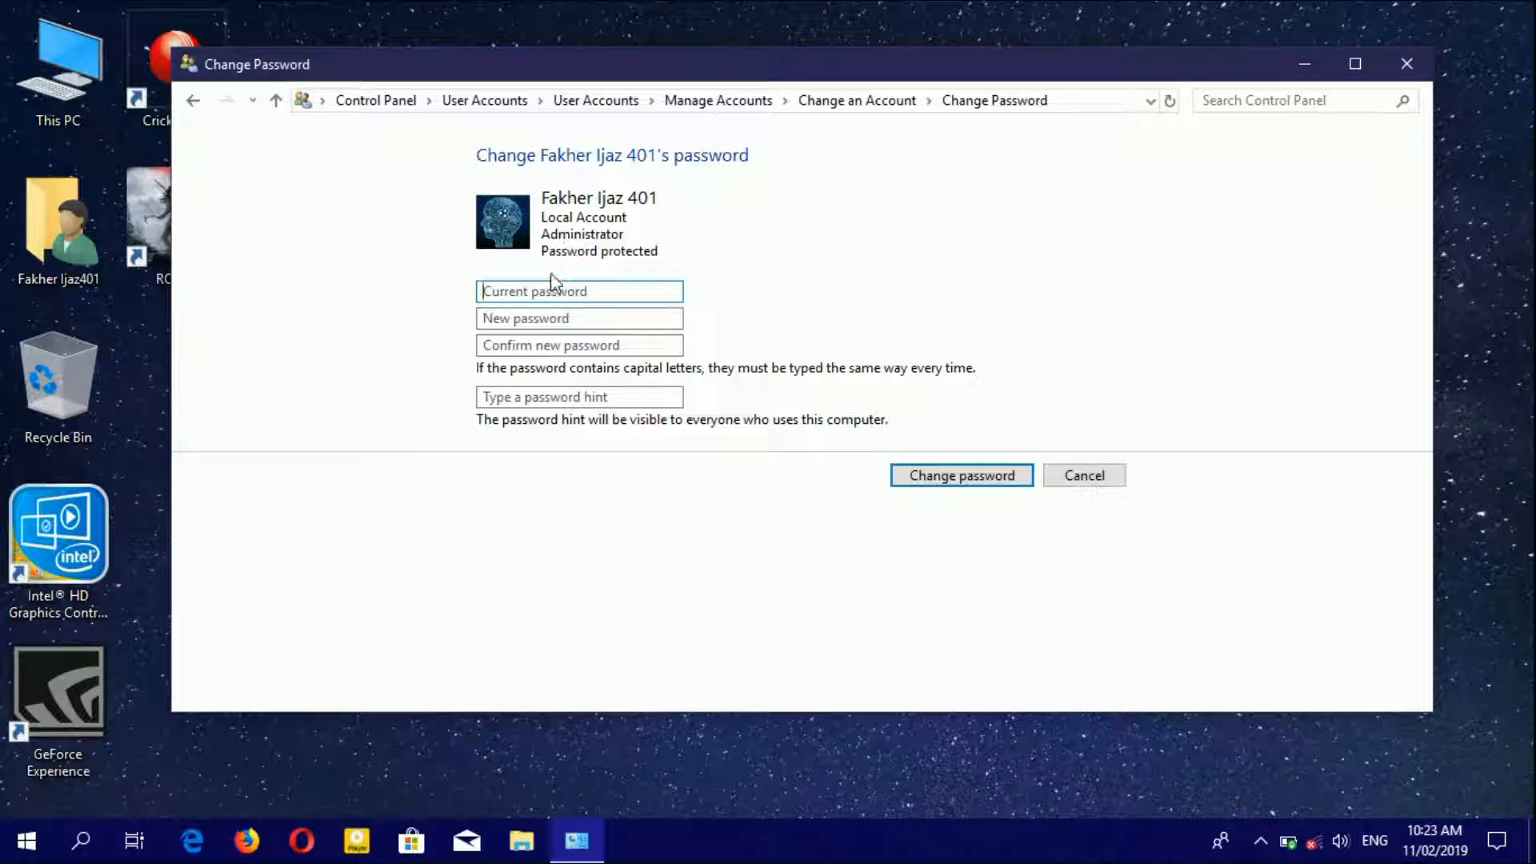
left_click(578, 289)
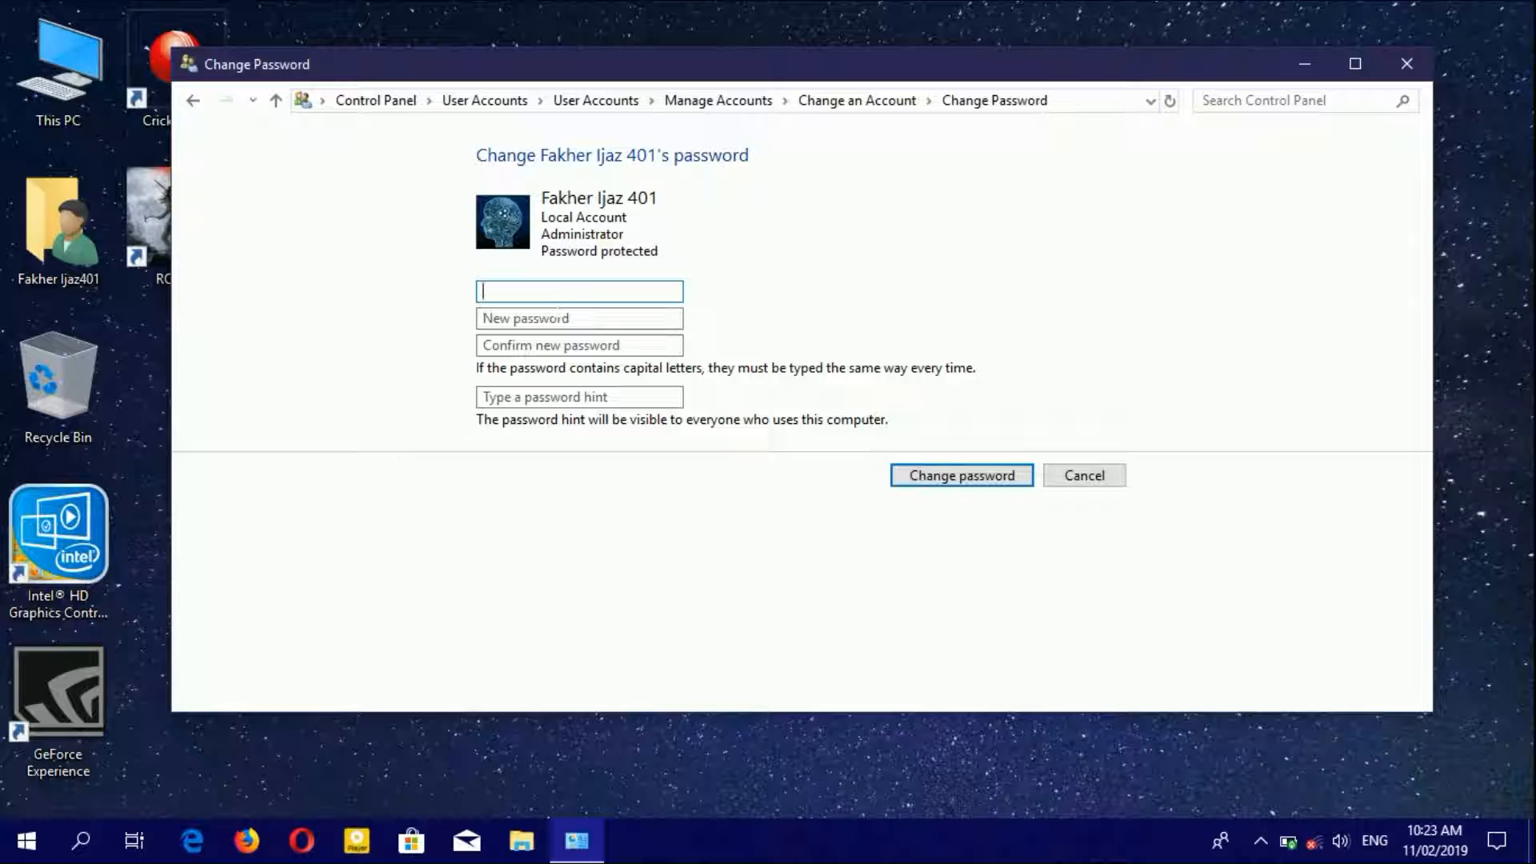
type("•")
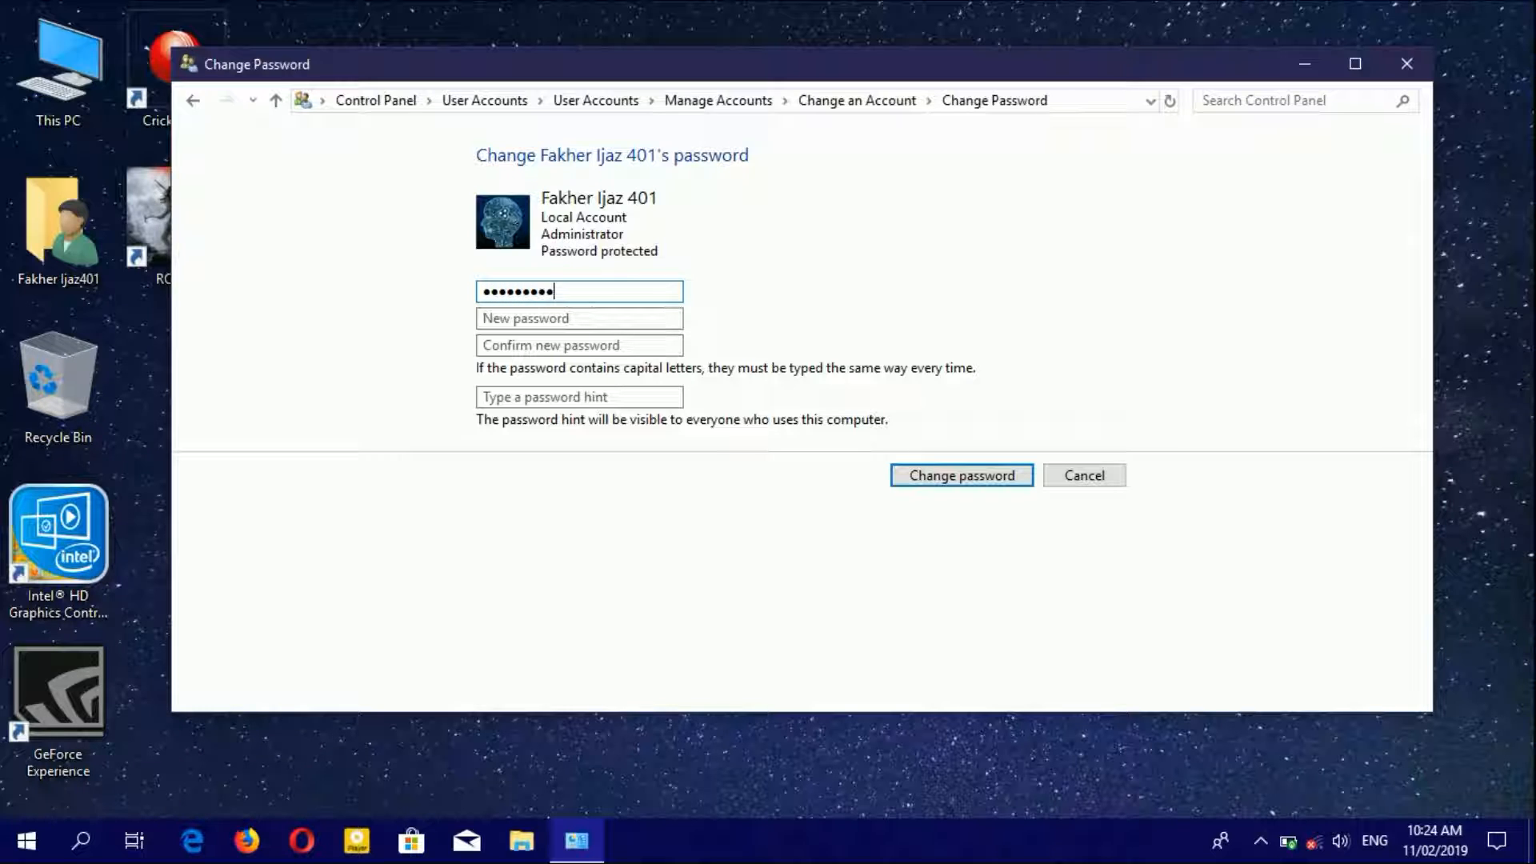
left_click(578, 318)
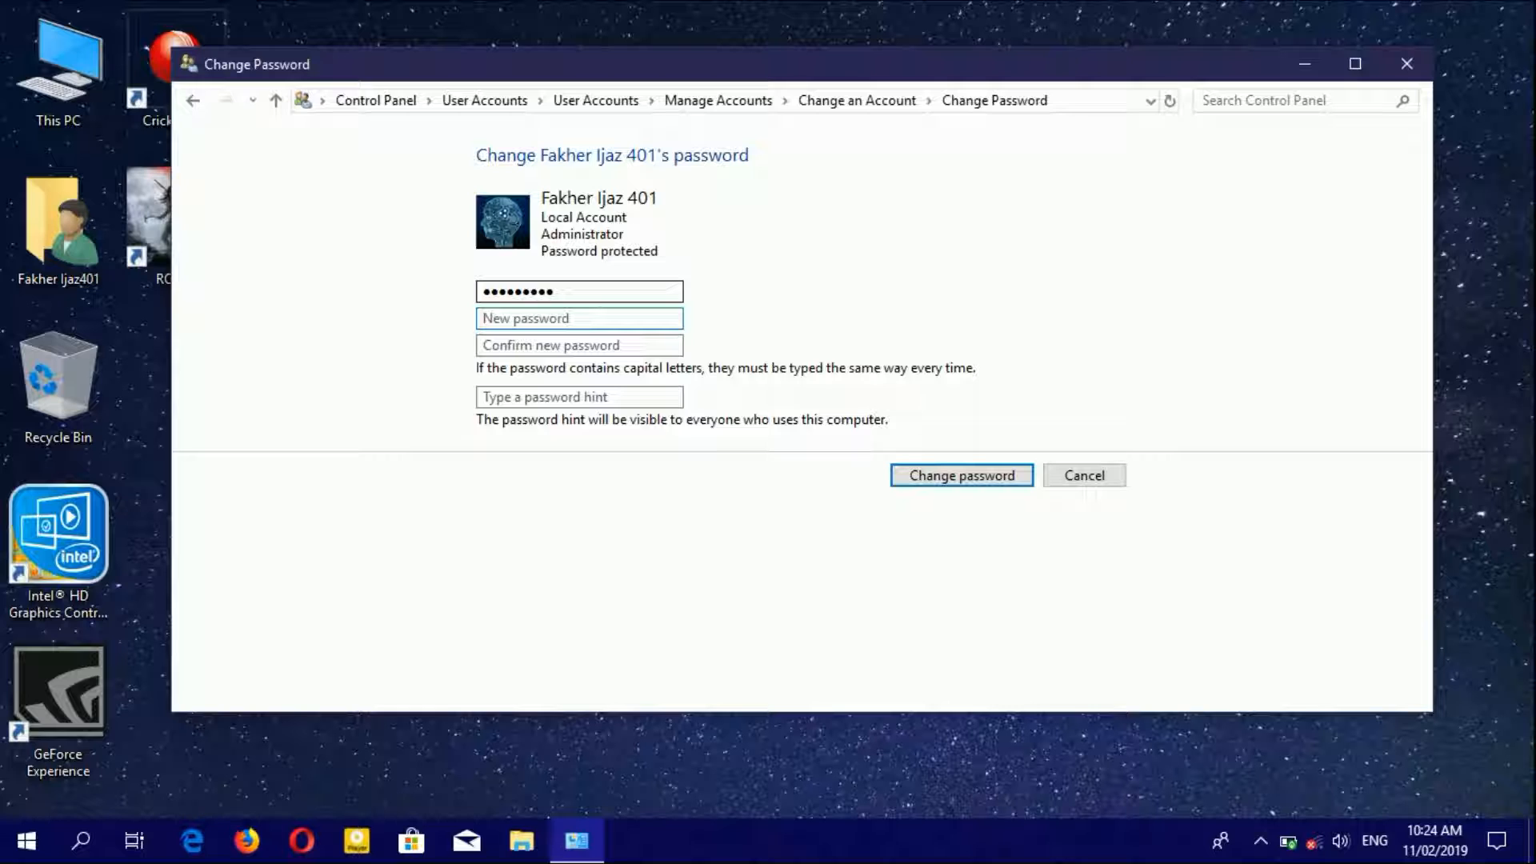
type("•••••")
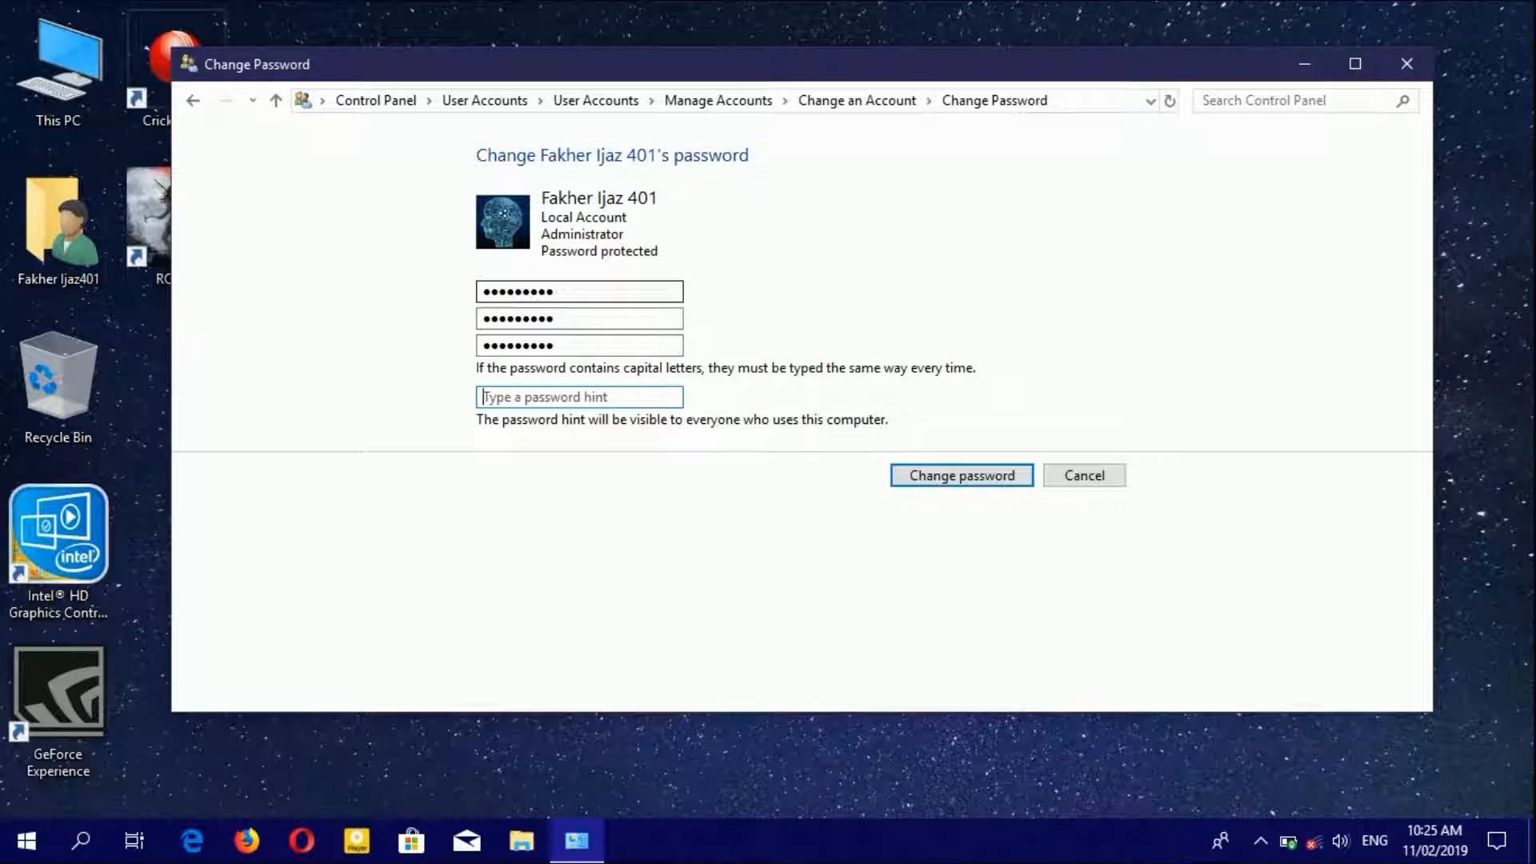
type("Technol")
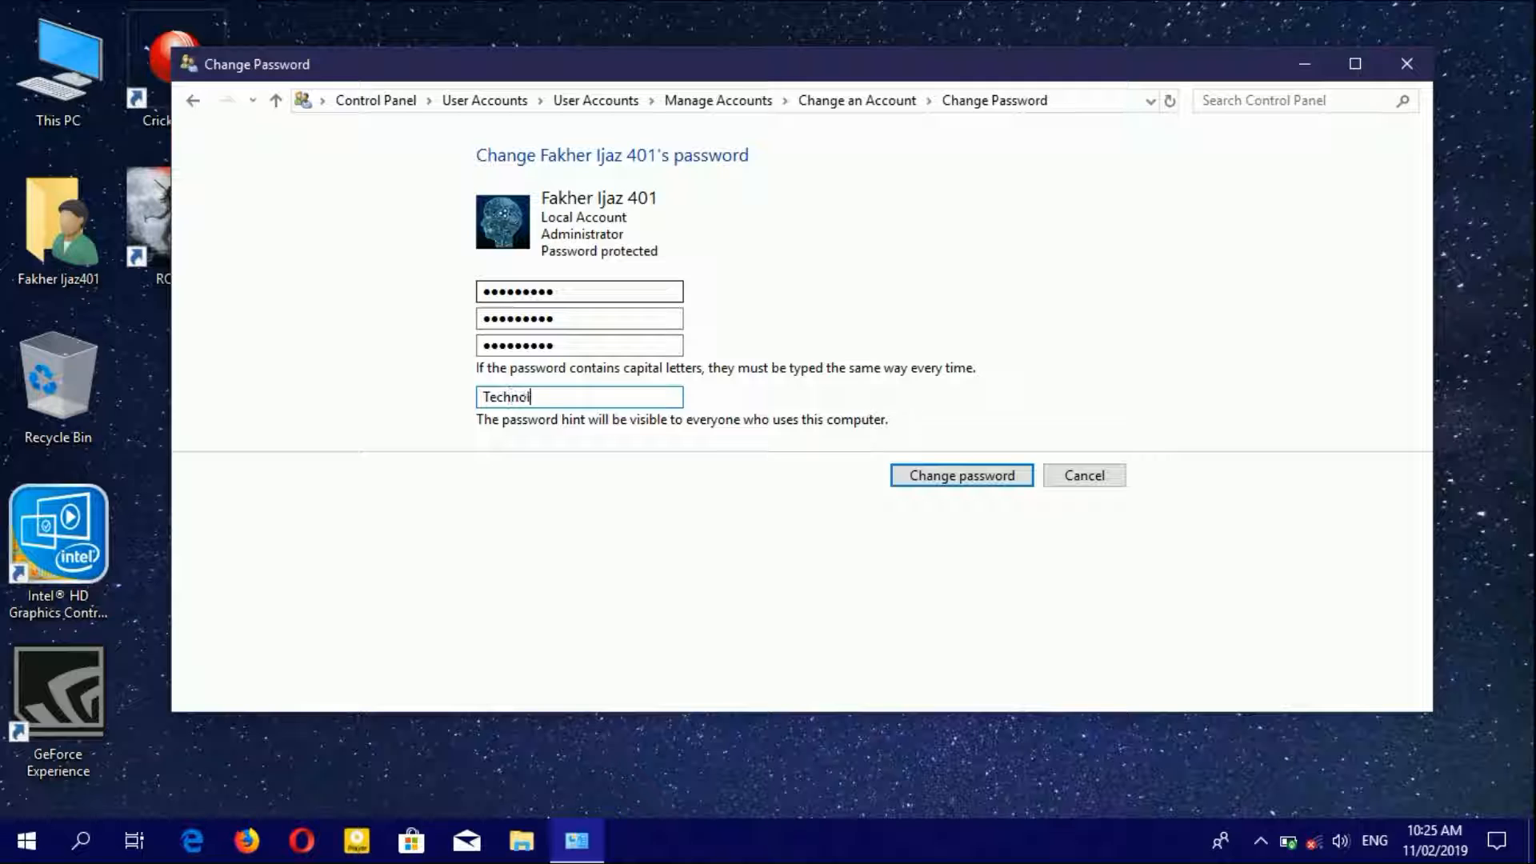
type("ogy")
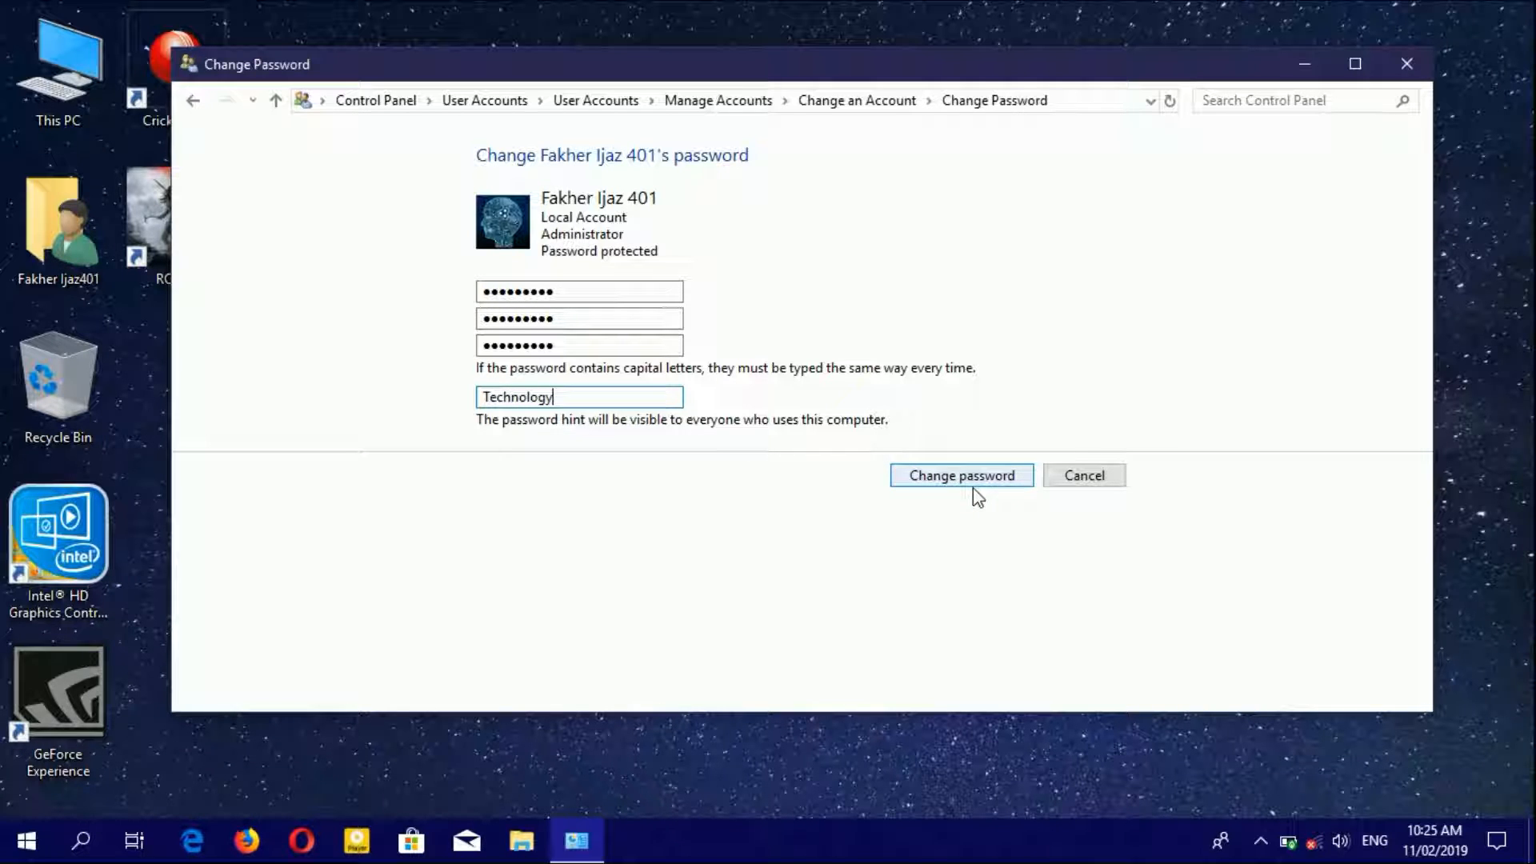
Save the new password and view the Standard/Administrator account type options.
left_click(960, 475)
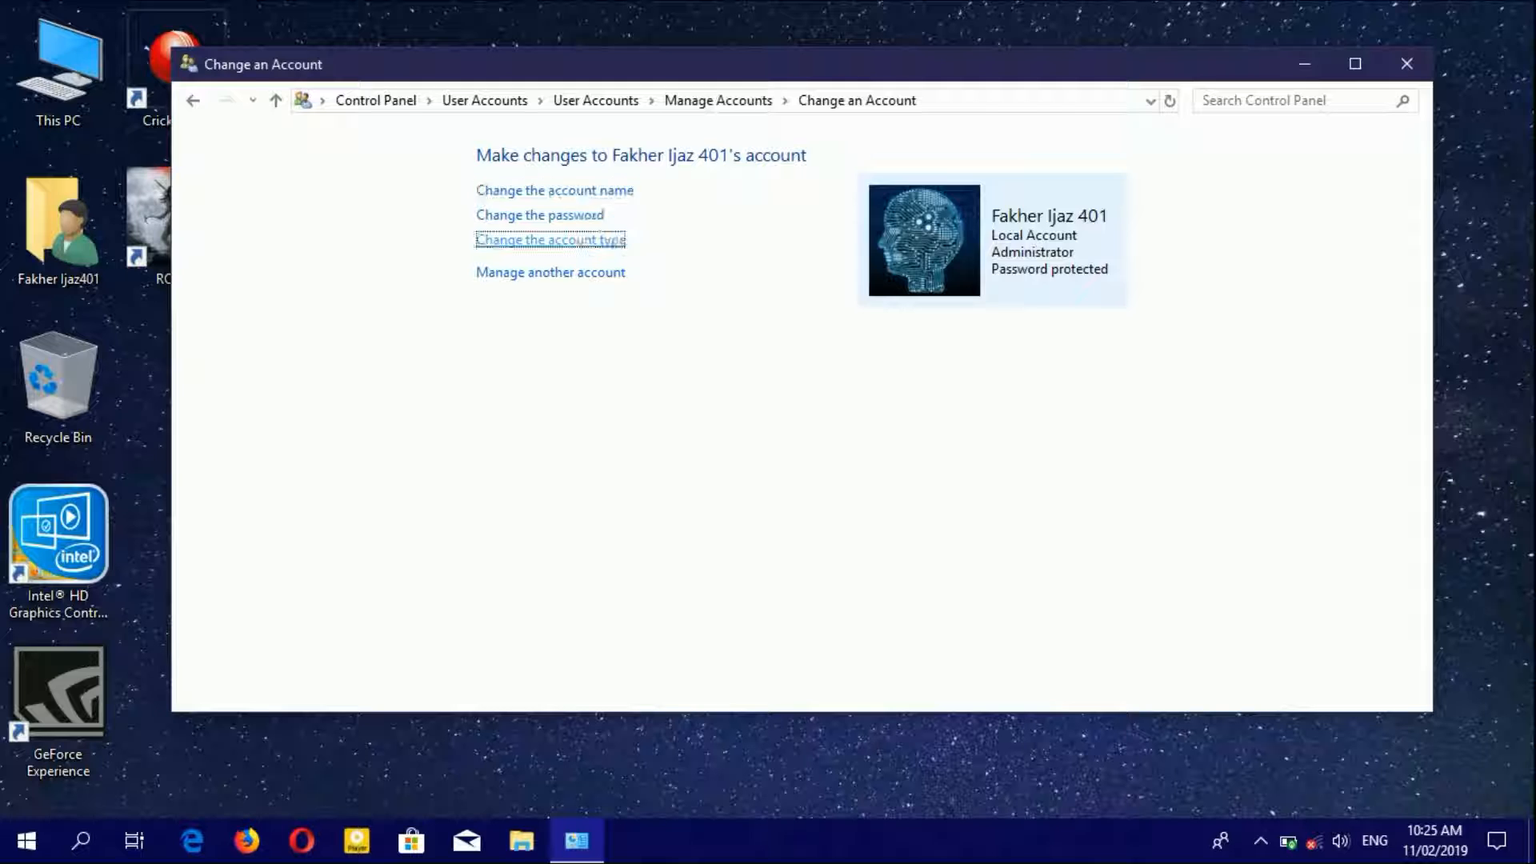
left_click(549, 239)
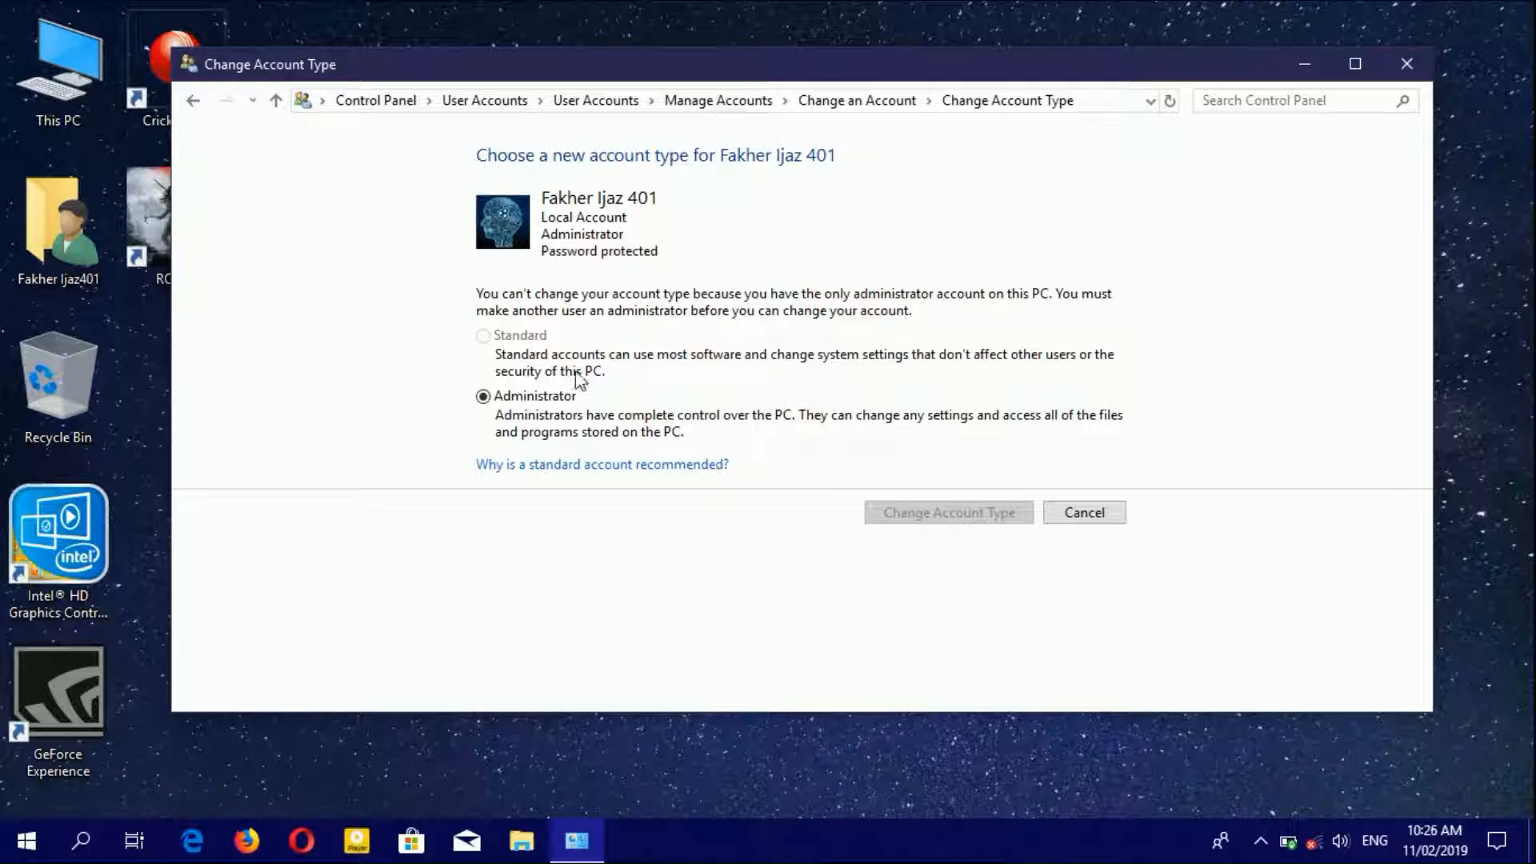
mouse_move(729, 373)
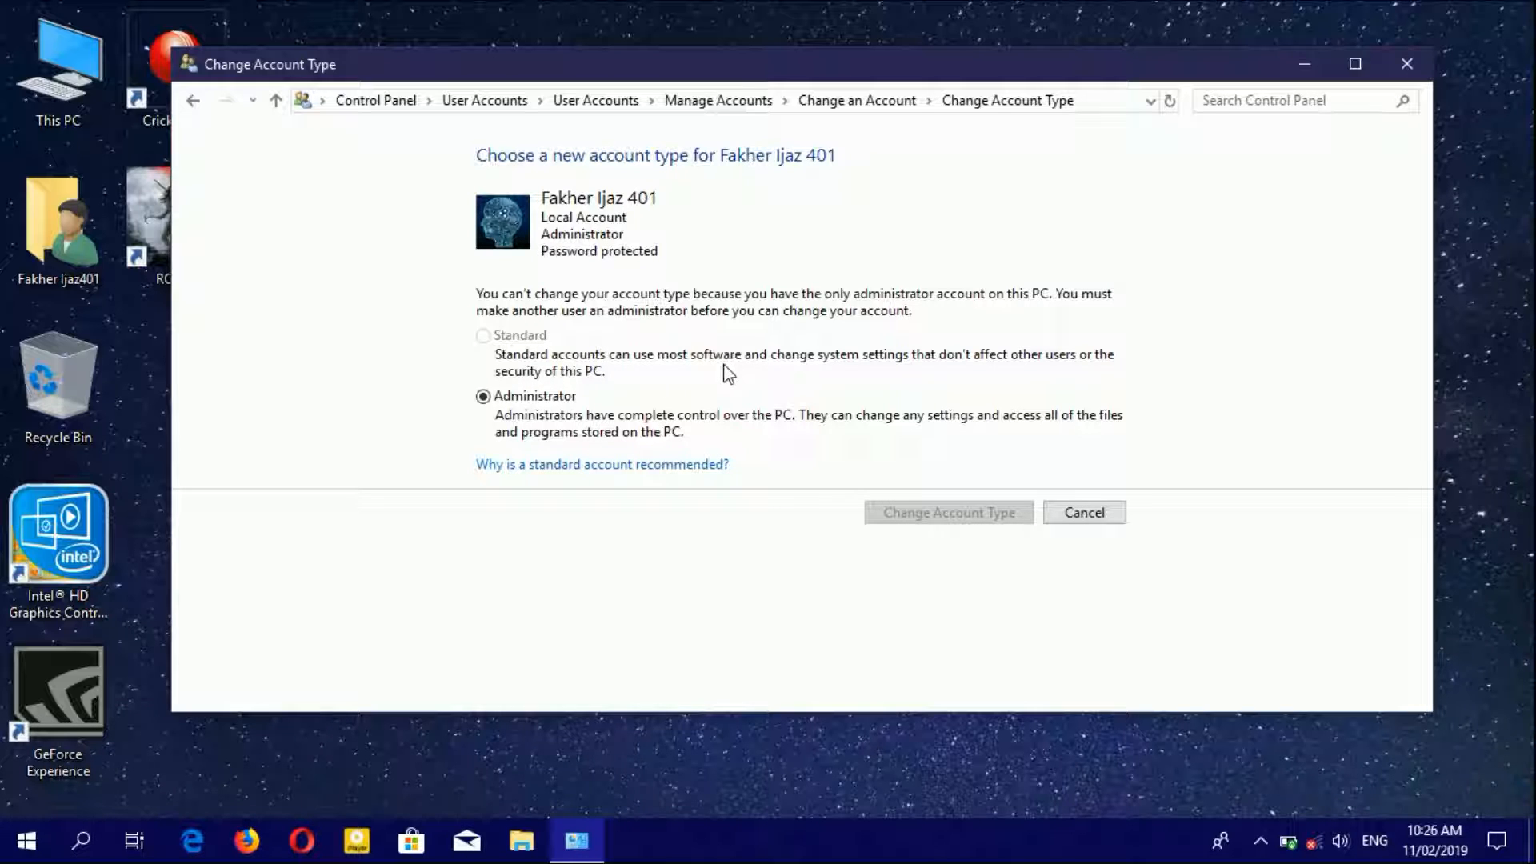
mouse_move(947, 383)
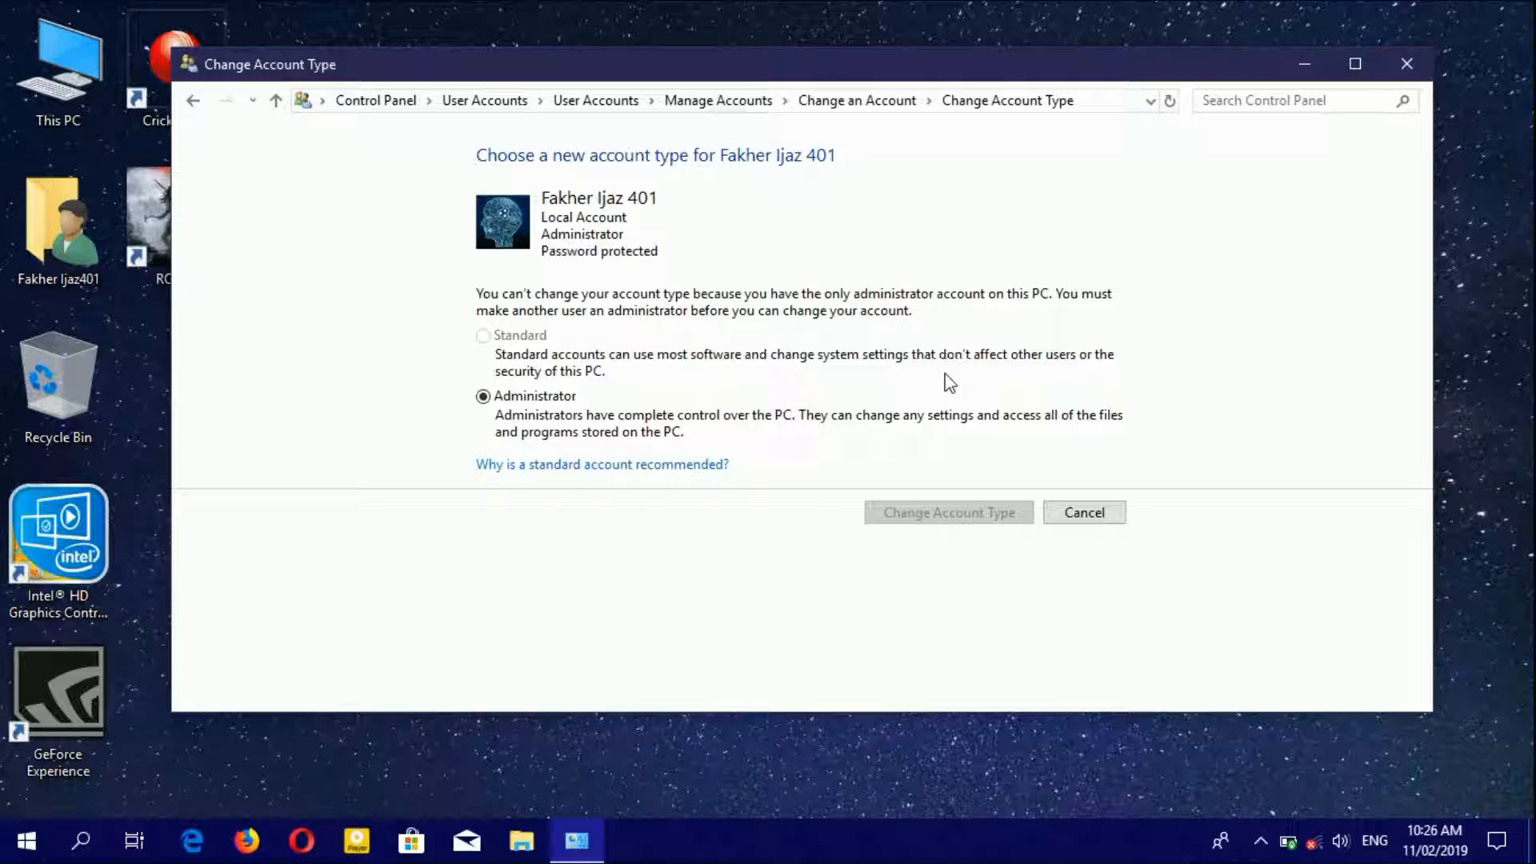
mouse_move(1099, 380)
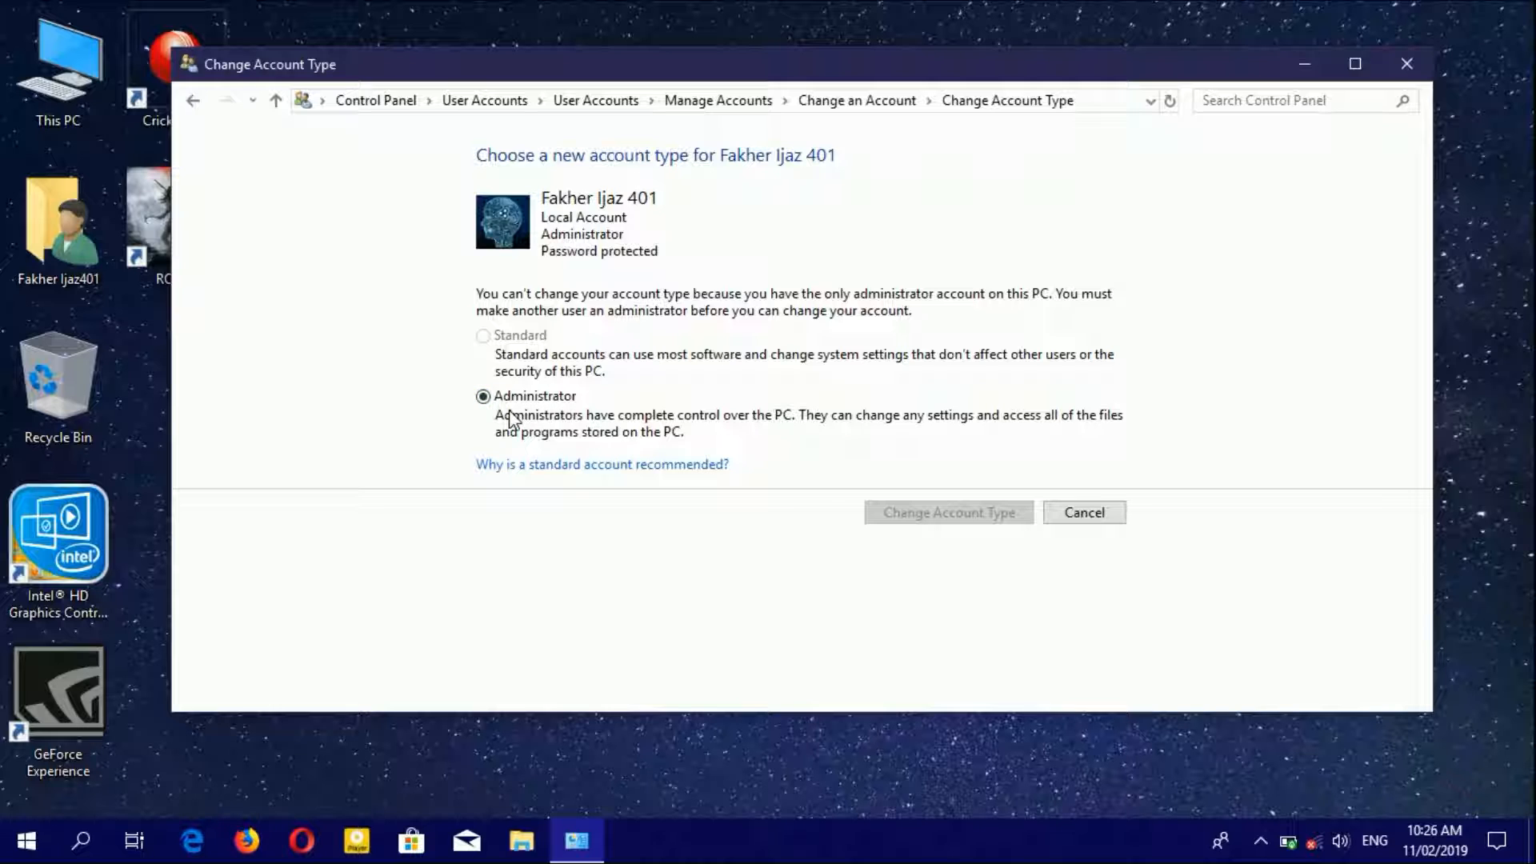
mouse_move(511, 429)
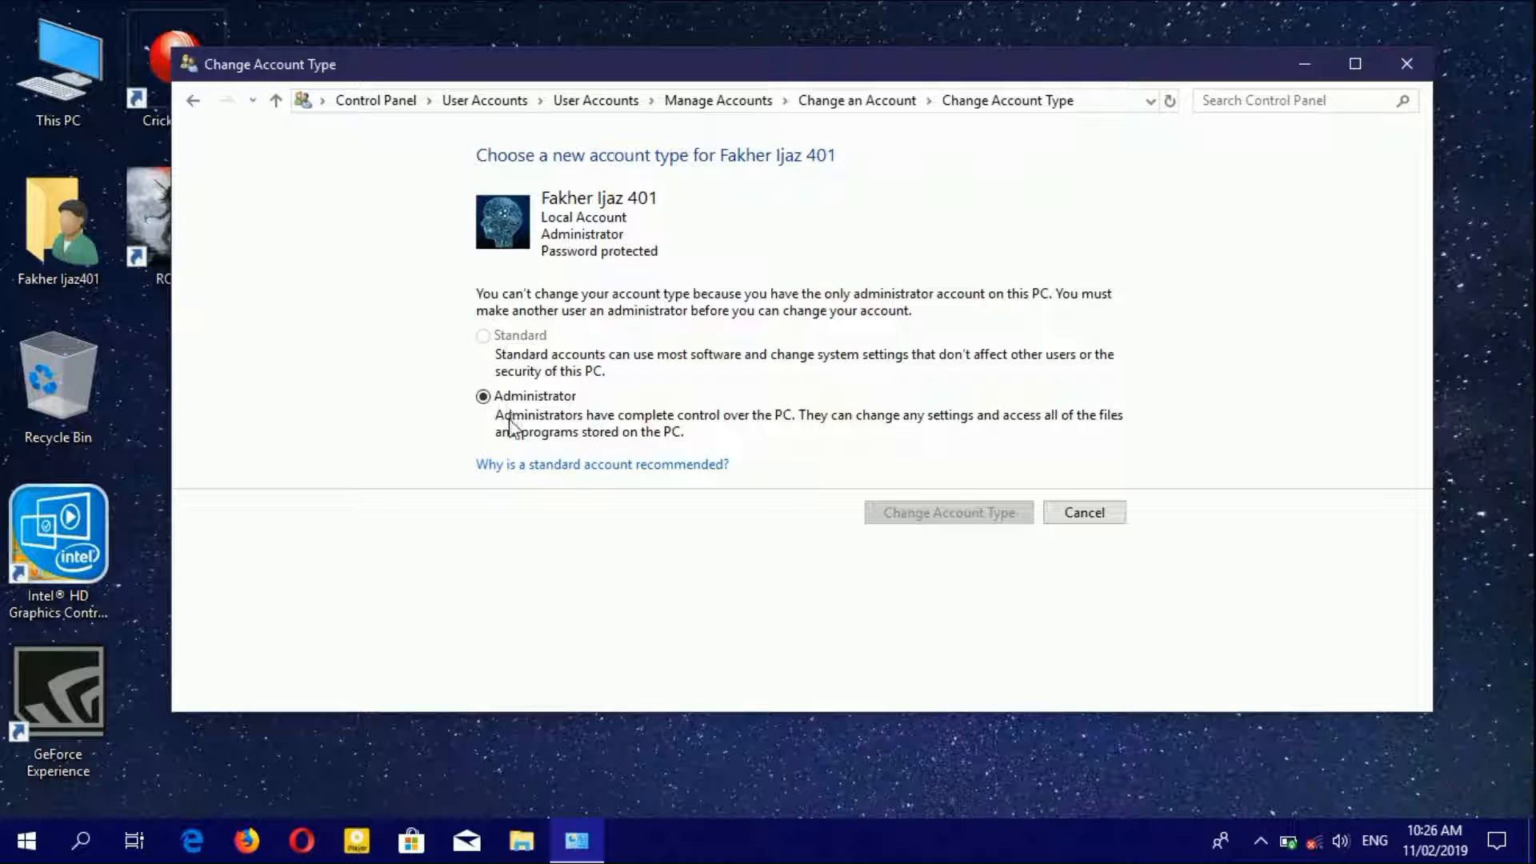
mouse_move(747, 438)
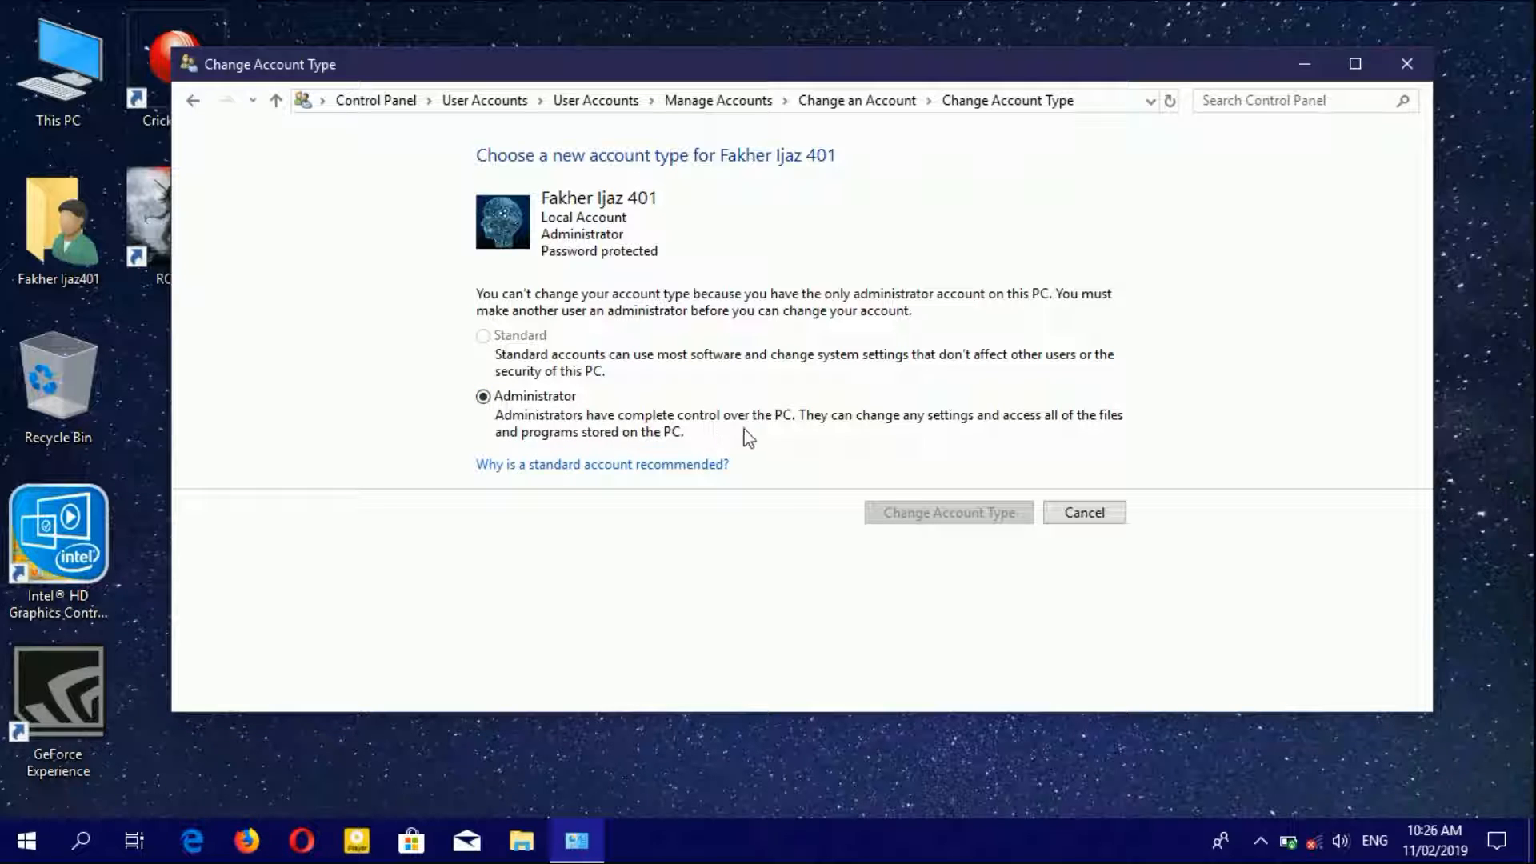
mouse_move(887, 428)
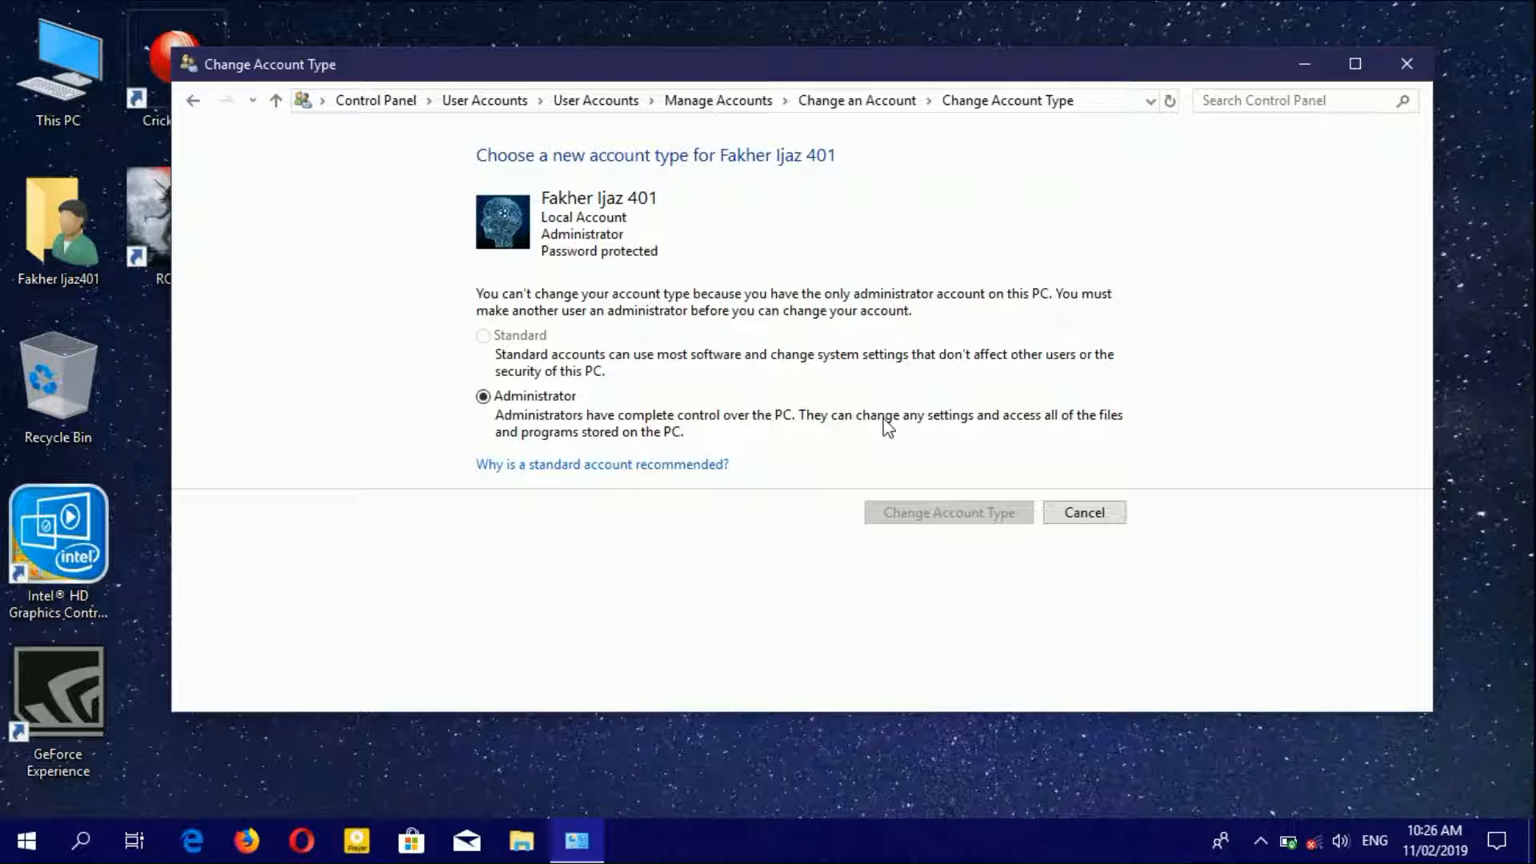
mouse_move(874, 460)
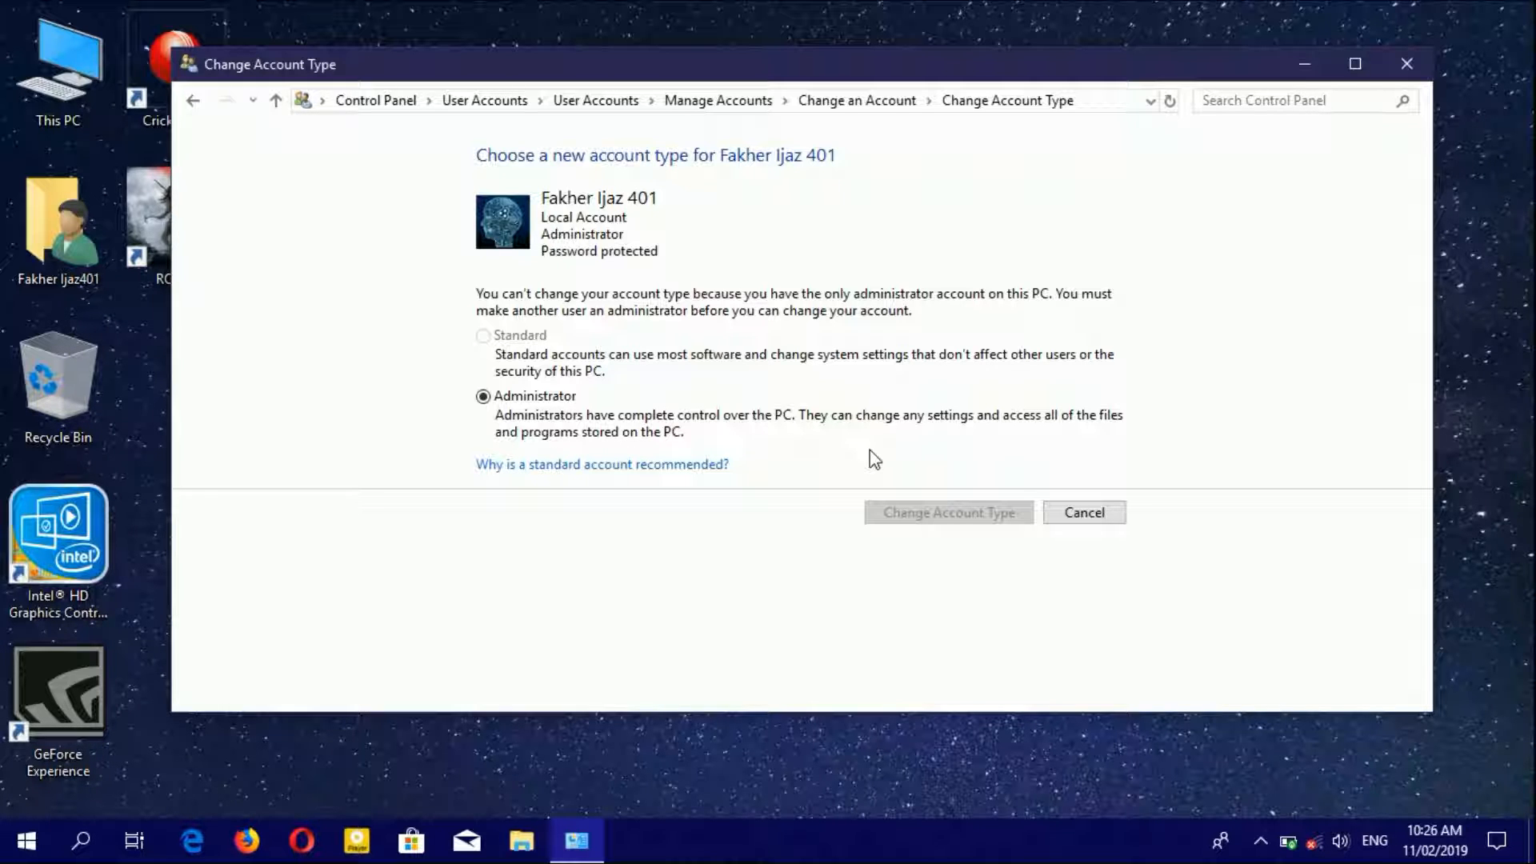
mouse_move(195, 100)
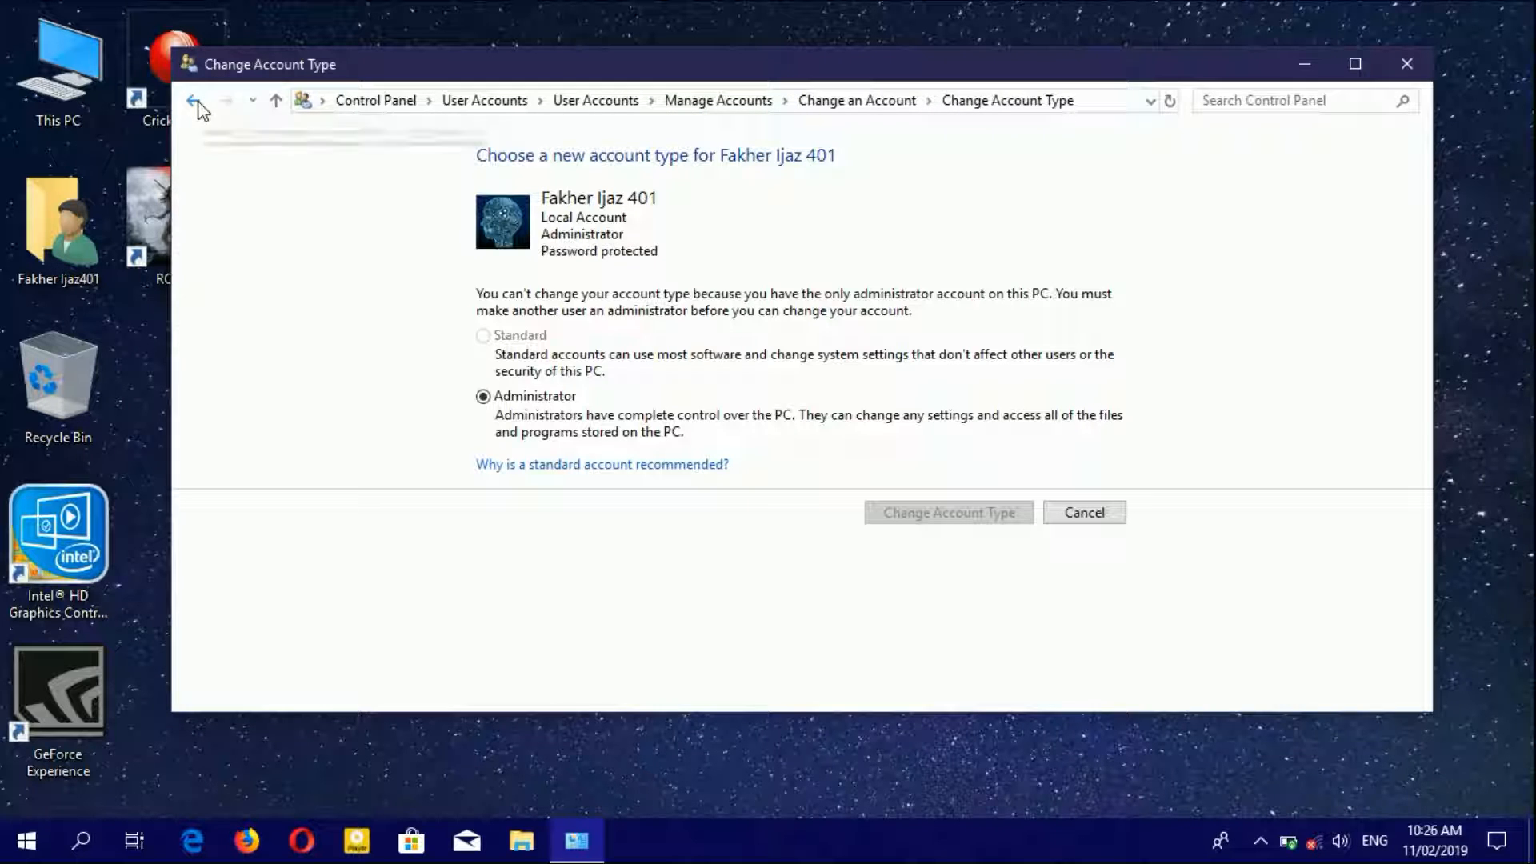
Back out to the main User Accounts page and show the accounts available to manage.
left_click(196, 100)
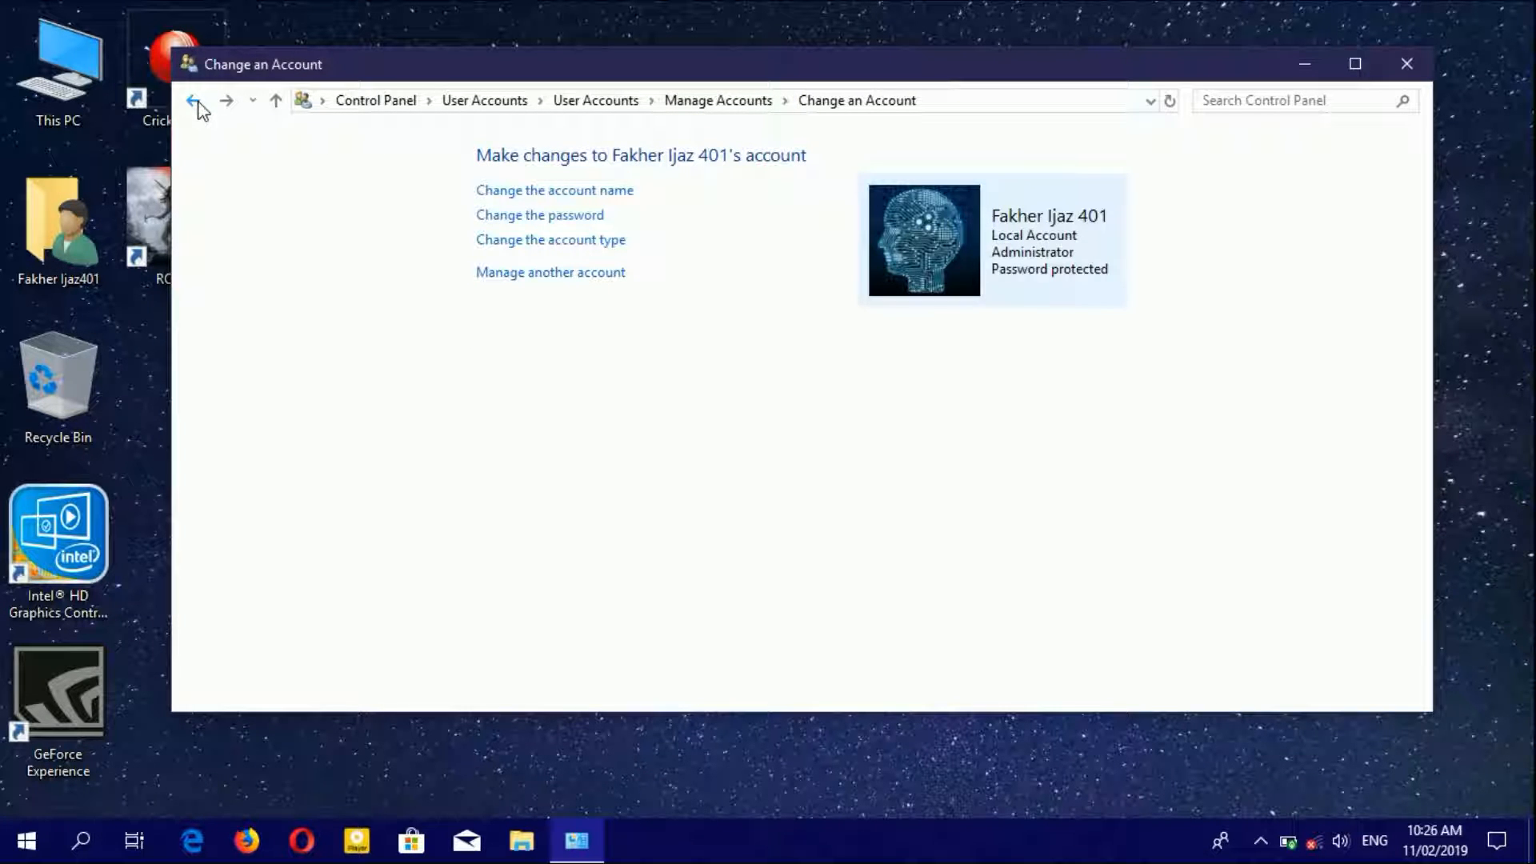
left_click(538, 215)
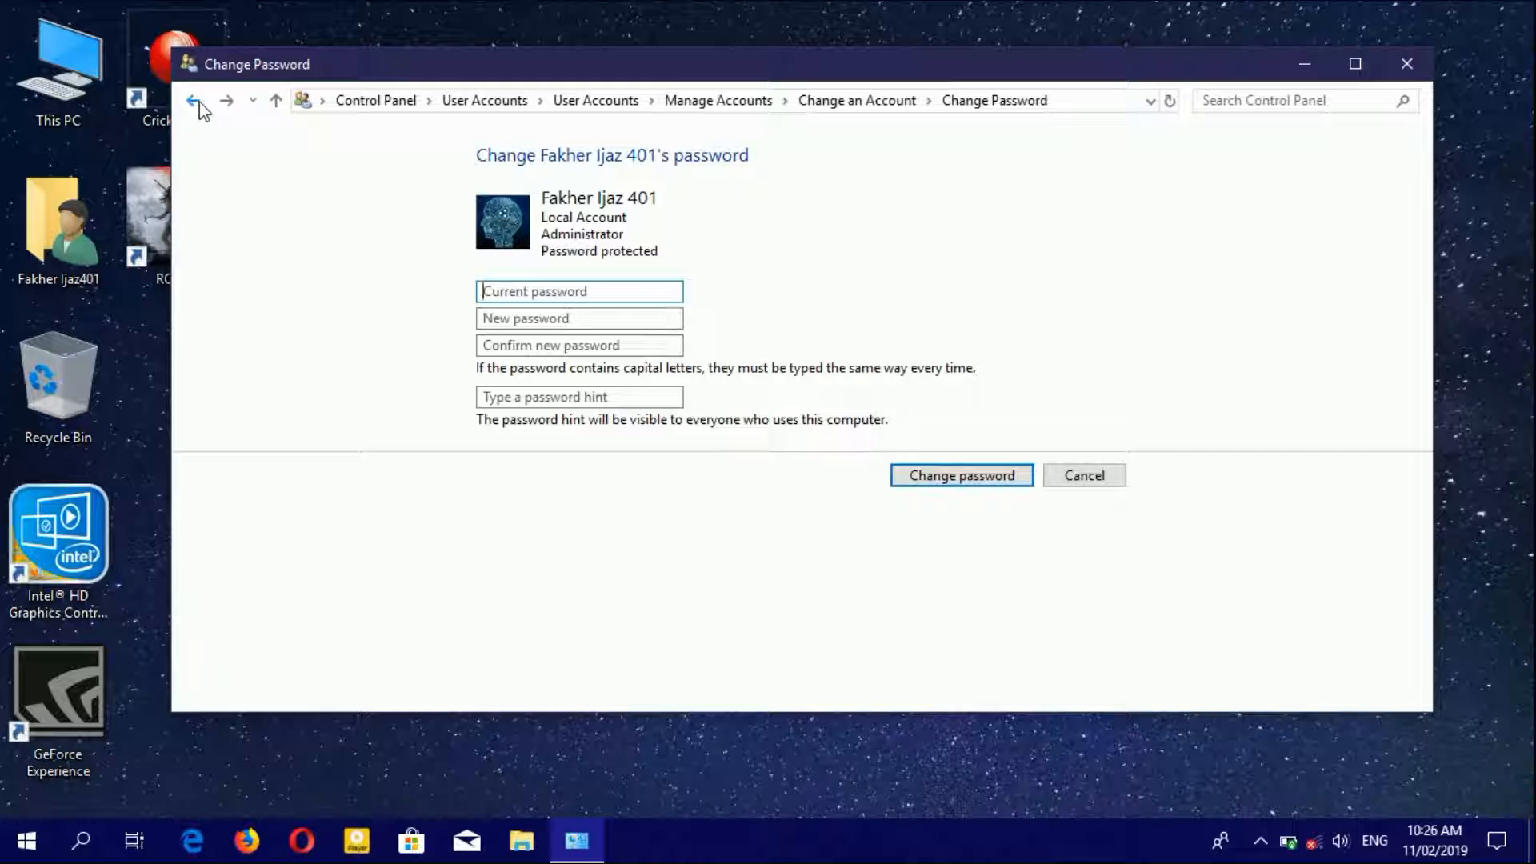
left_click(199, 100)
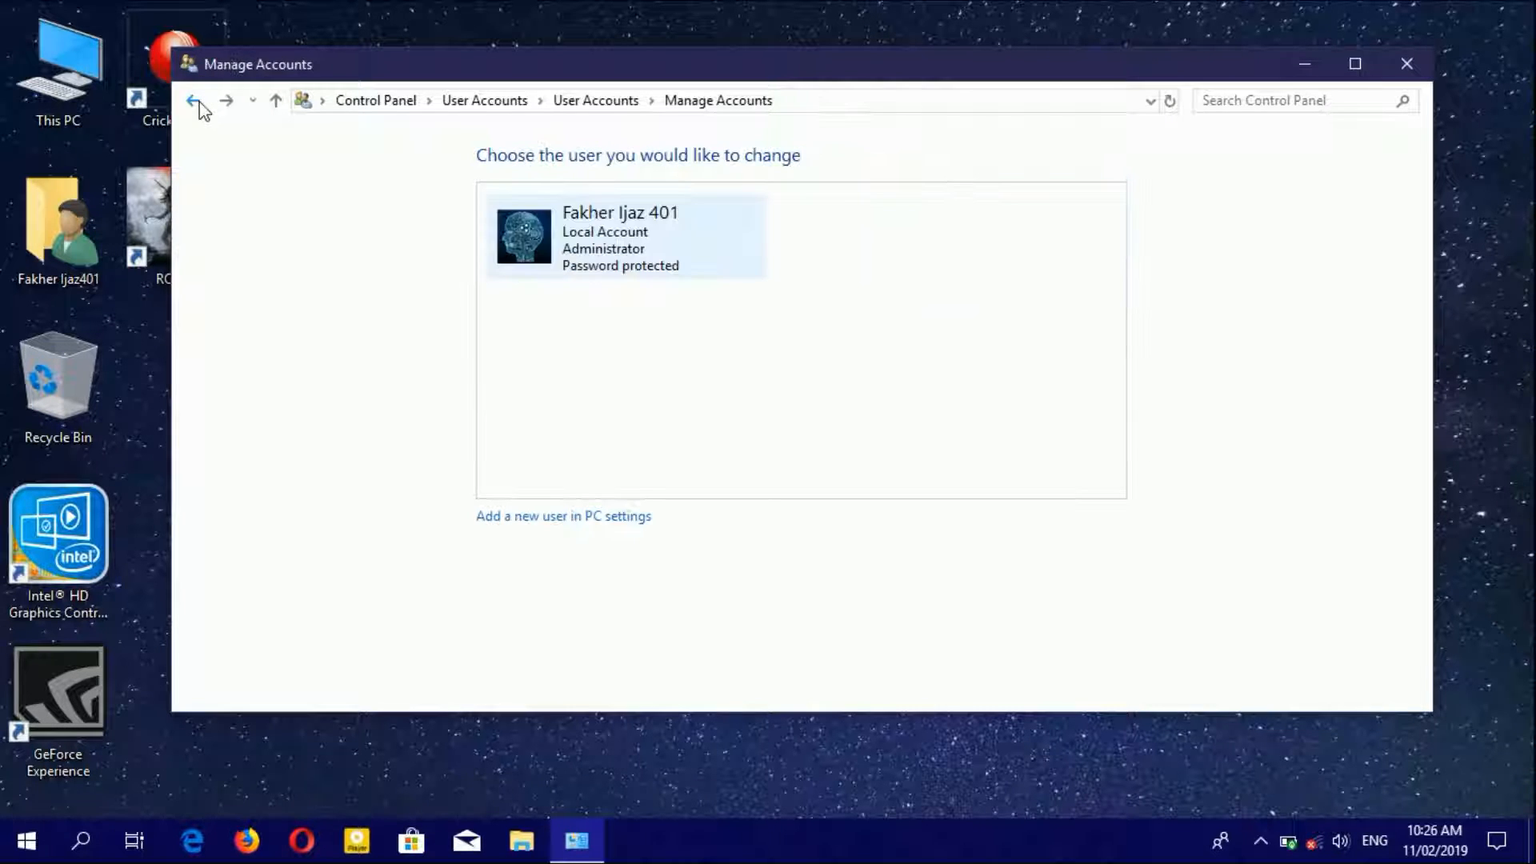
left_click(197, 100)
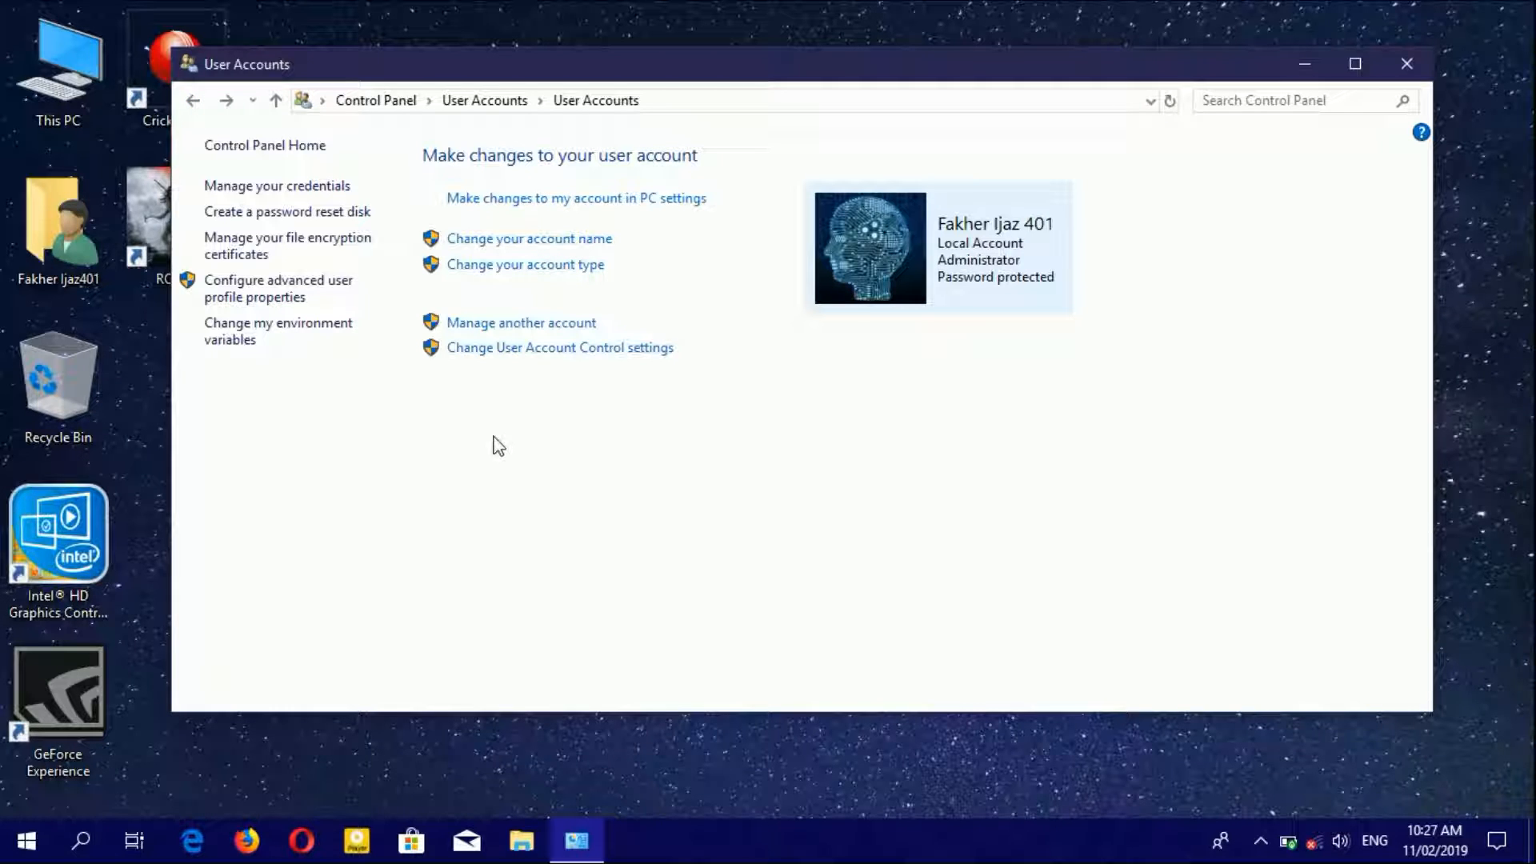
mouse_move(557, 341)
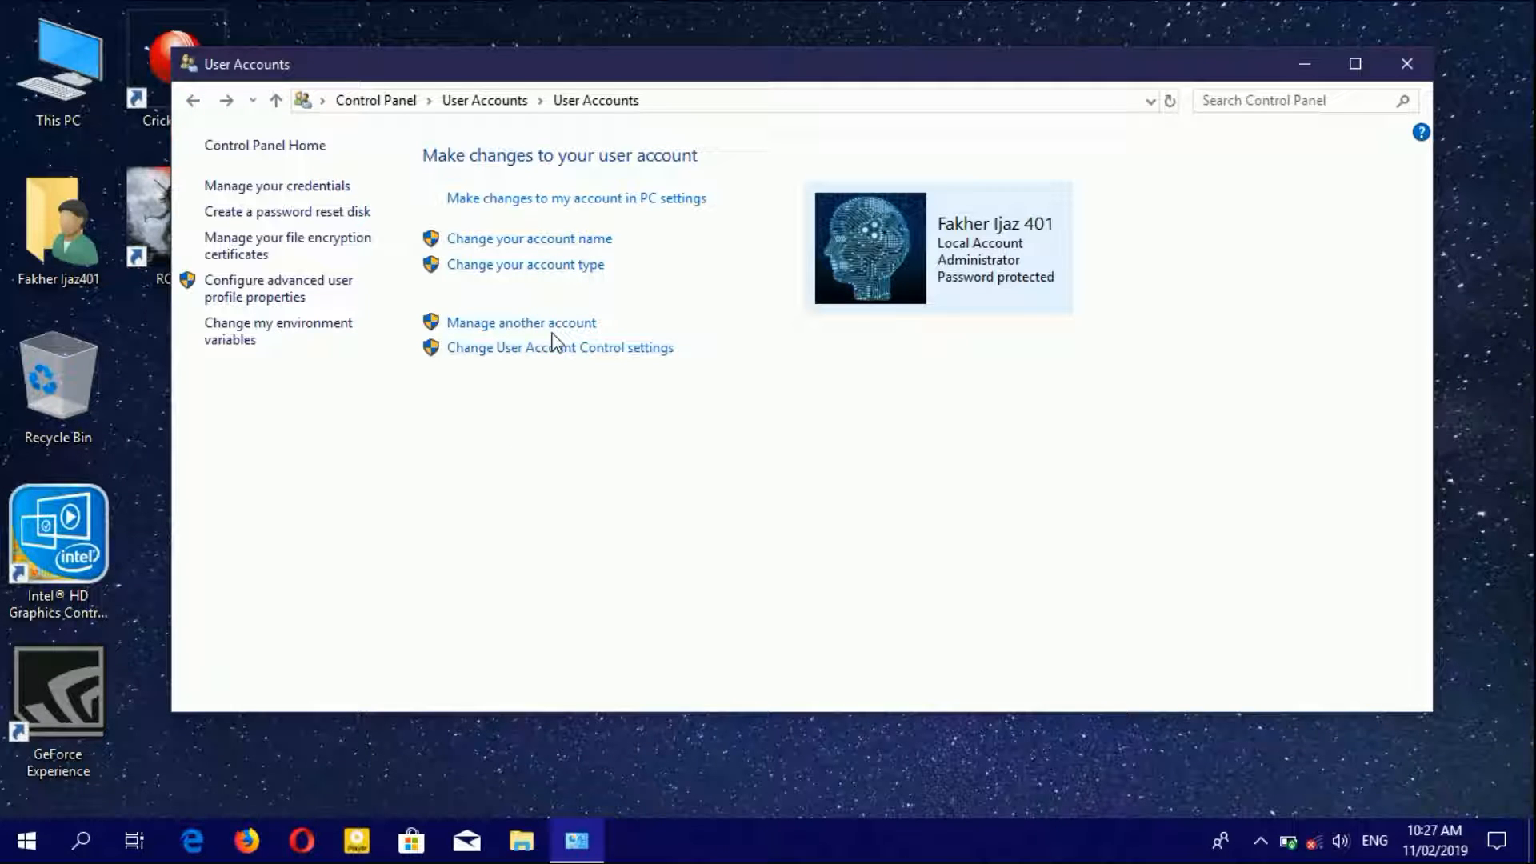
left_click(520, 323)
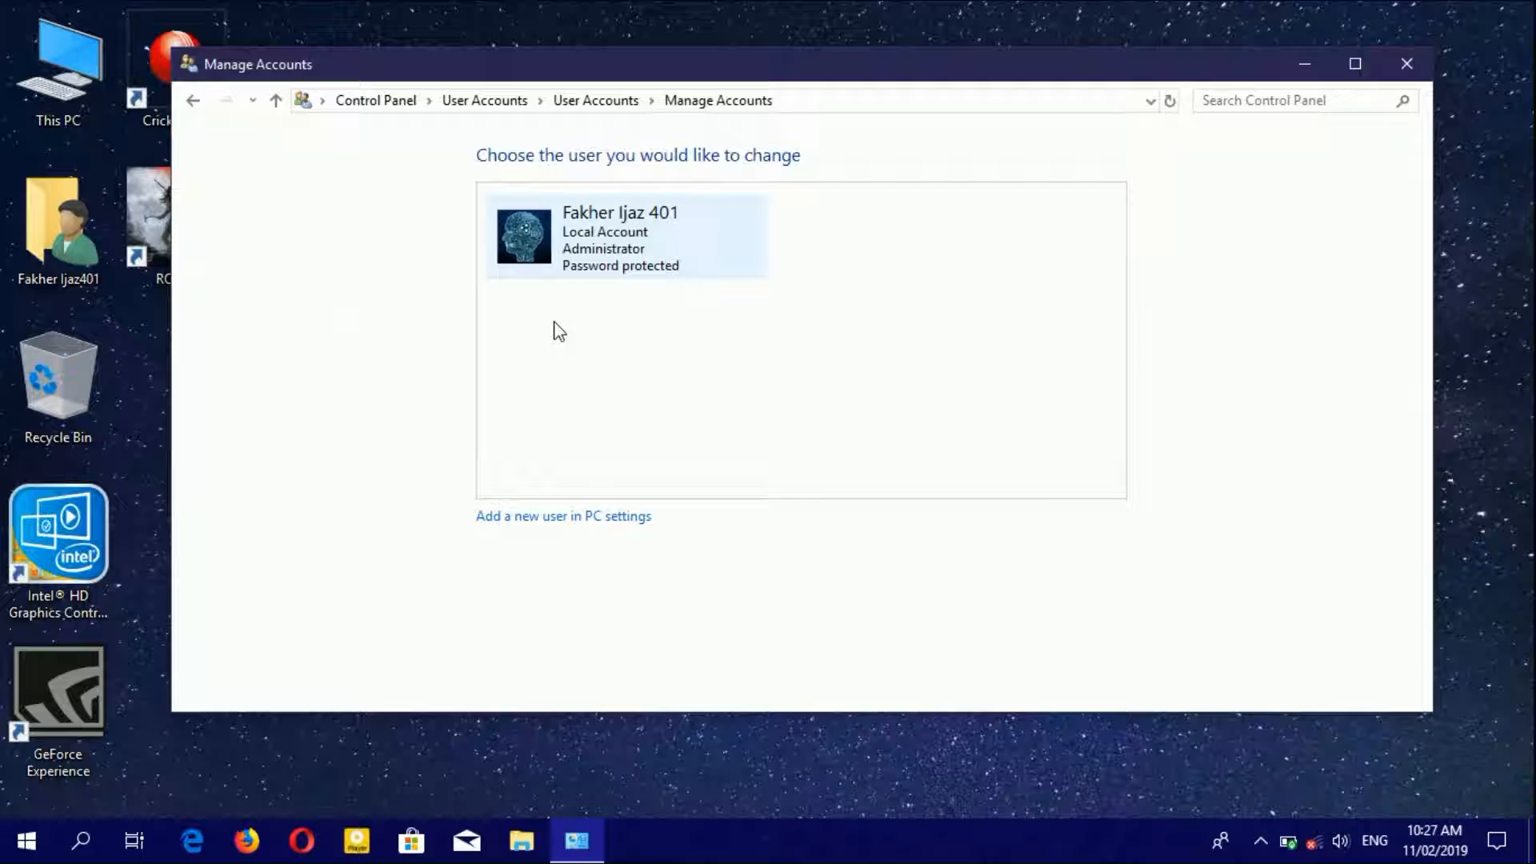
mouse_move(563, 516)
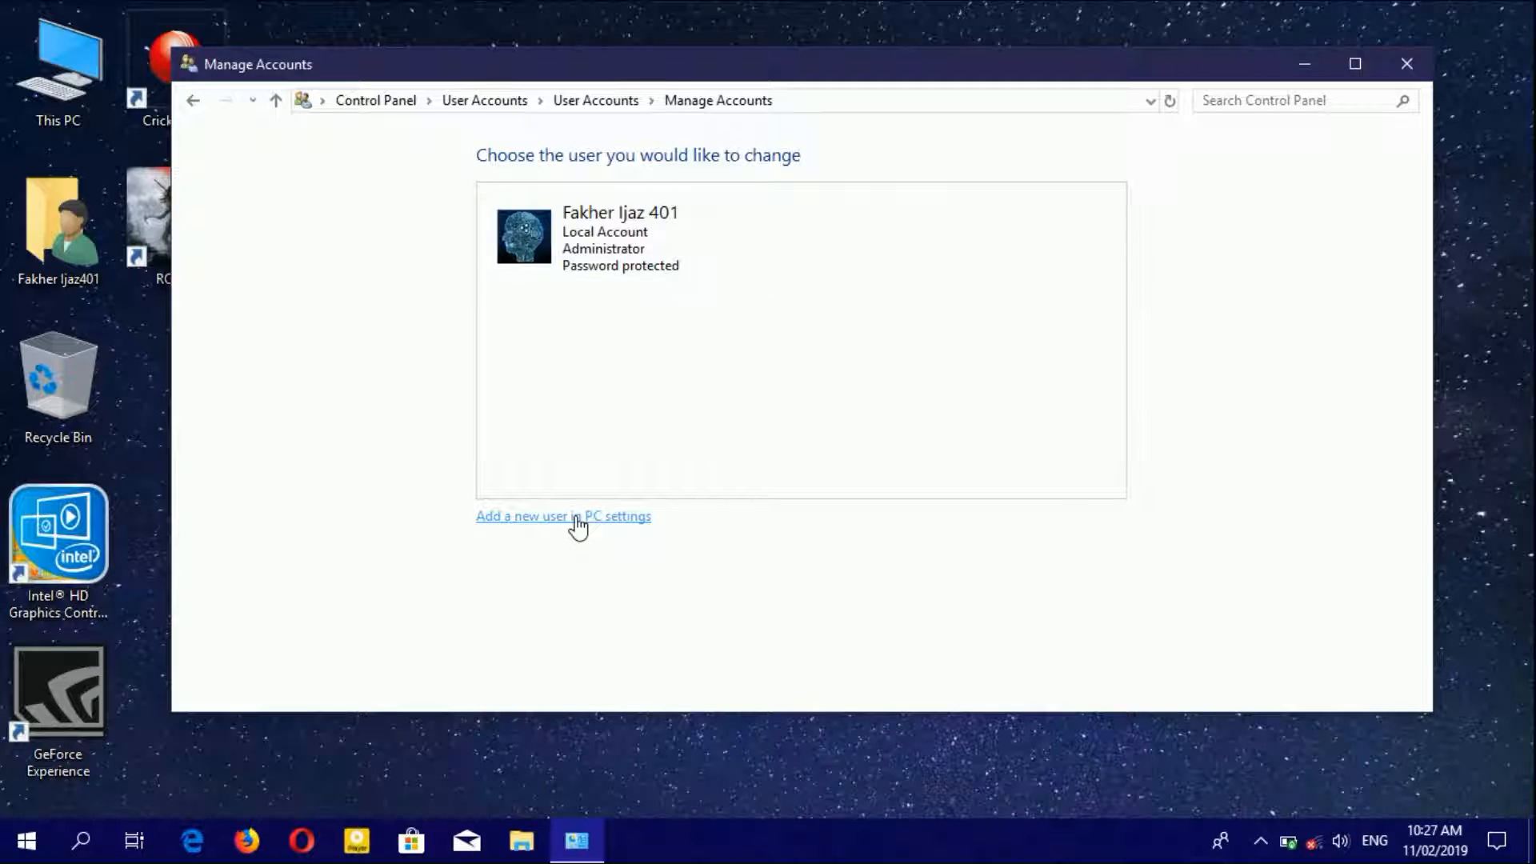
In Settings, add someone else to this PC with user name 'Home', then go to the password field.
left_click(564, 516)
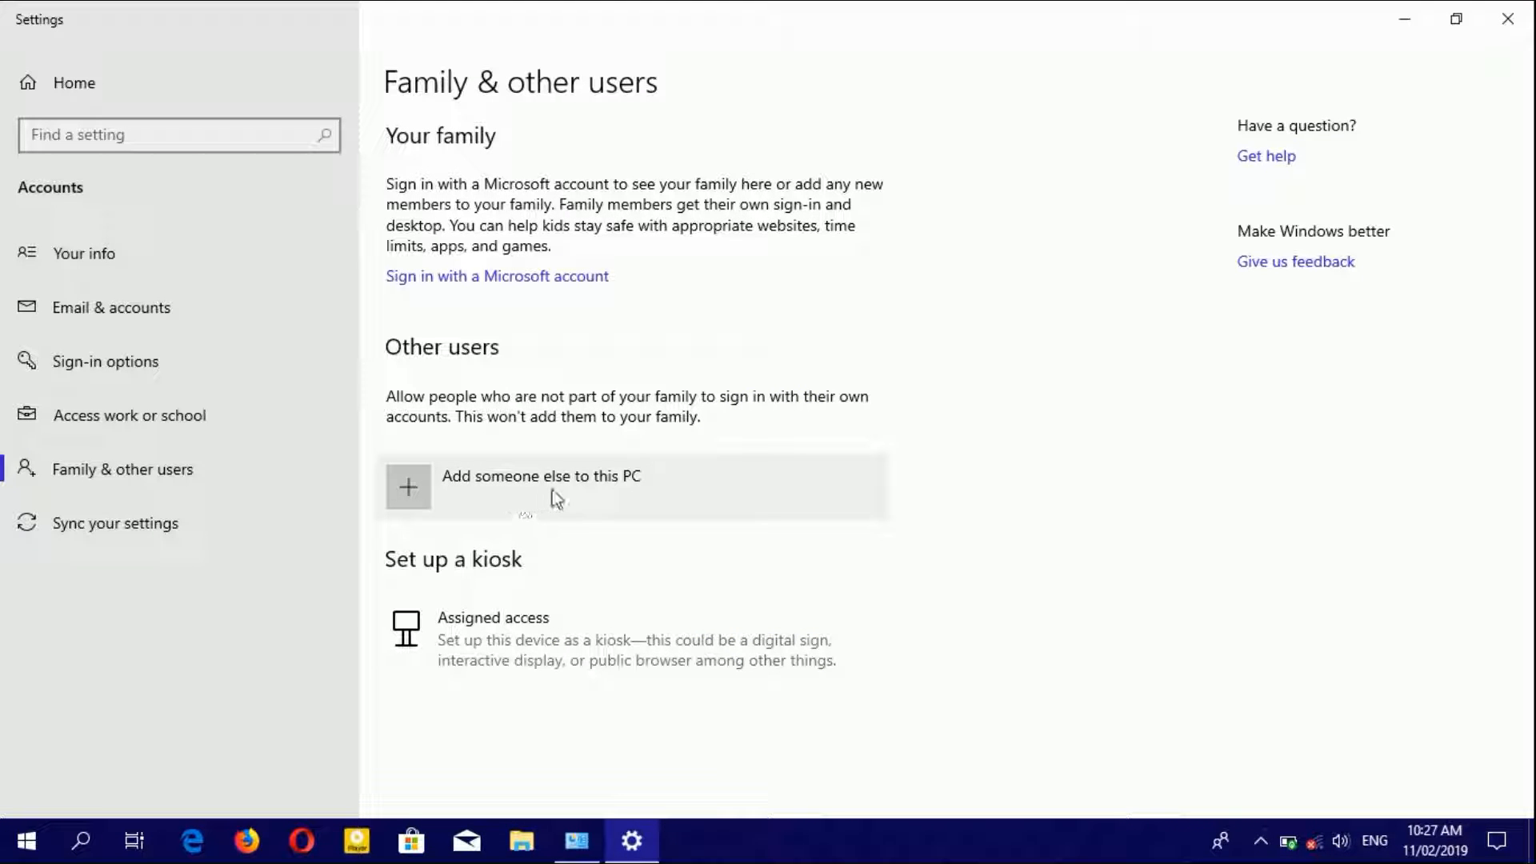
left_click(409, 487)
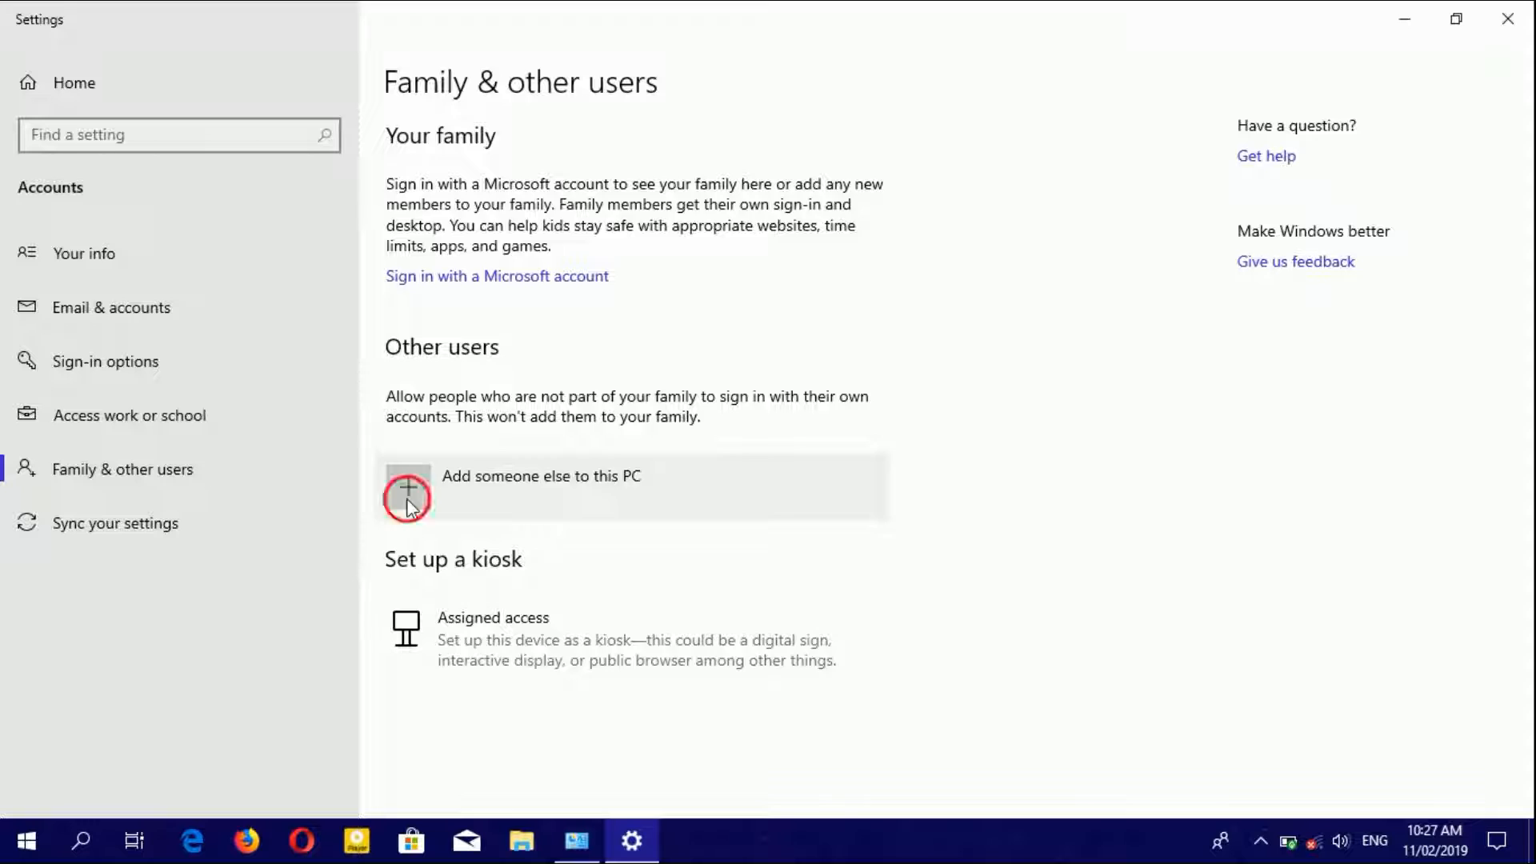
left_click(406, 489)
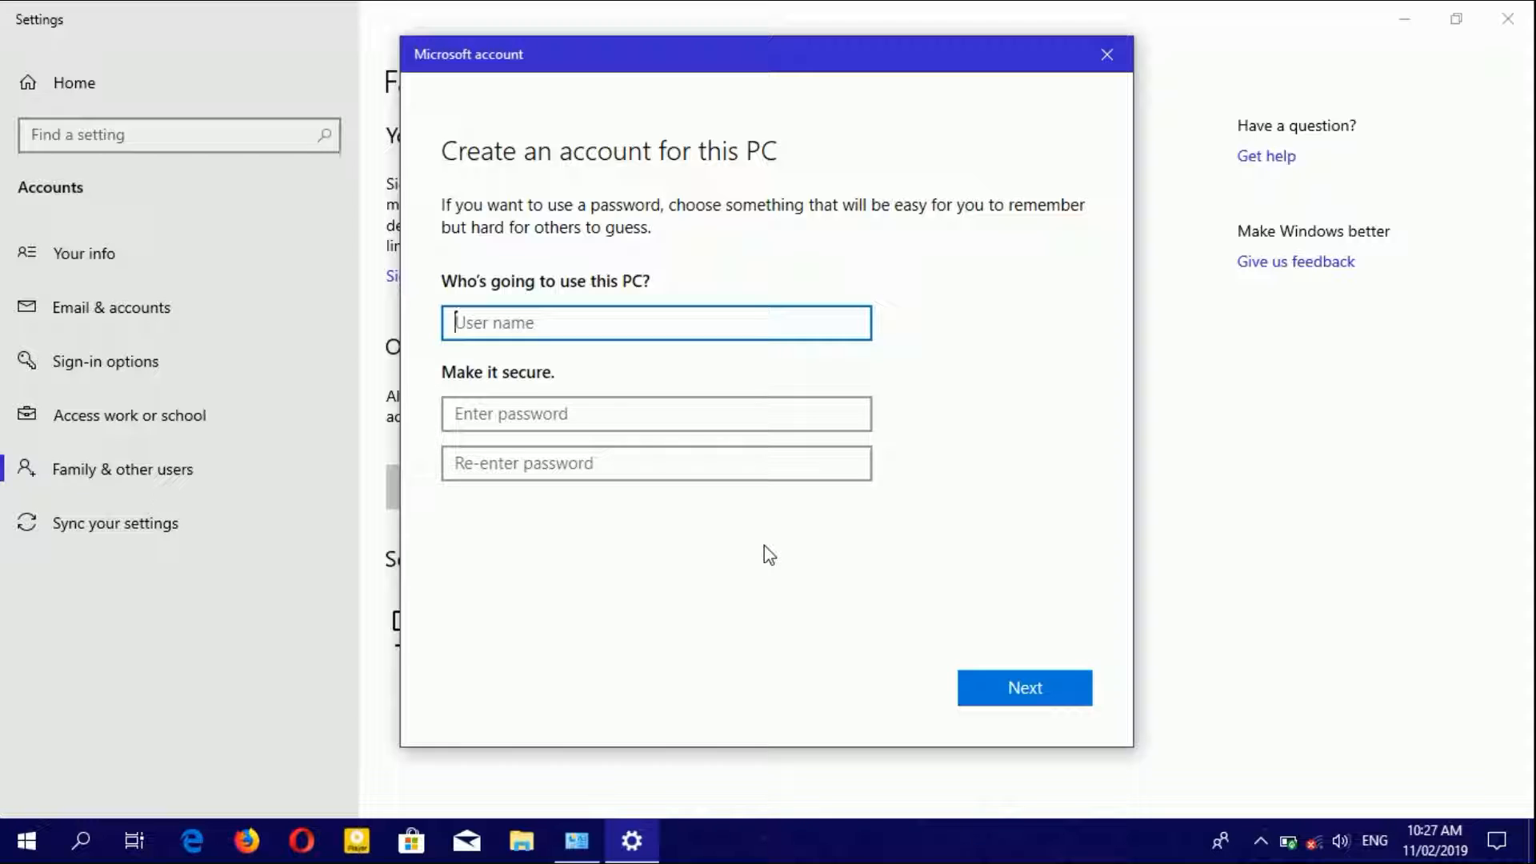
type("HOme")
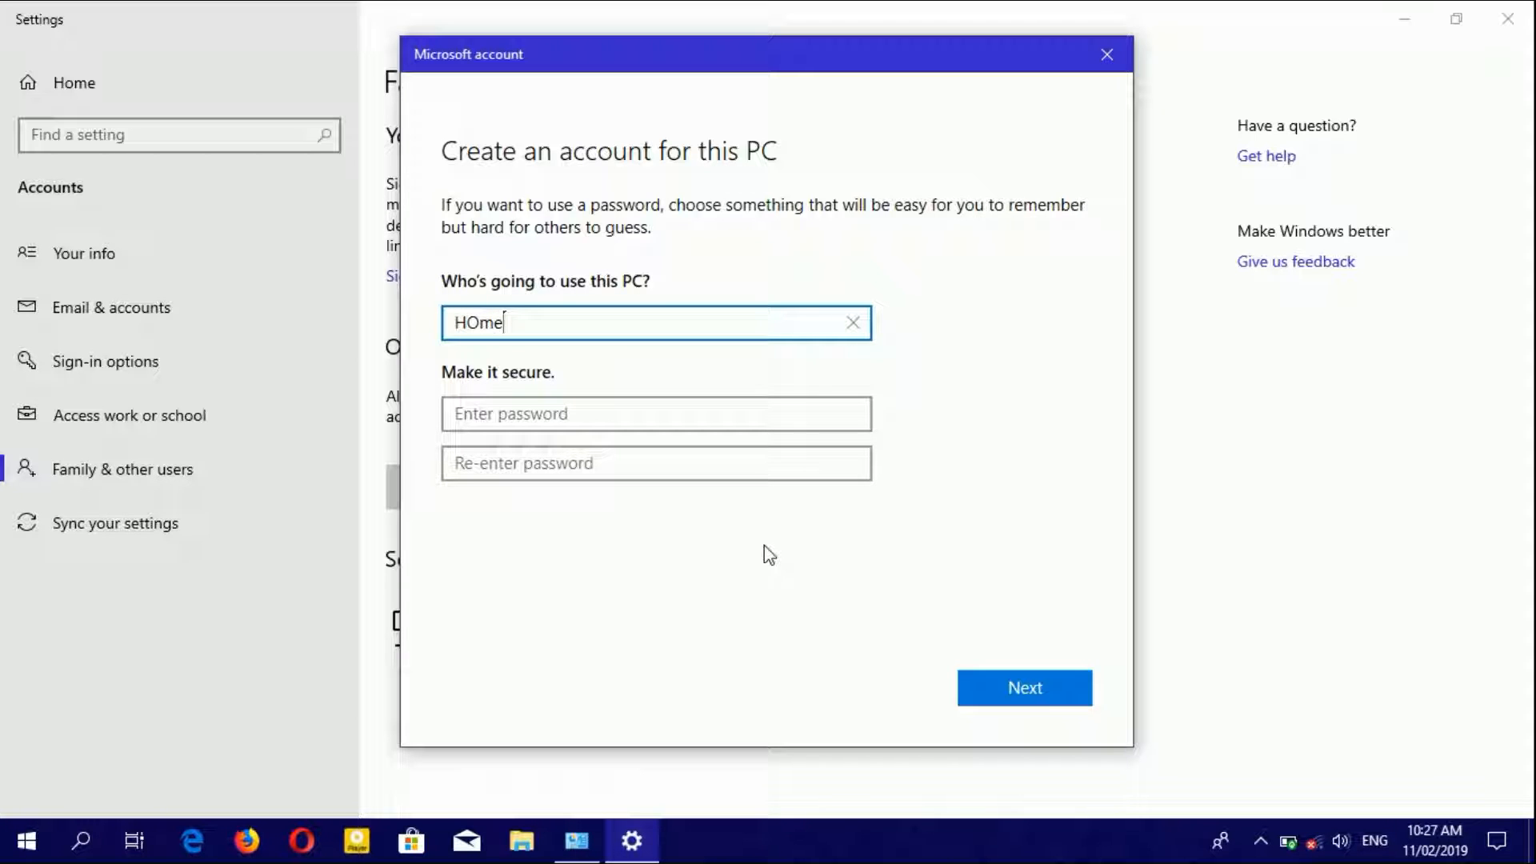
type("Home")
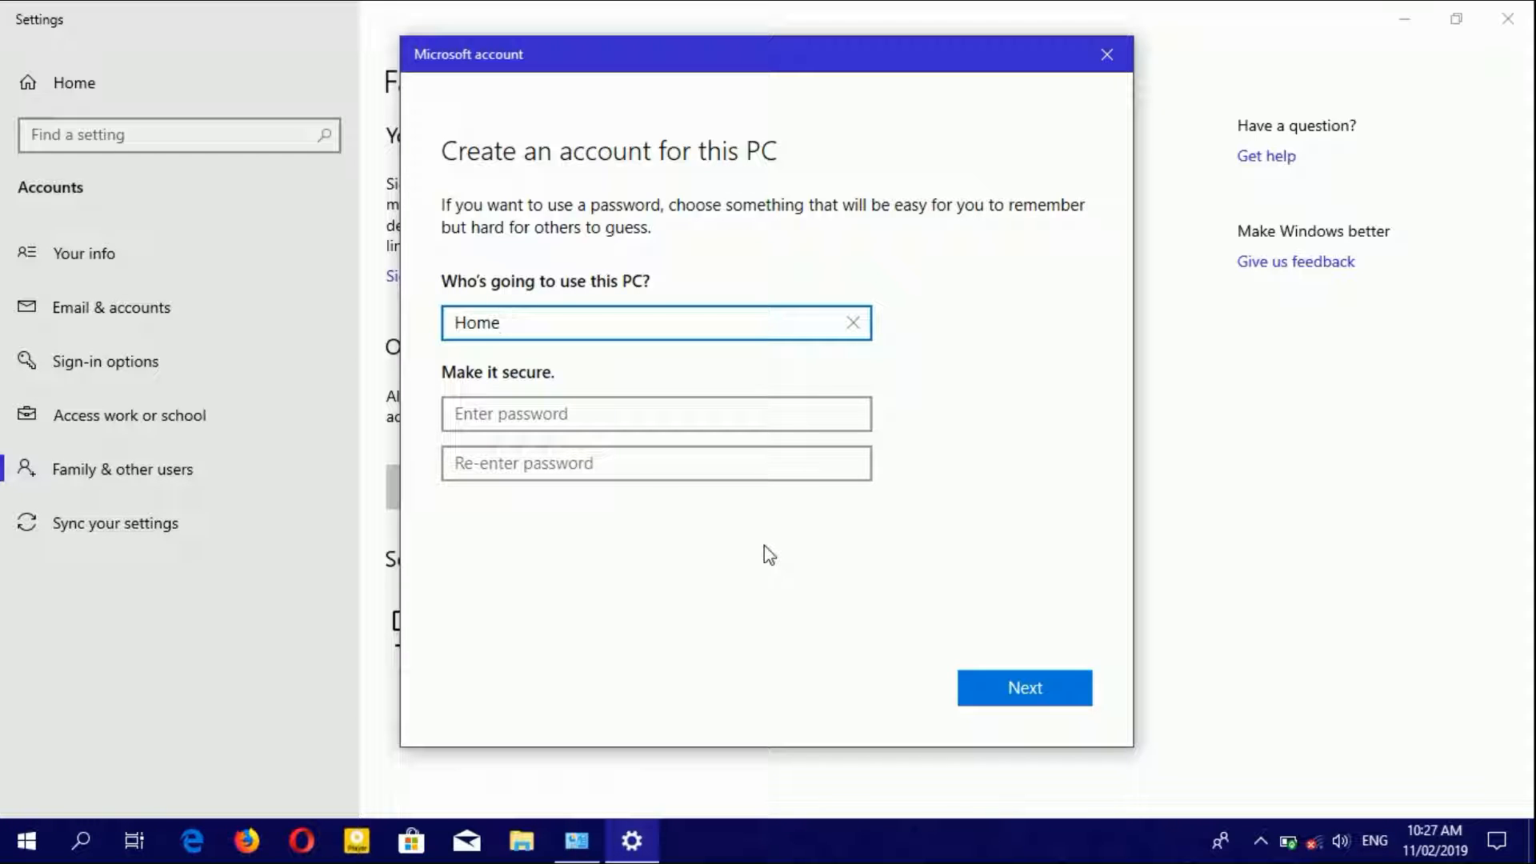
left_click(656, 413)
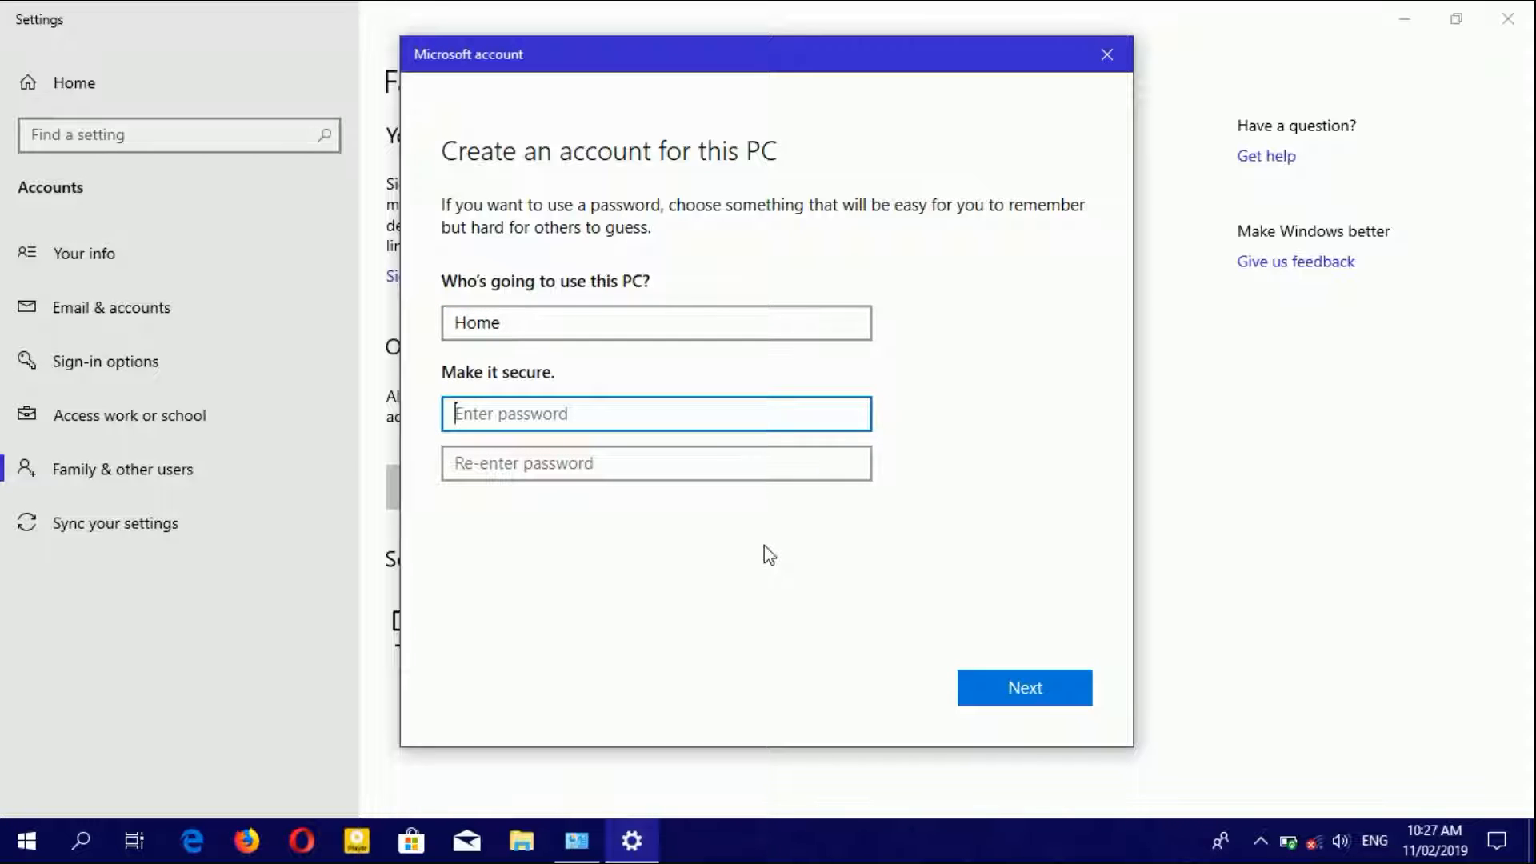